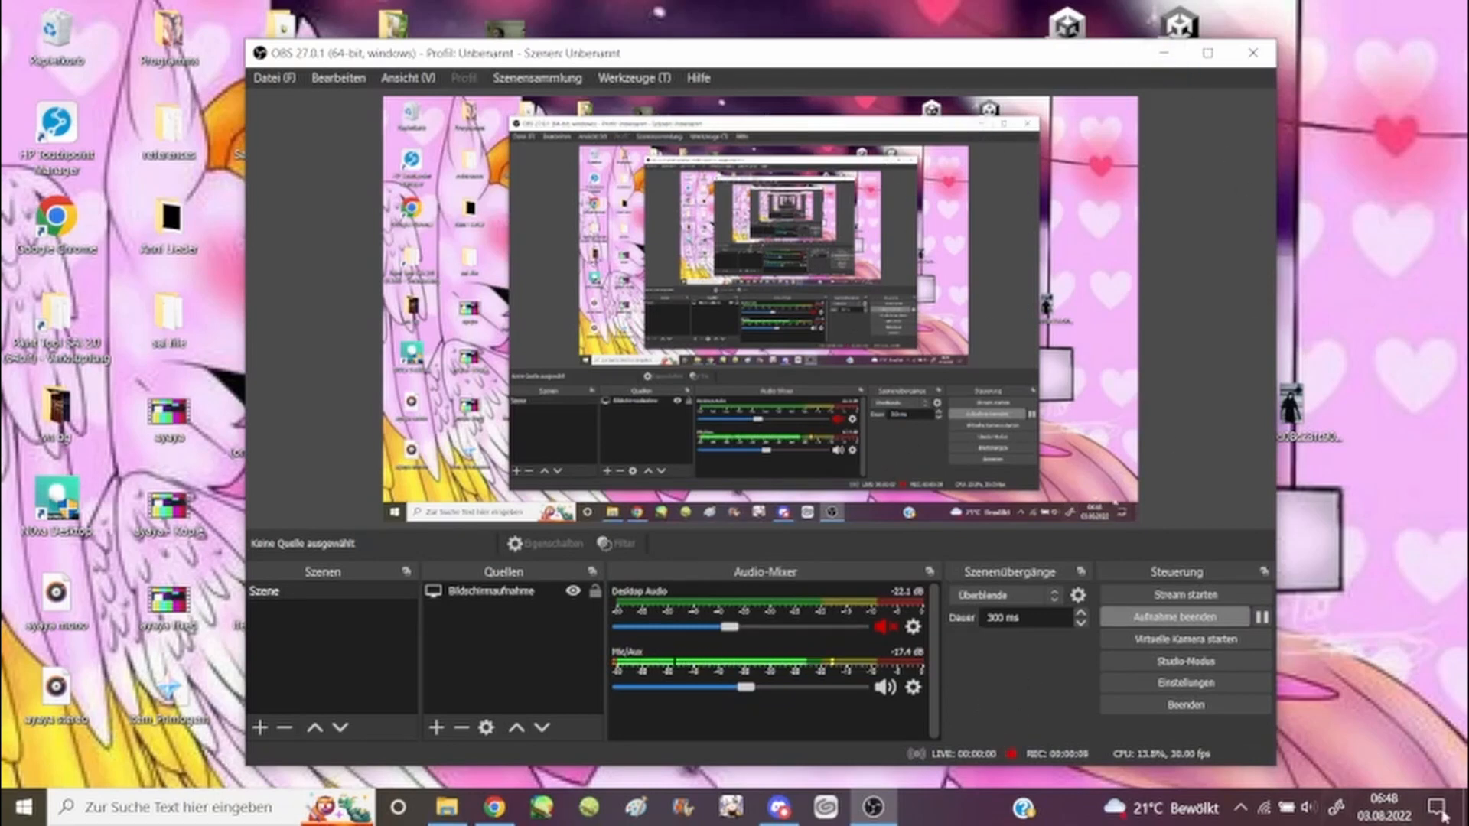
{"action": "mouse_move", "coordinate": [1145, 81]}
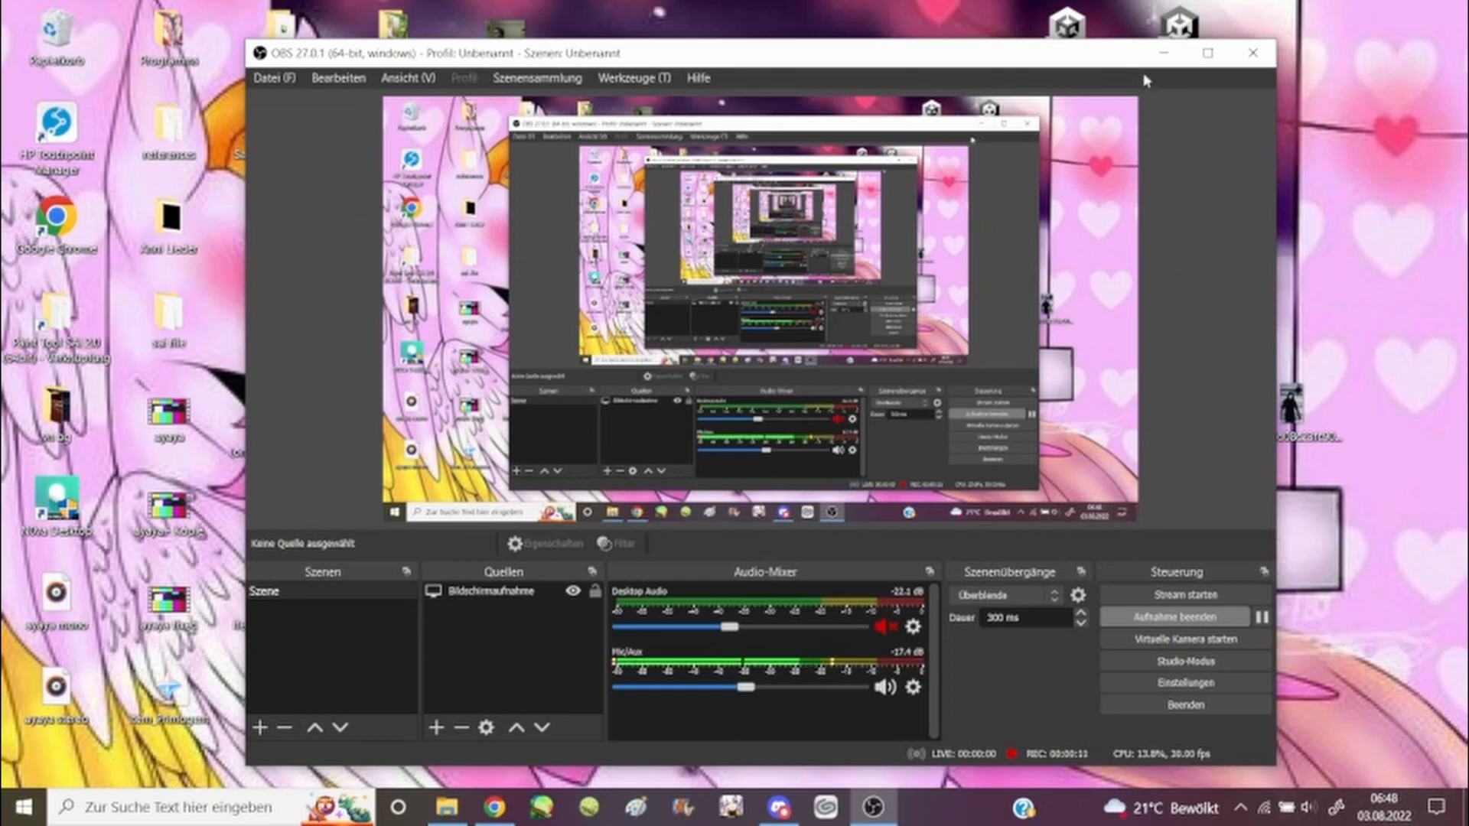
{"action": "mouse_move", "coordinate": [1164, 52]}
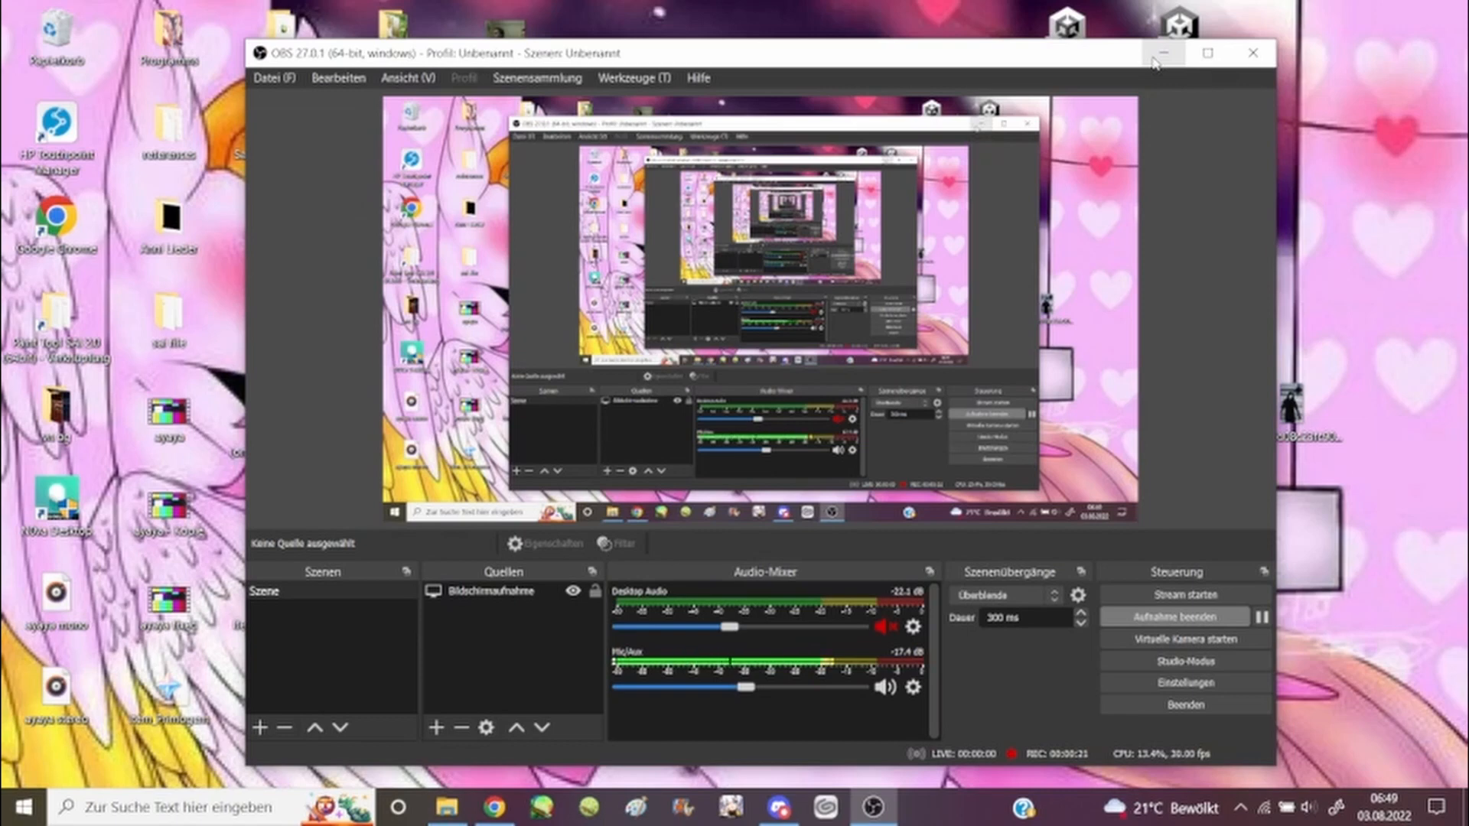
{"action": "mouse_move", "coordinate": [1207, 52]}
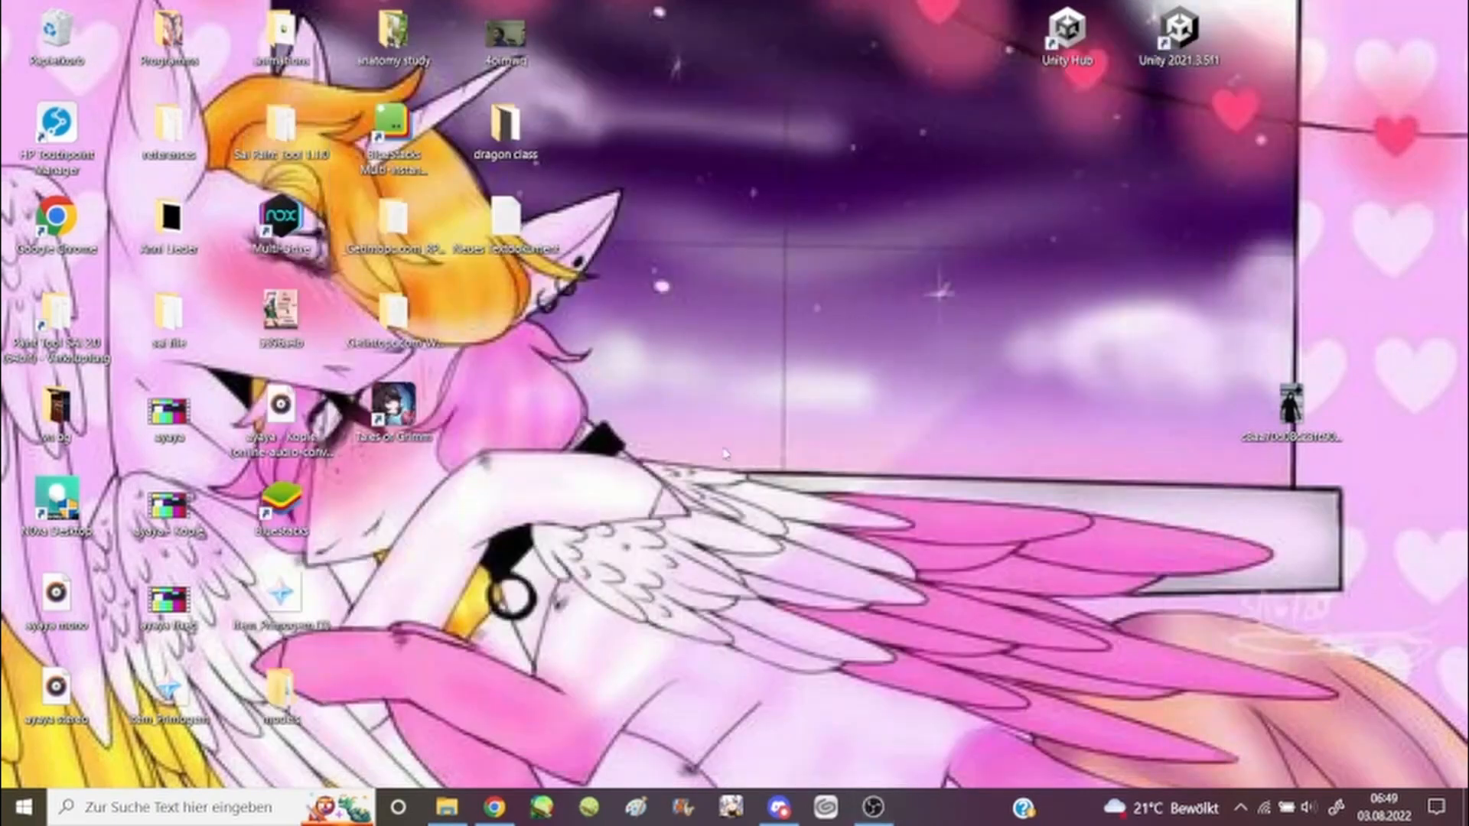
Bring the browser back up and scroll through the model URL sheet's release sections down to 1.0.
{"action": "left_click", "coordinate": [494, 806]}
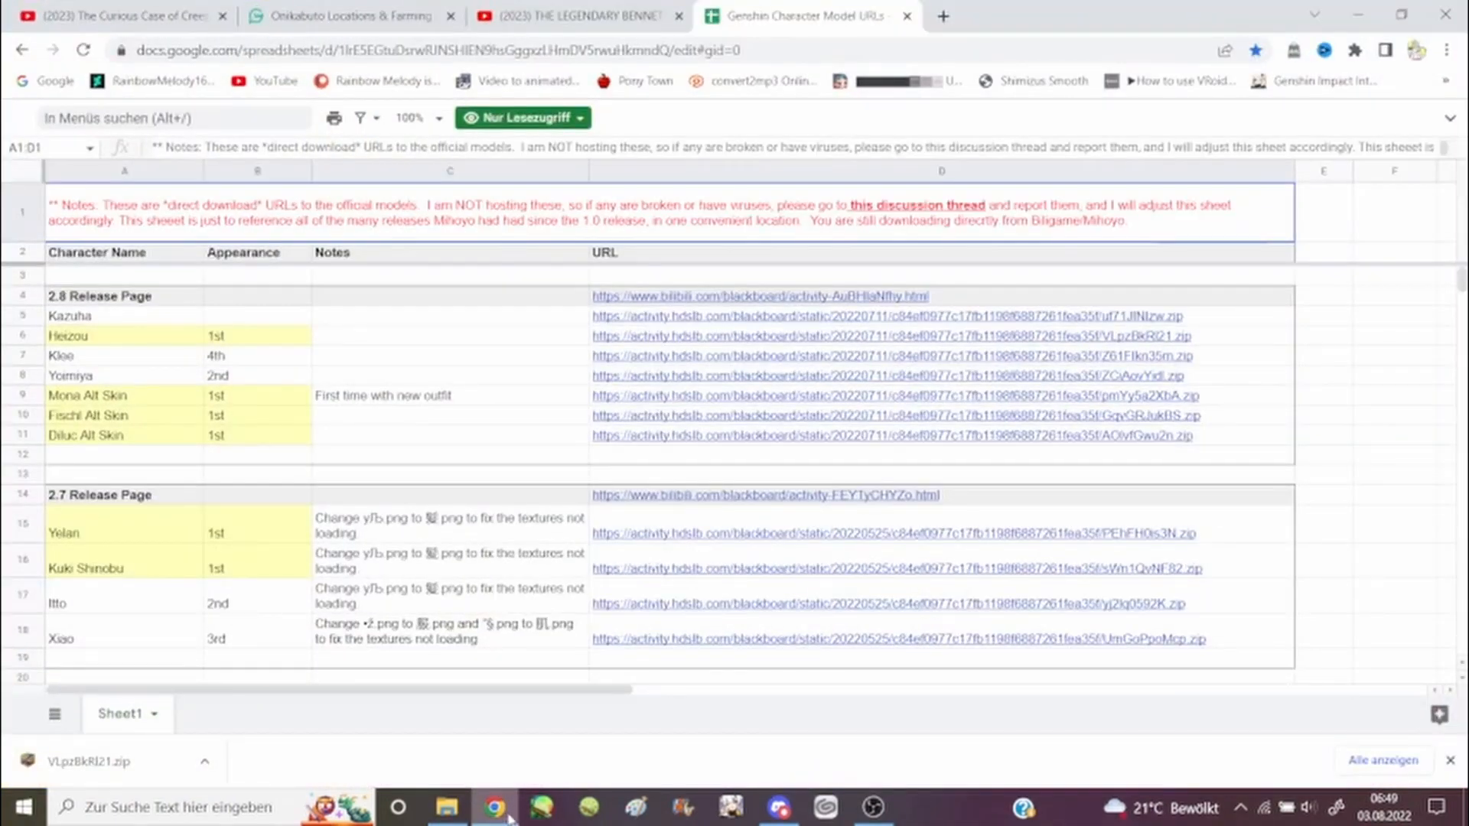
{"action": "mouse_move", "coordinate": [486, 750]}
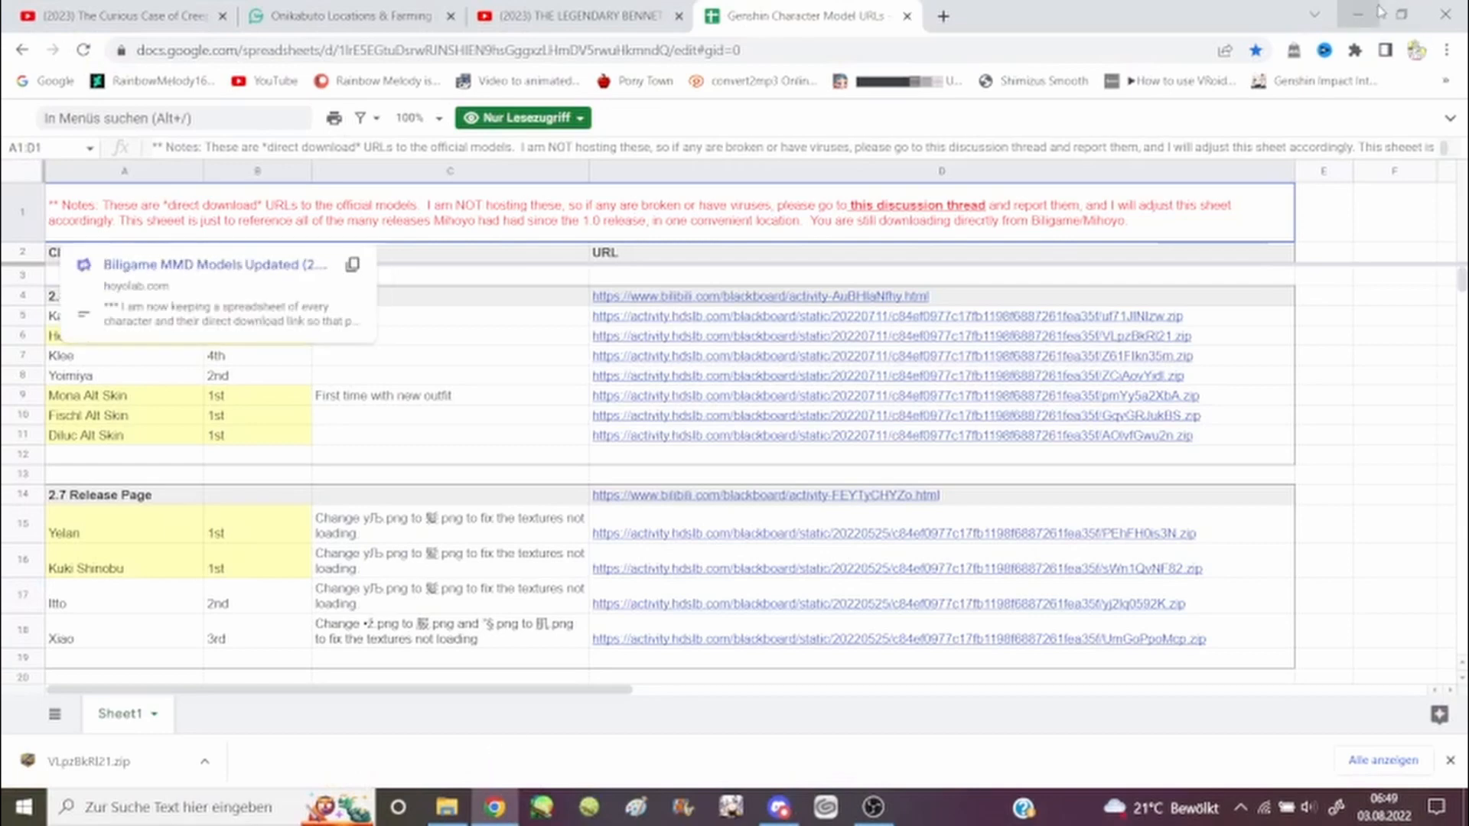
{"action": "mouse_move", "coordinate": [1170, 21]}
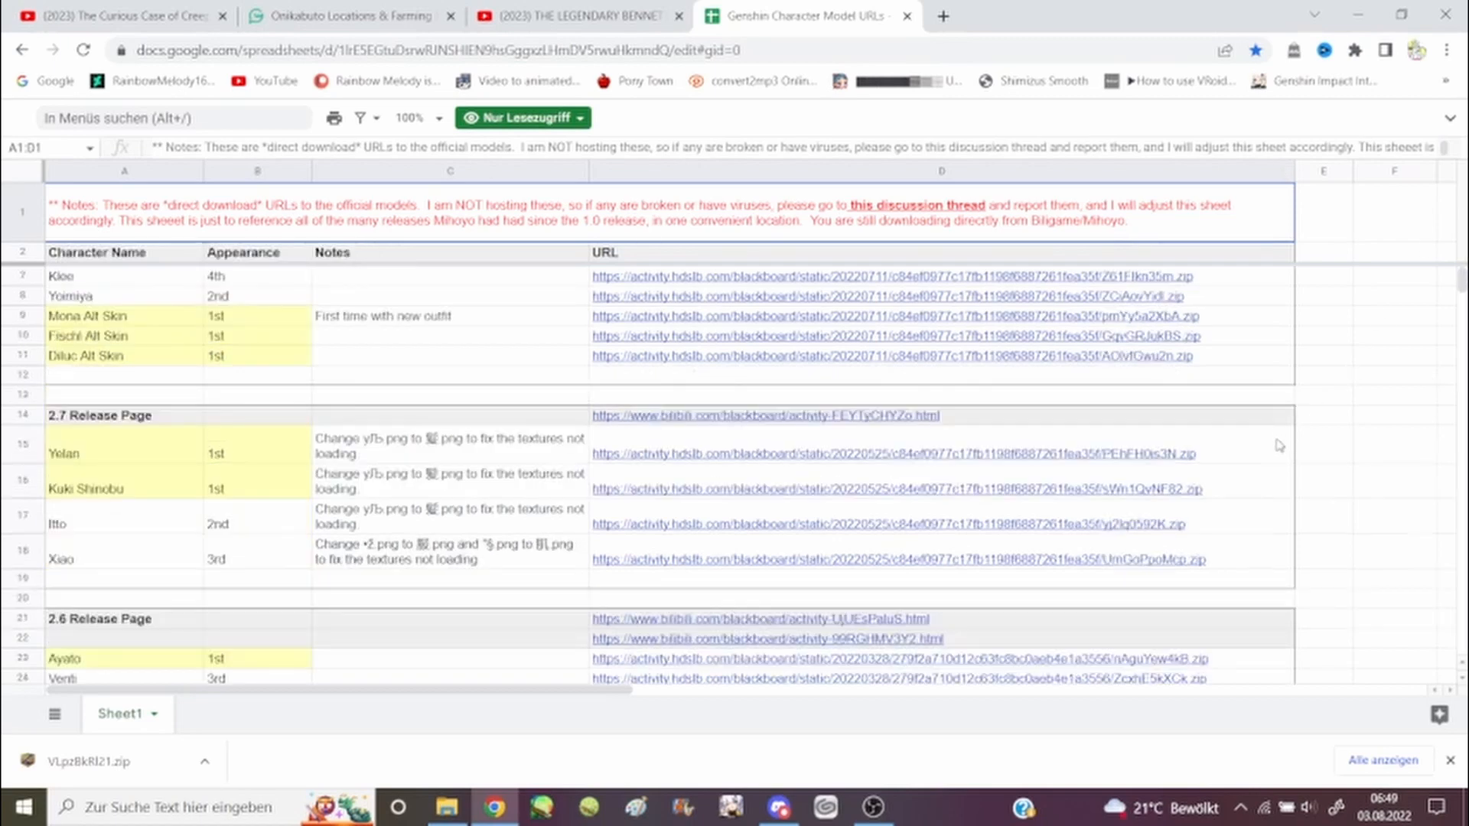
{"action": "scroll", "scroll_direction": "down", "scroll_amount": 3}
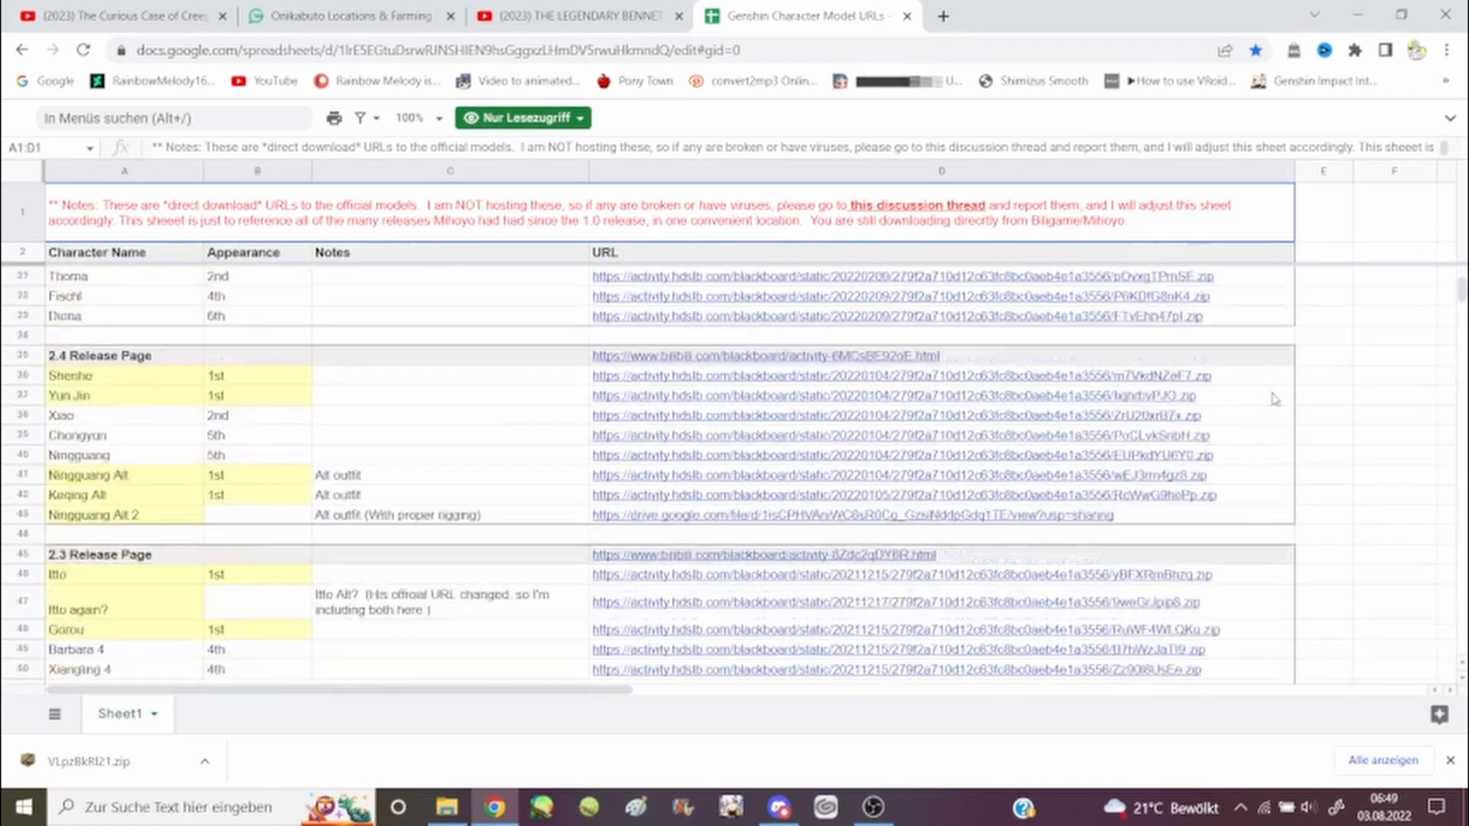
{"action": "scroll", "scroll_direction": "down", "scroll_amount": 3}
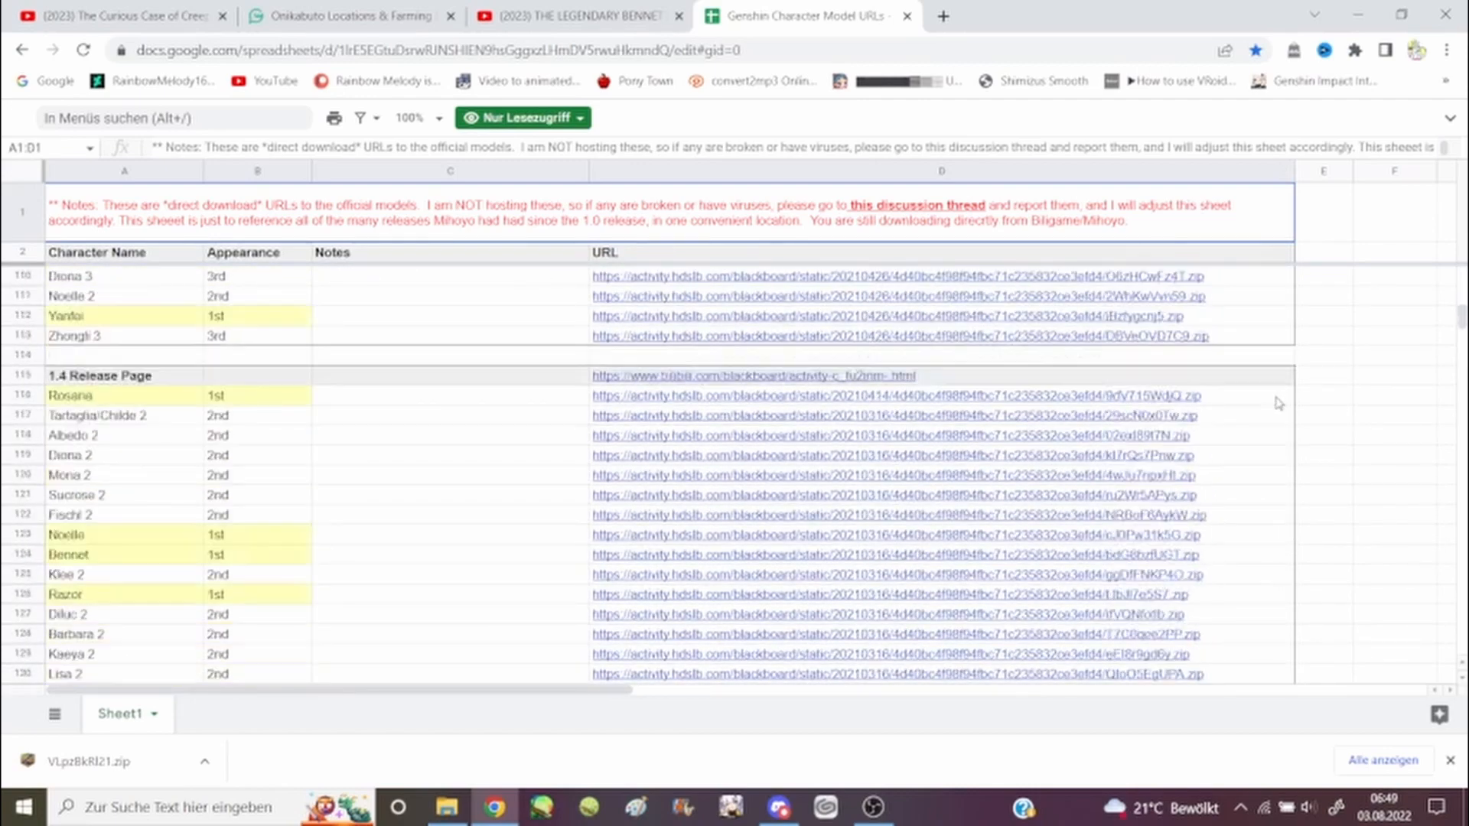
{"action": "scroll", "scroll_direction": "down", "scroll_amount": 3}
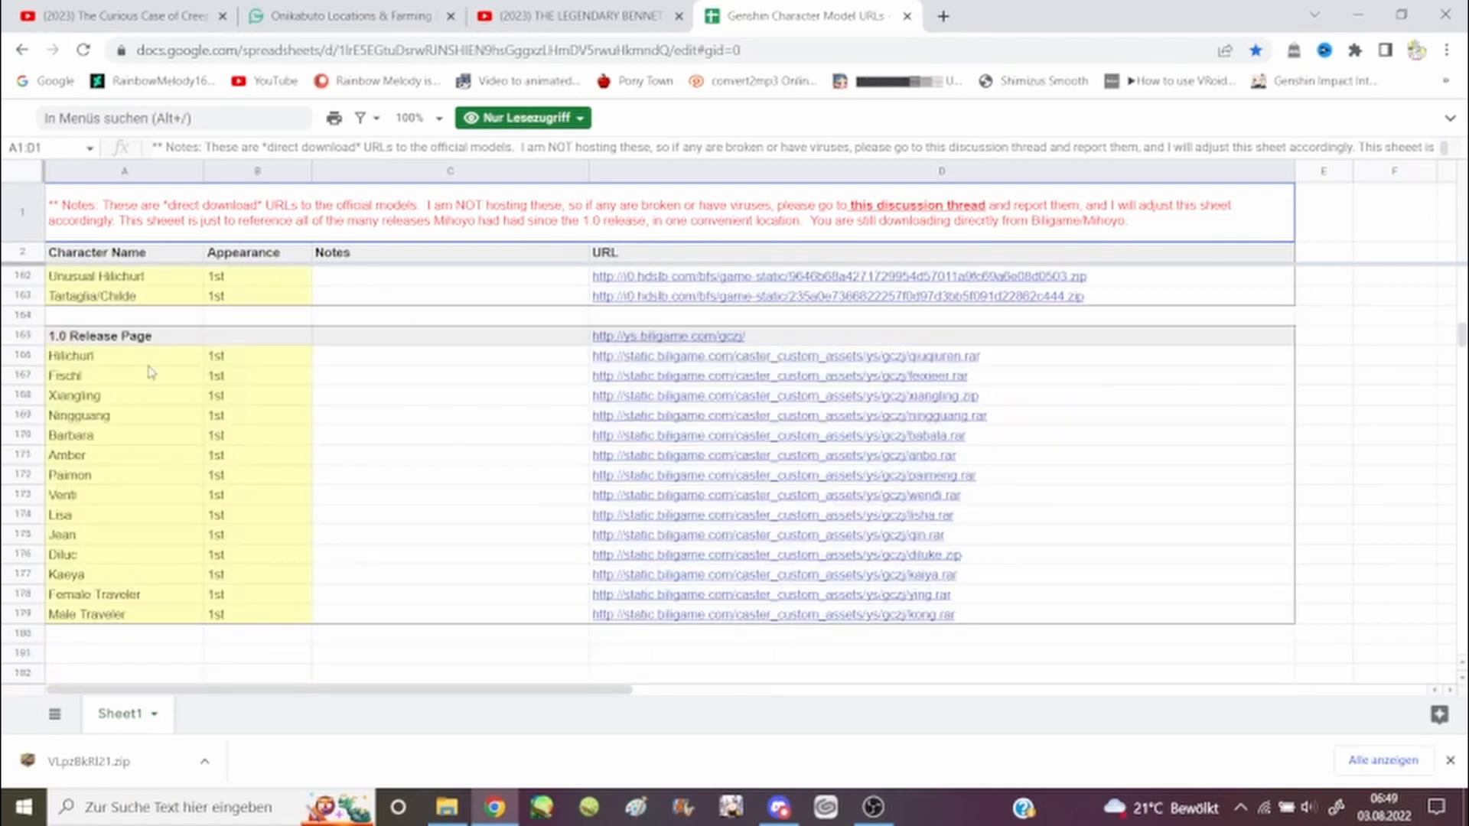
{"action": "mouse_move", "coordinate": [231, 521]}
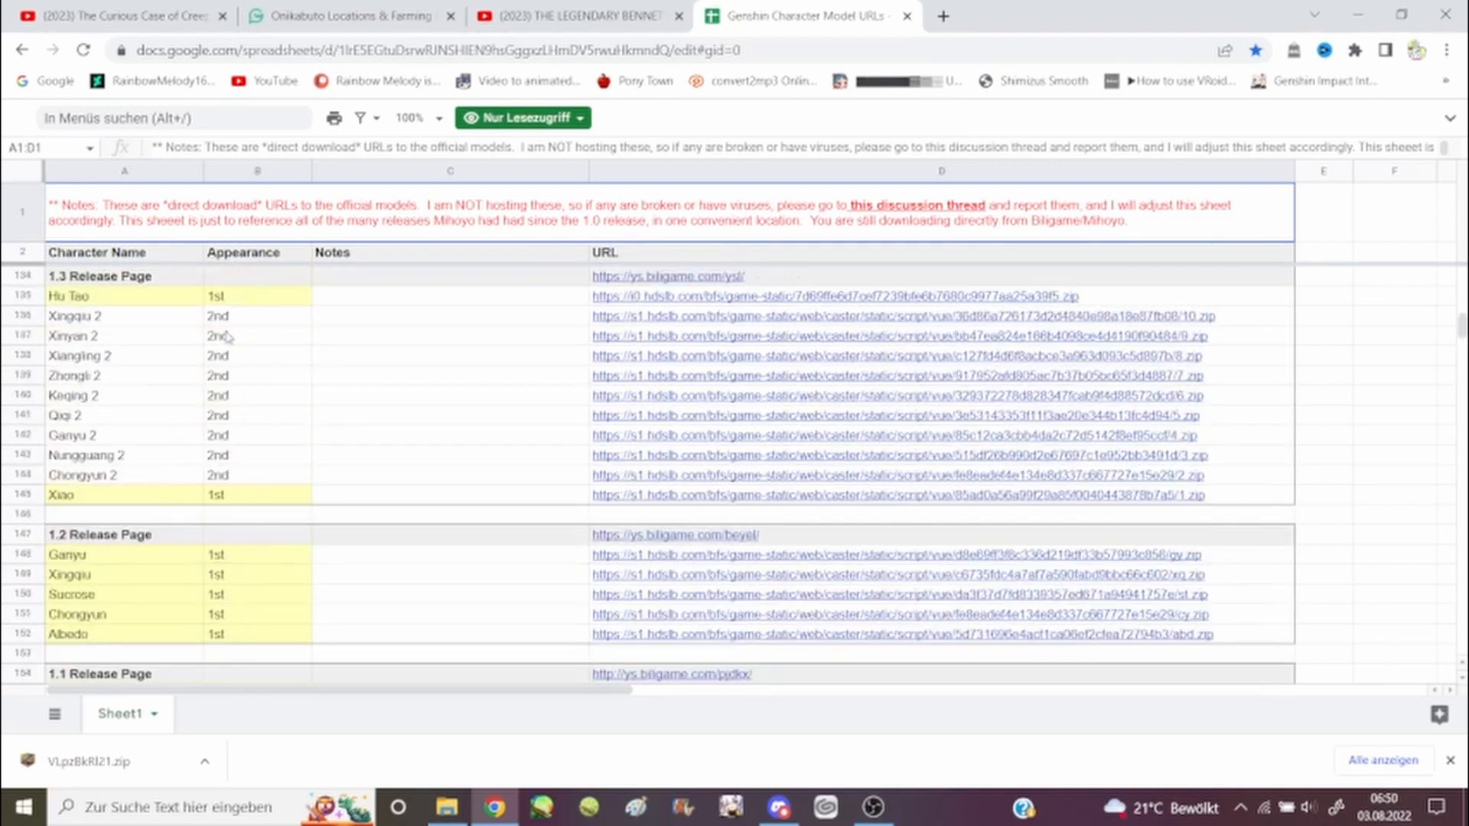
{"action": "mouse_move", "coordinate": [225, 404]}
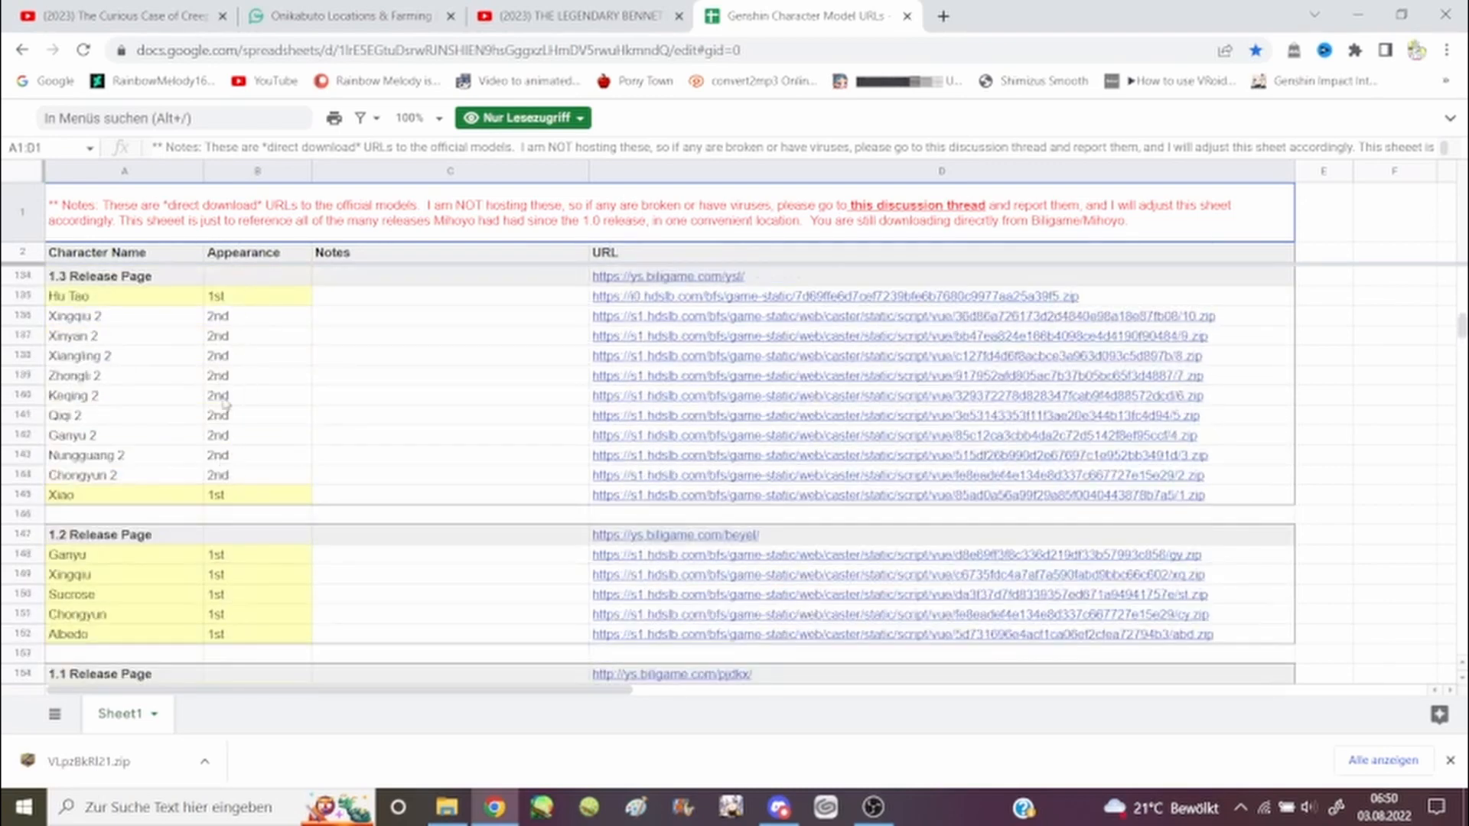
{"action": "mouse_move", "coordinate": [245, 387]}
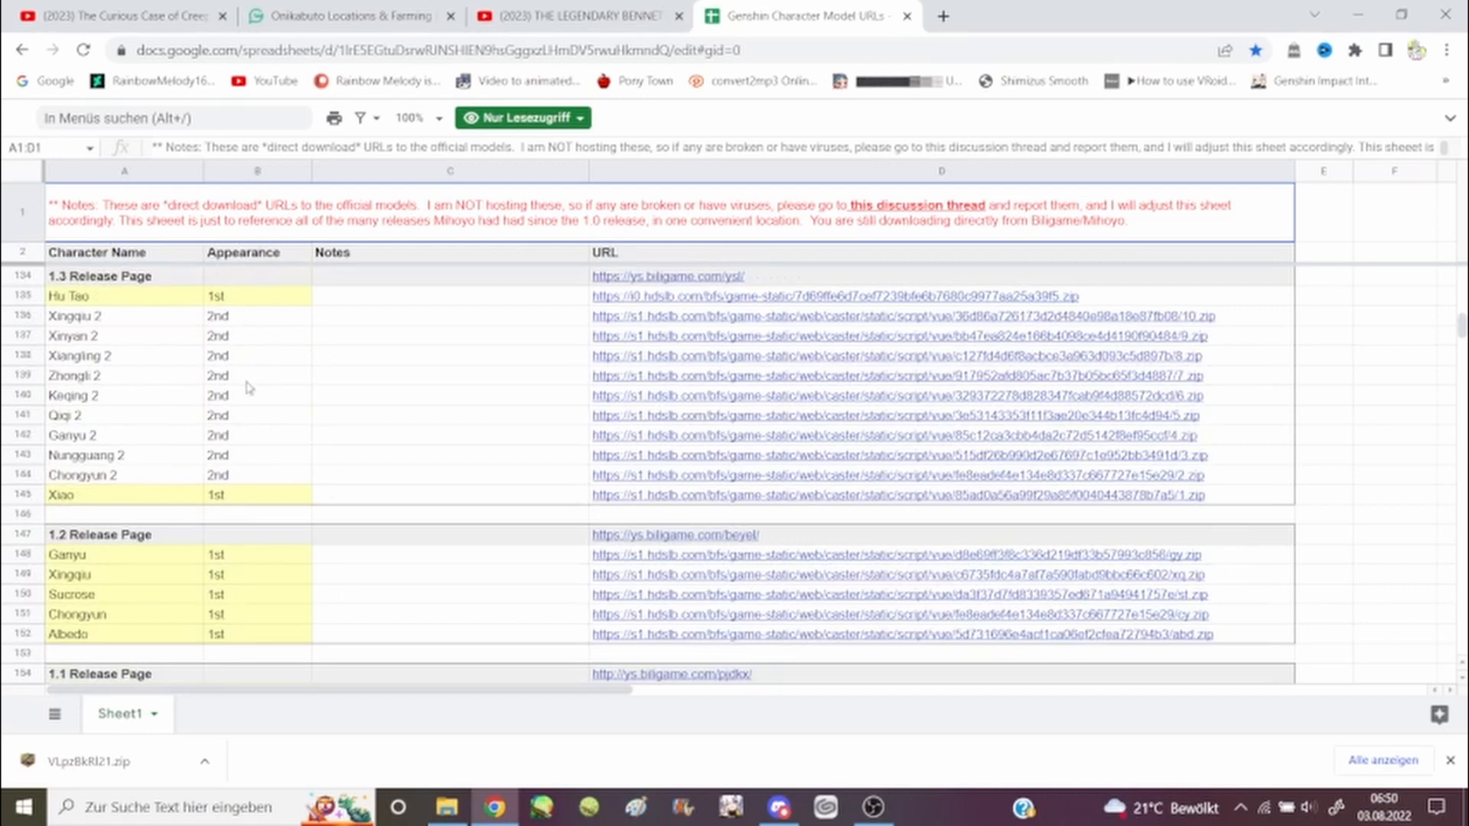
{"action": "scroll", "scroll_direction": "down", "scroll_amount": 3}
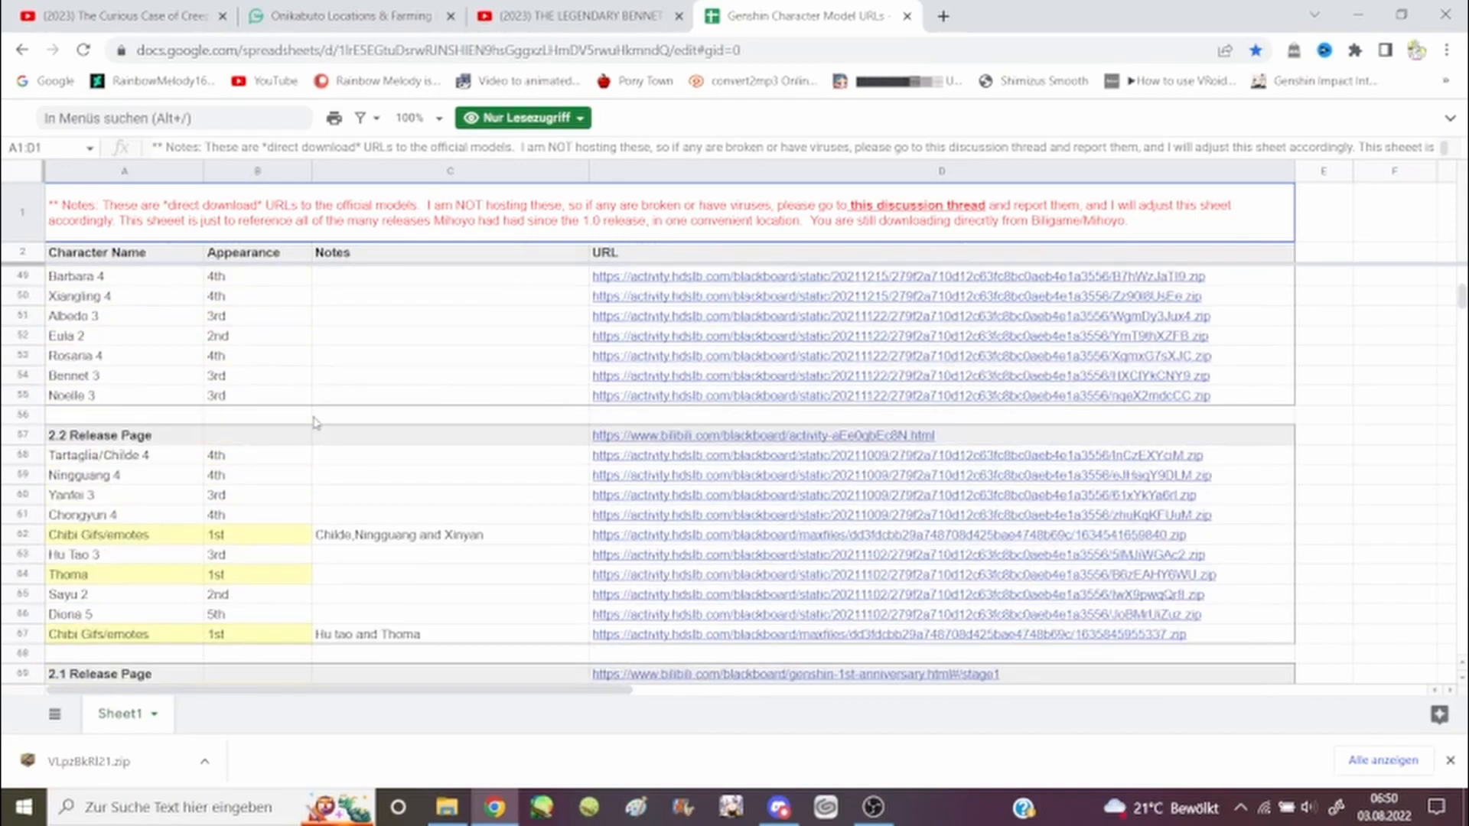
{"action": "mouse_move", "coordinate": [292, 470]}
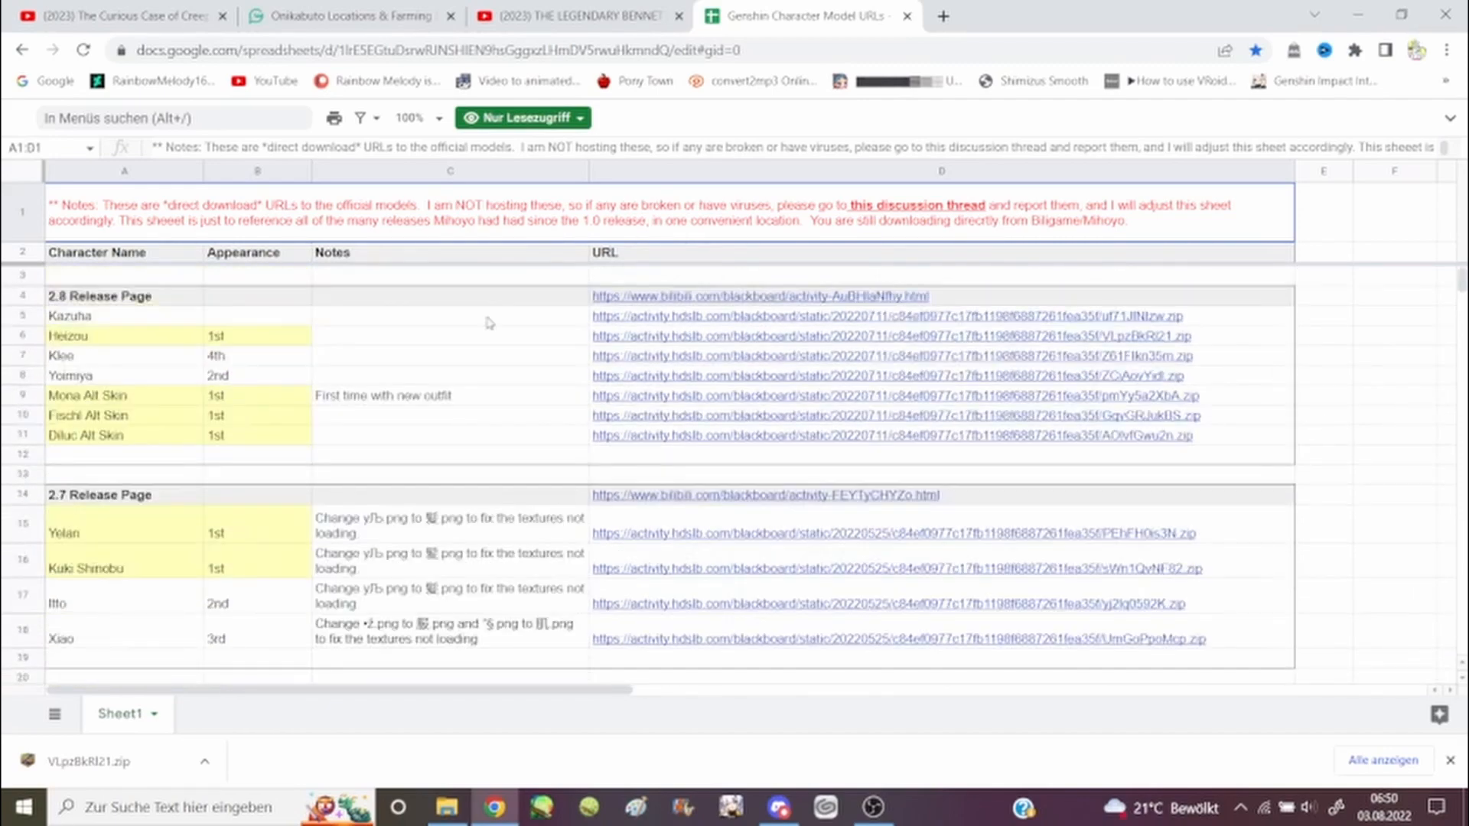
{"action": "mouse_move", "coordinate": [525, 471]}
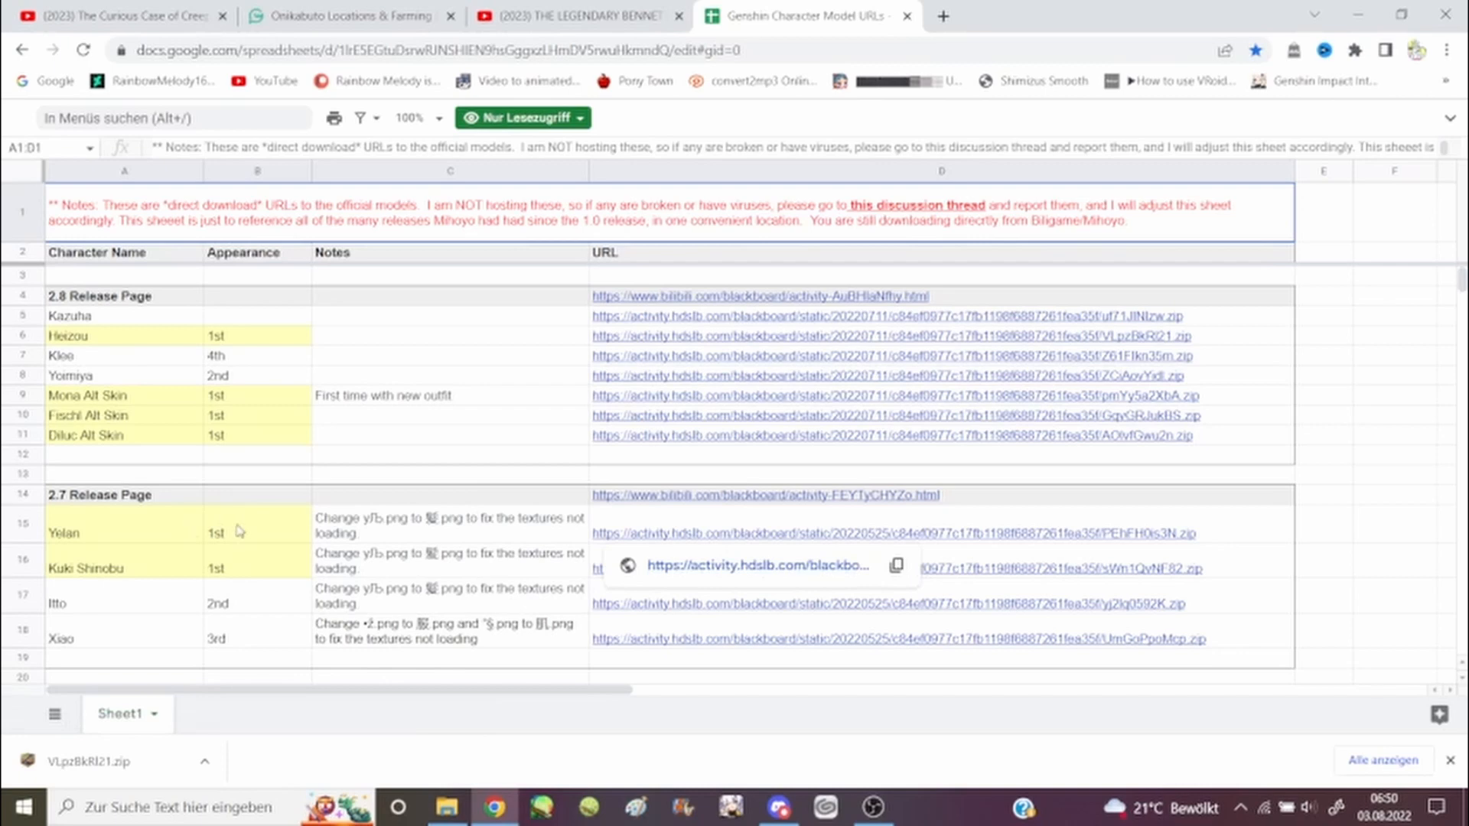
{"action": "mouse_move", "coordinate": [238, 530]}
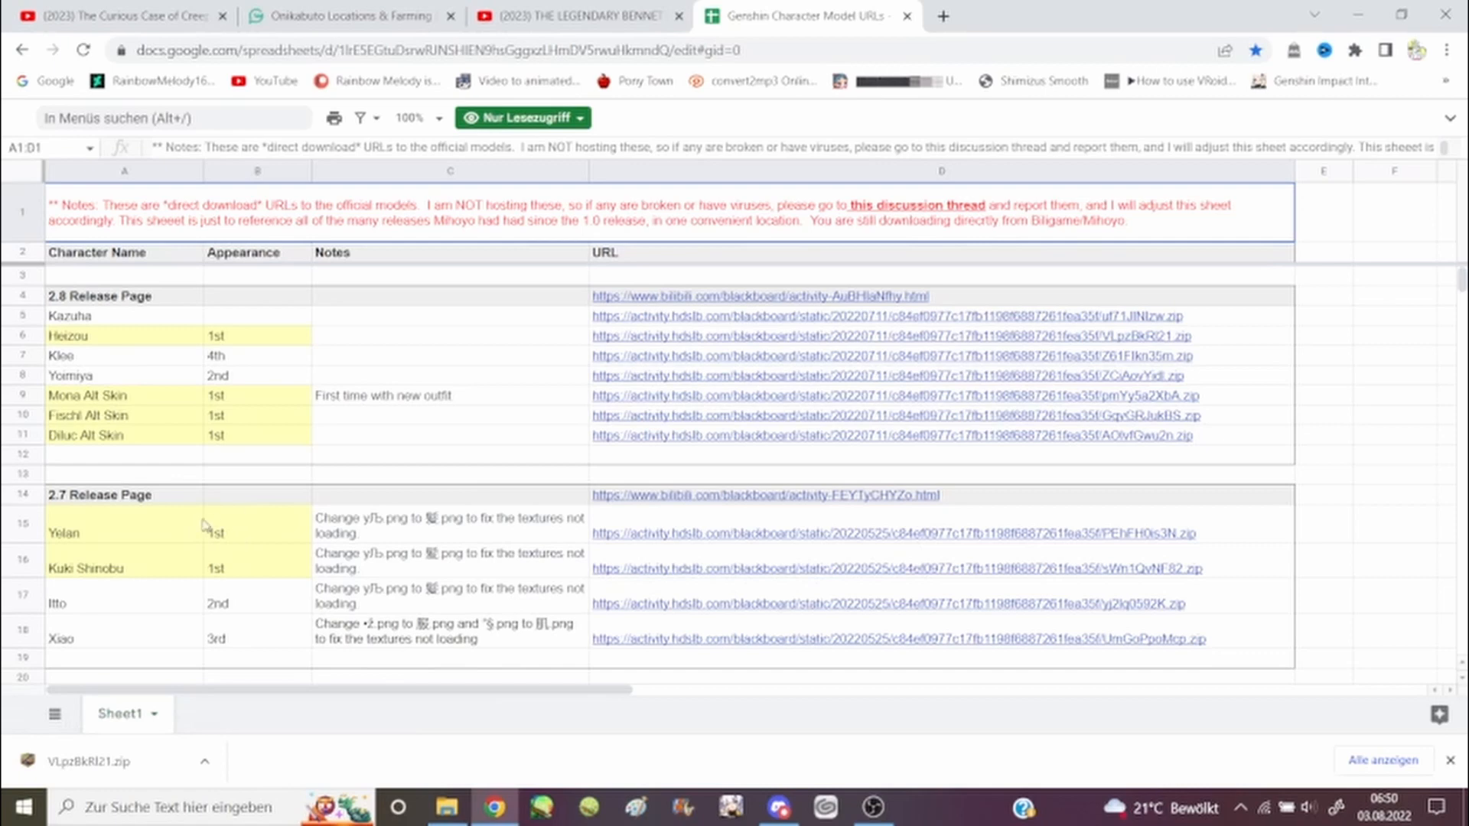
{"action": "mouse_move", "coordinate": [407, 536]}
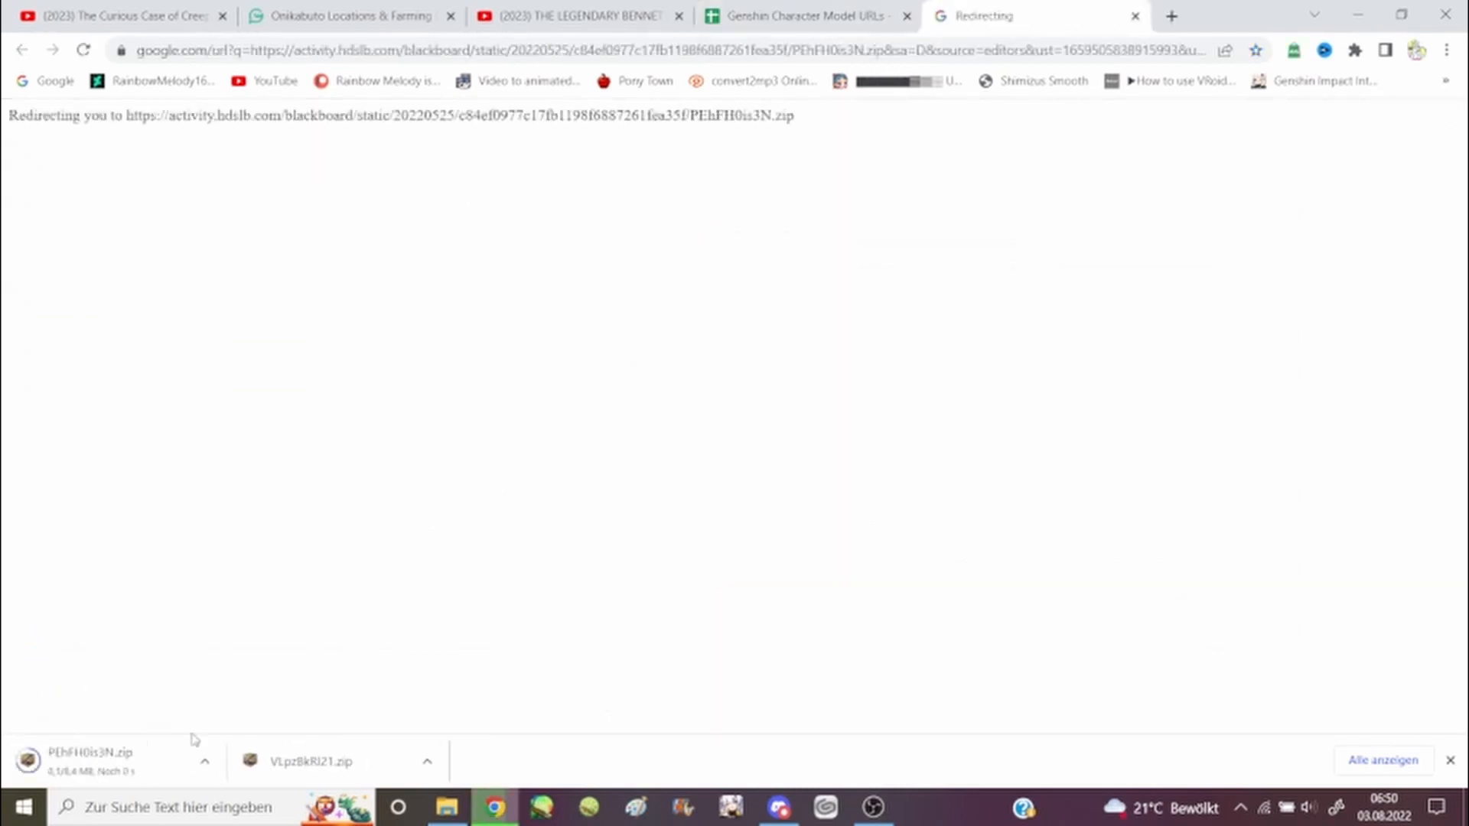
Close the redirect page and bring up options for the downloaded Yelan zip PEhFH0is3N.
{"action": "left_click", "coordinate": [800, 16]}
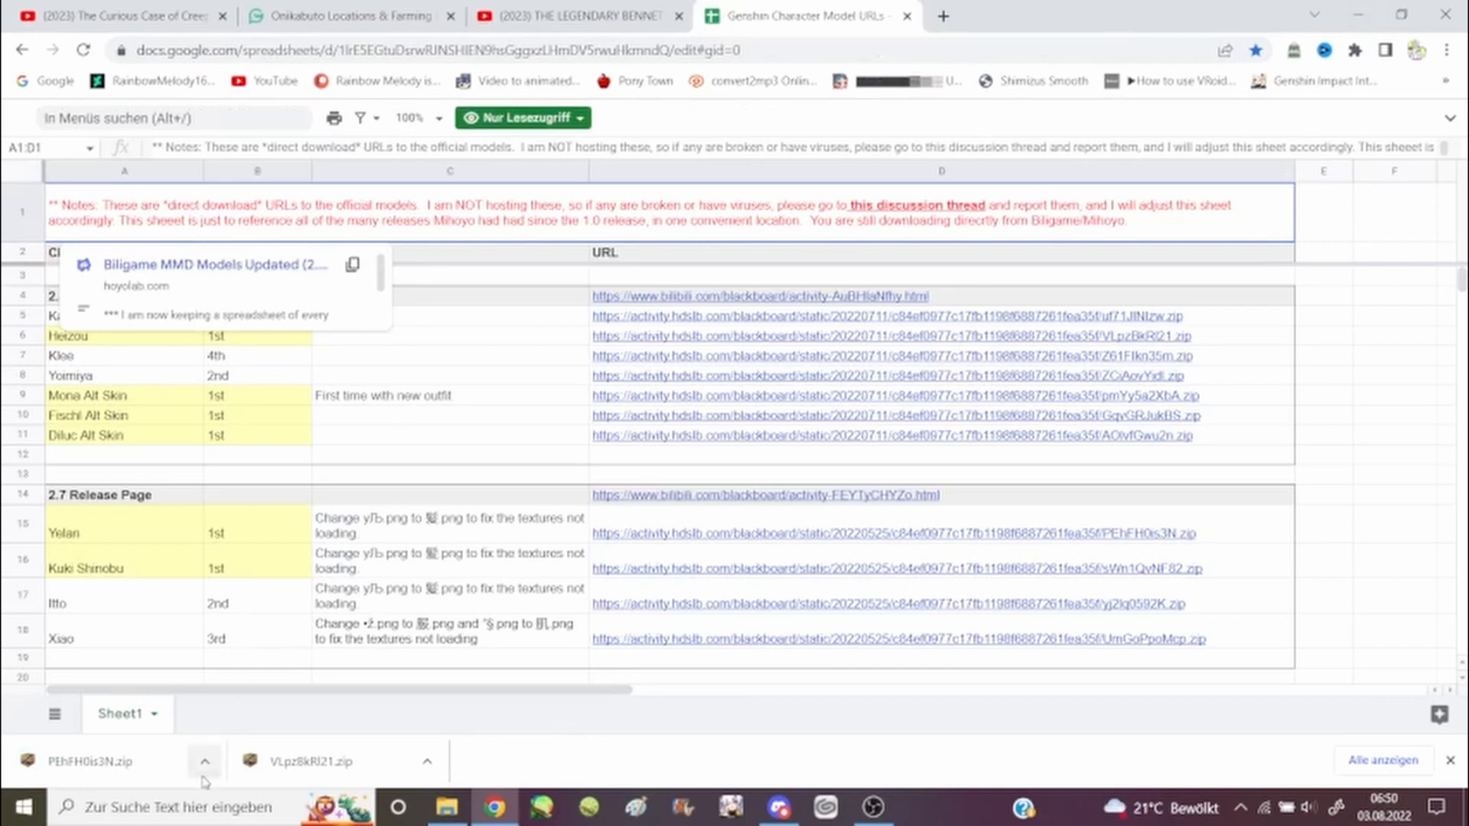
{"action": "left_click", "coordinate": [203, 760]}
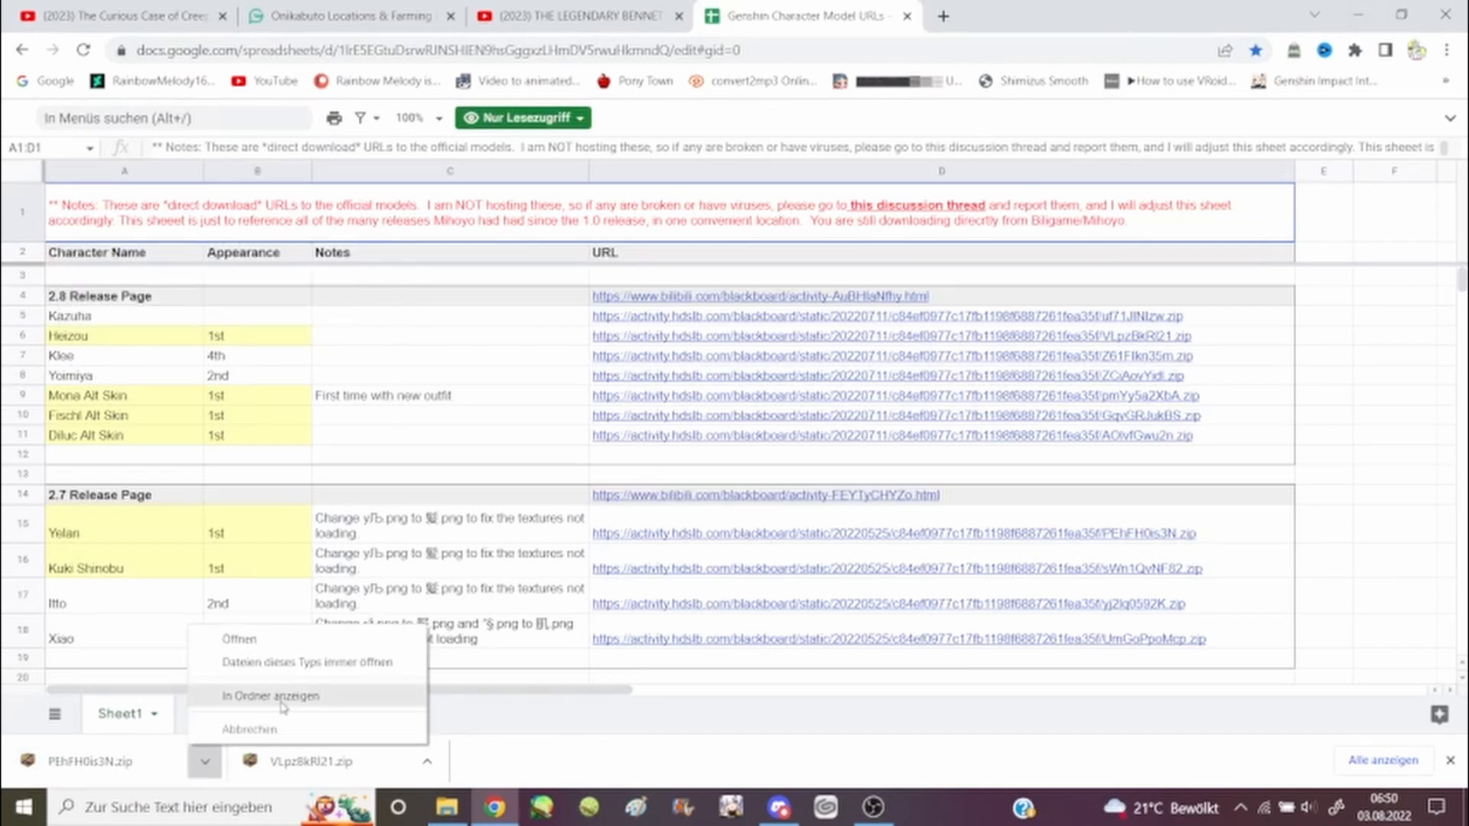
Show the downloaded PEhFH0is3N archive in its Downloads folder.
{"action": "left_click", "coordinate": [271, 695]}
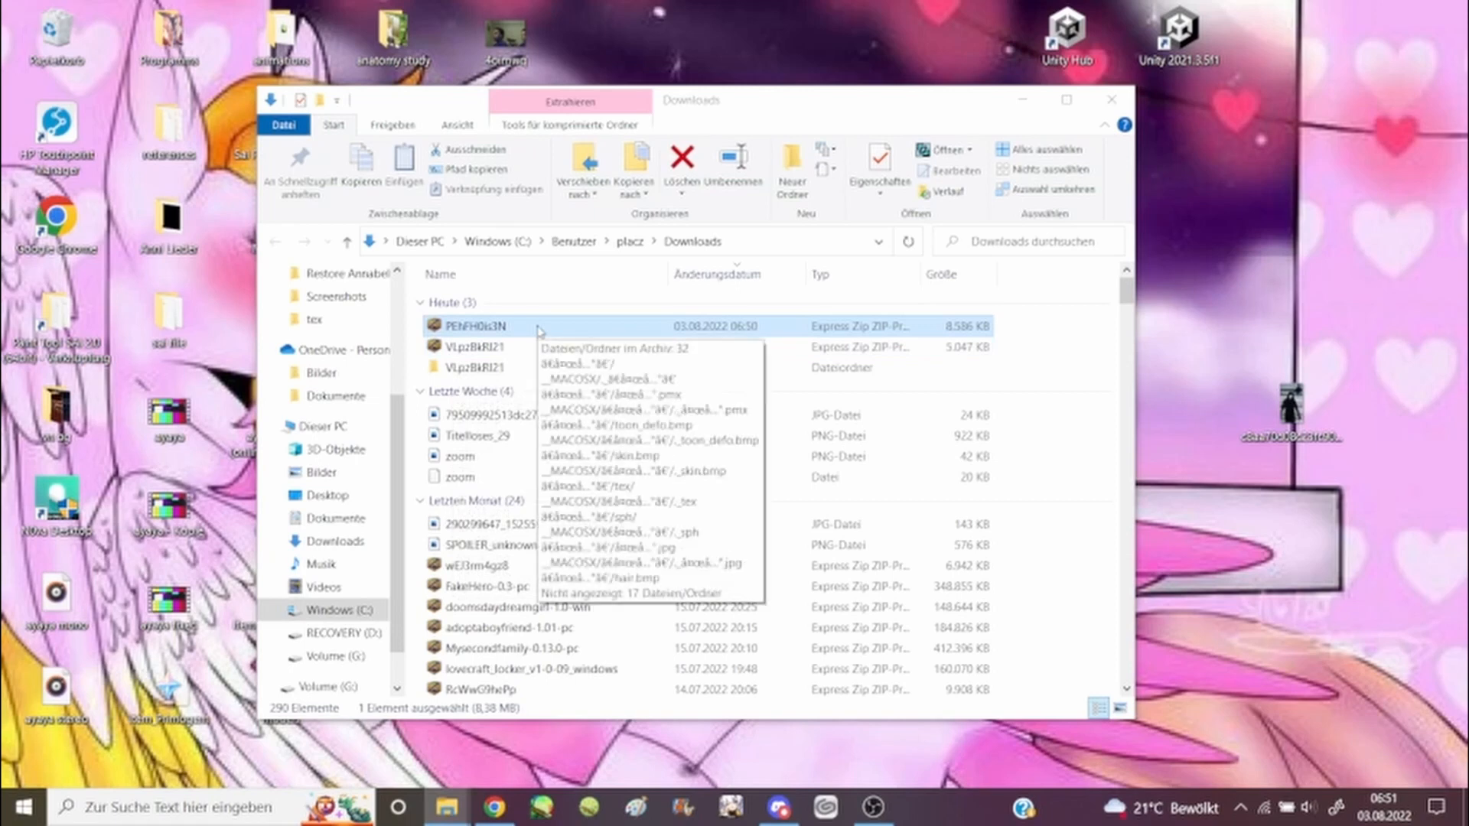
Extract the PEhFH0is3N zip into a same-named folder in Downloads.
{"action": "right_click", "coordinate": [477, 324]}
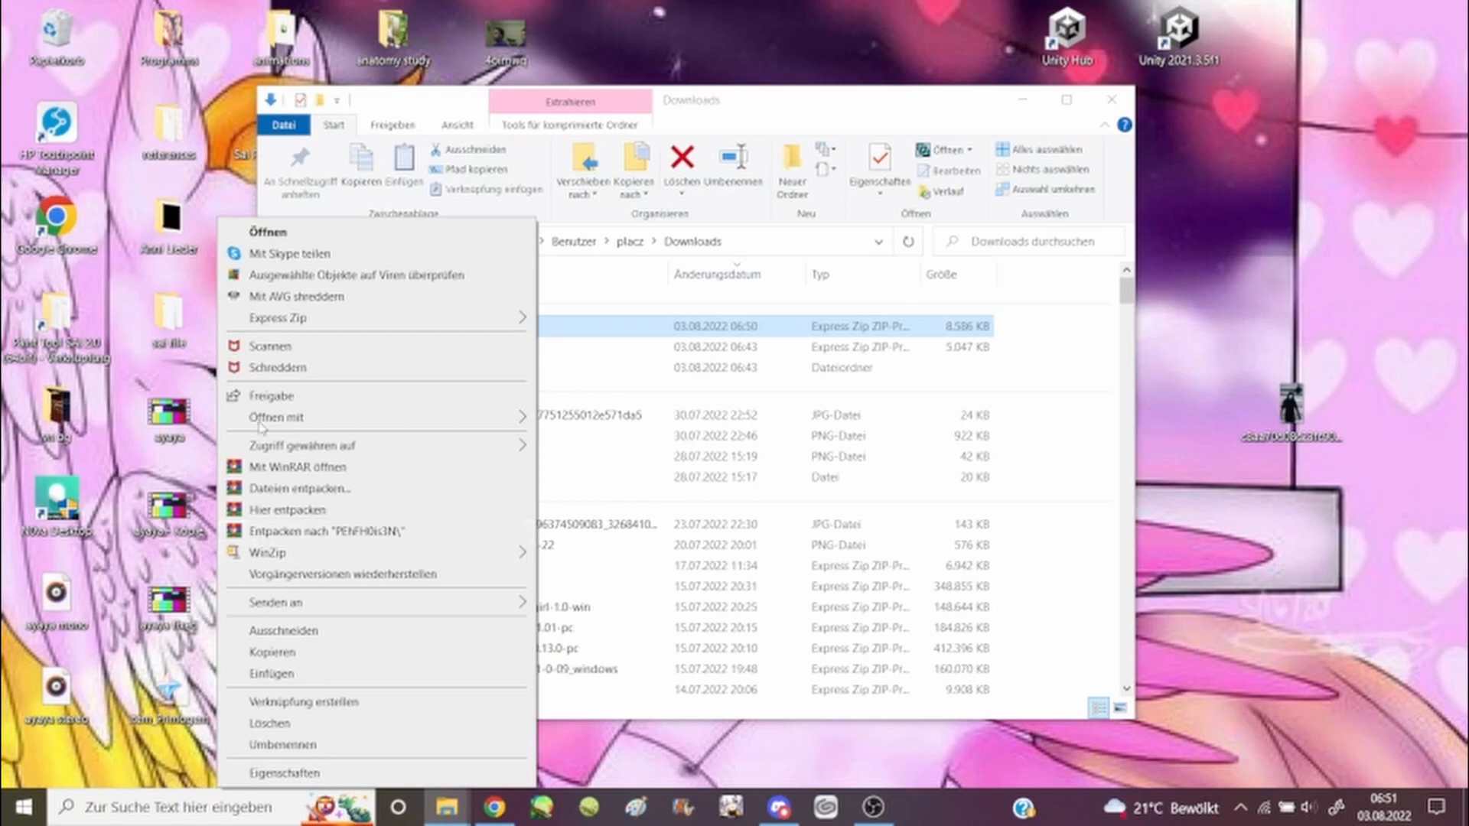
{"action": "mouse_move", "coordinate": [298, 488]}
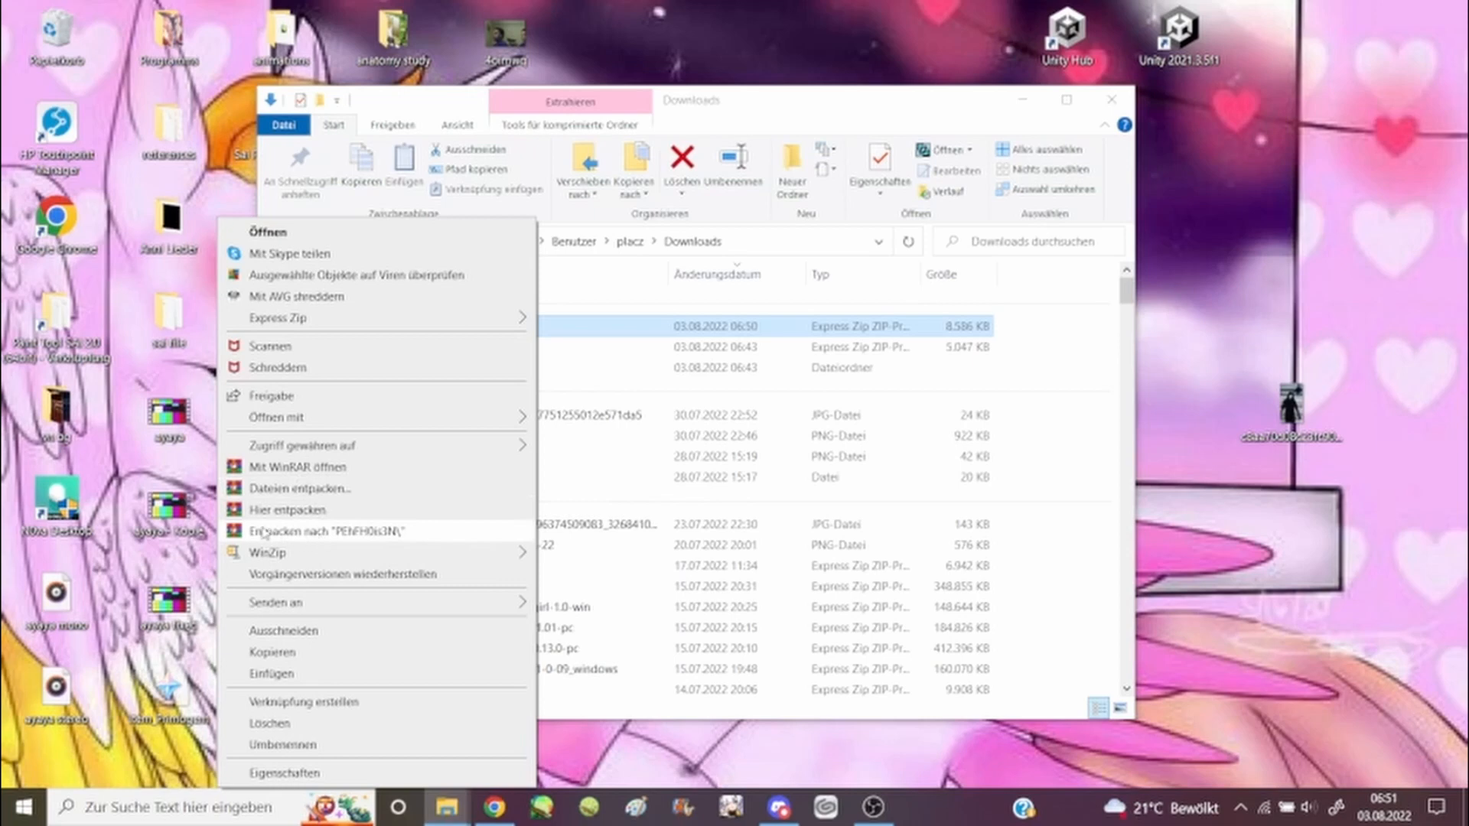
{"action": "mouse_move", "coordinate": [260, 536]}
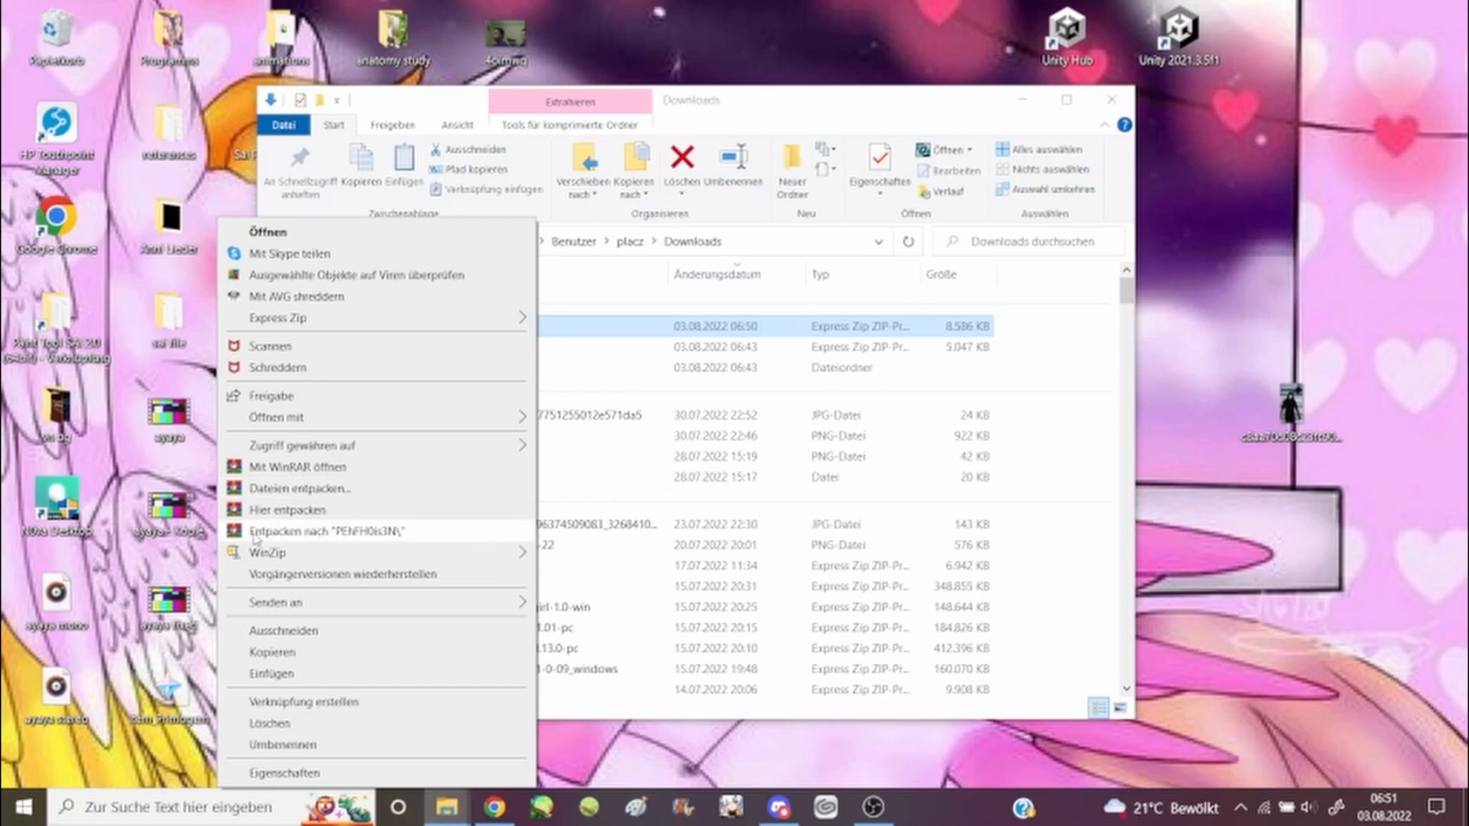
{"action": "mouse_move", "coordinate": [310, 539]}
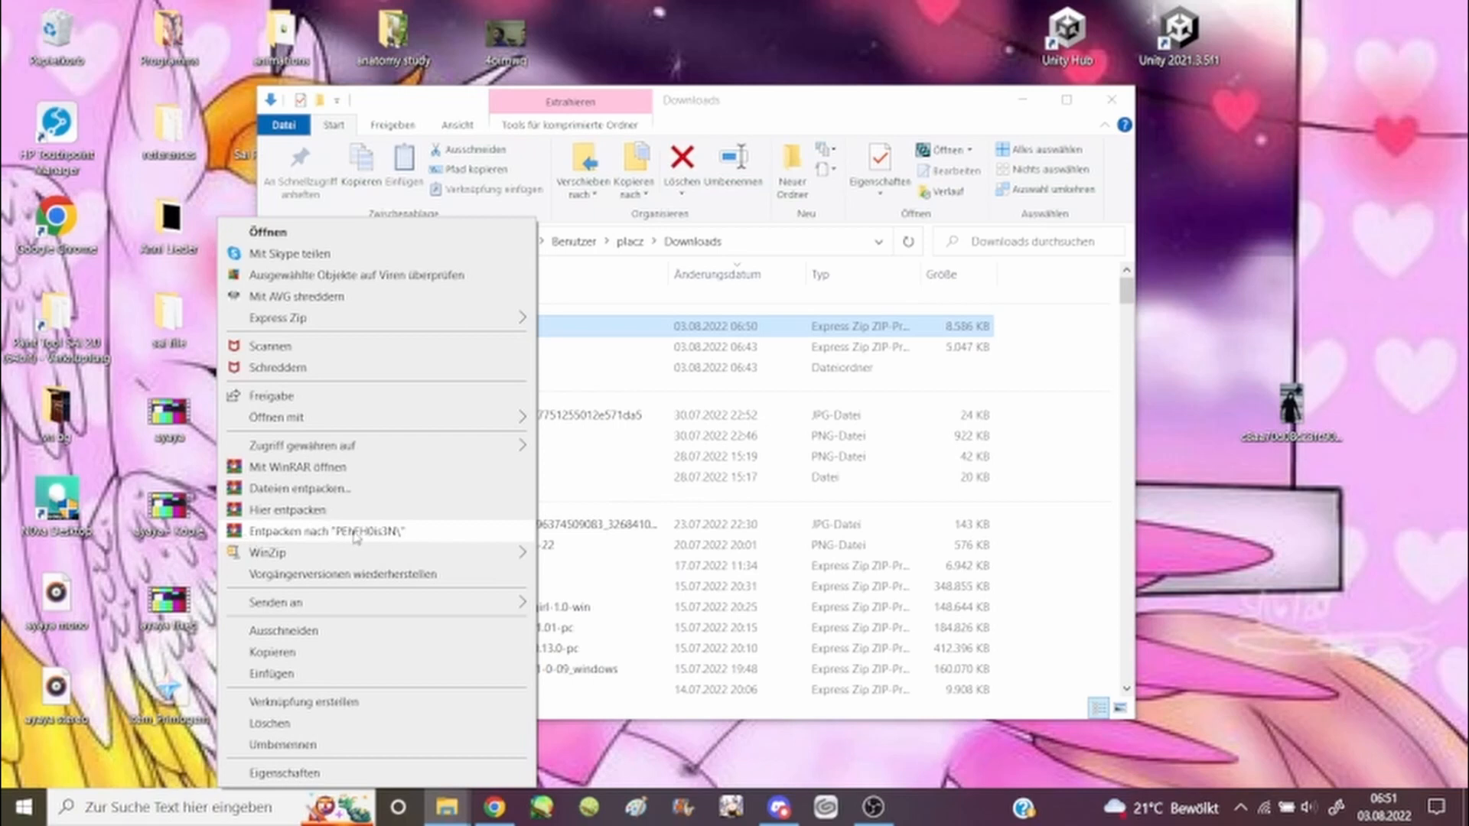
{"action": "mouse_move", "coordinate": [380, 544]}
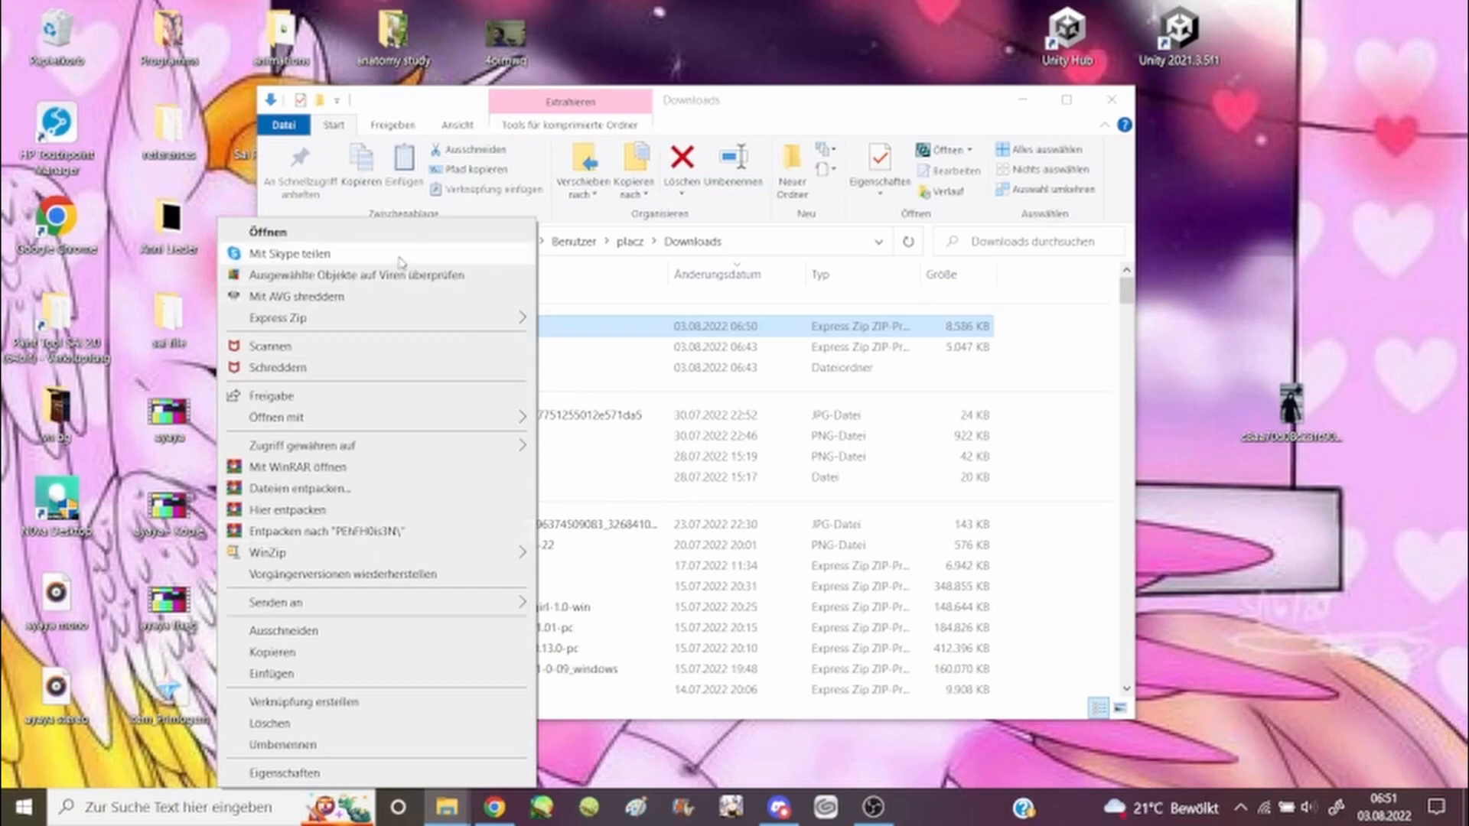
{"action": "mouse_move", "coordinate": [386, 531]}
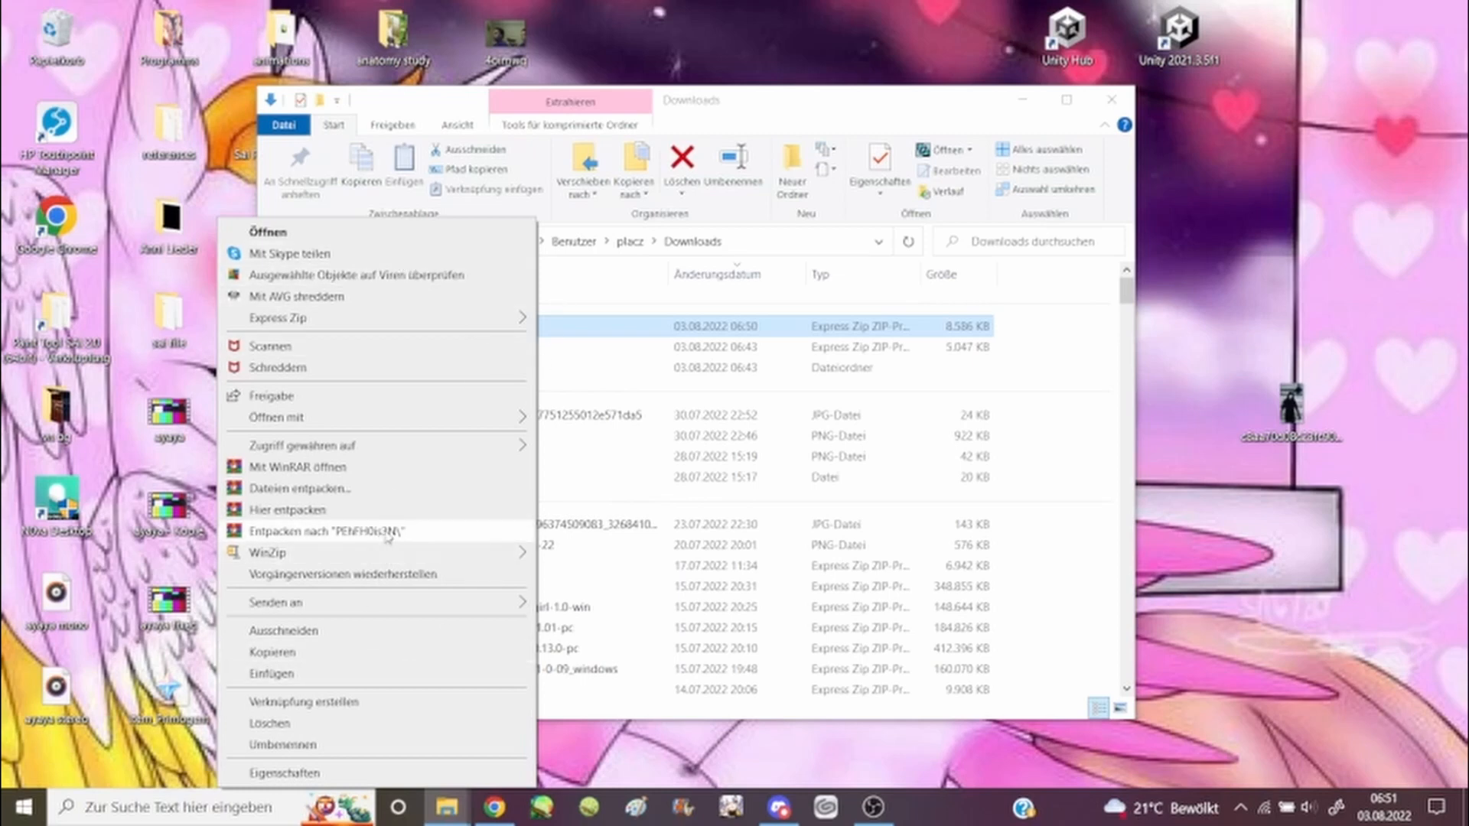
{"action": "left_click", "coordinate": [322, 531]}
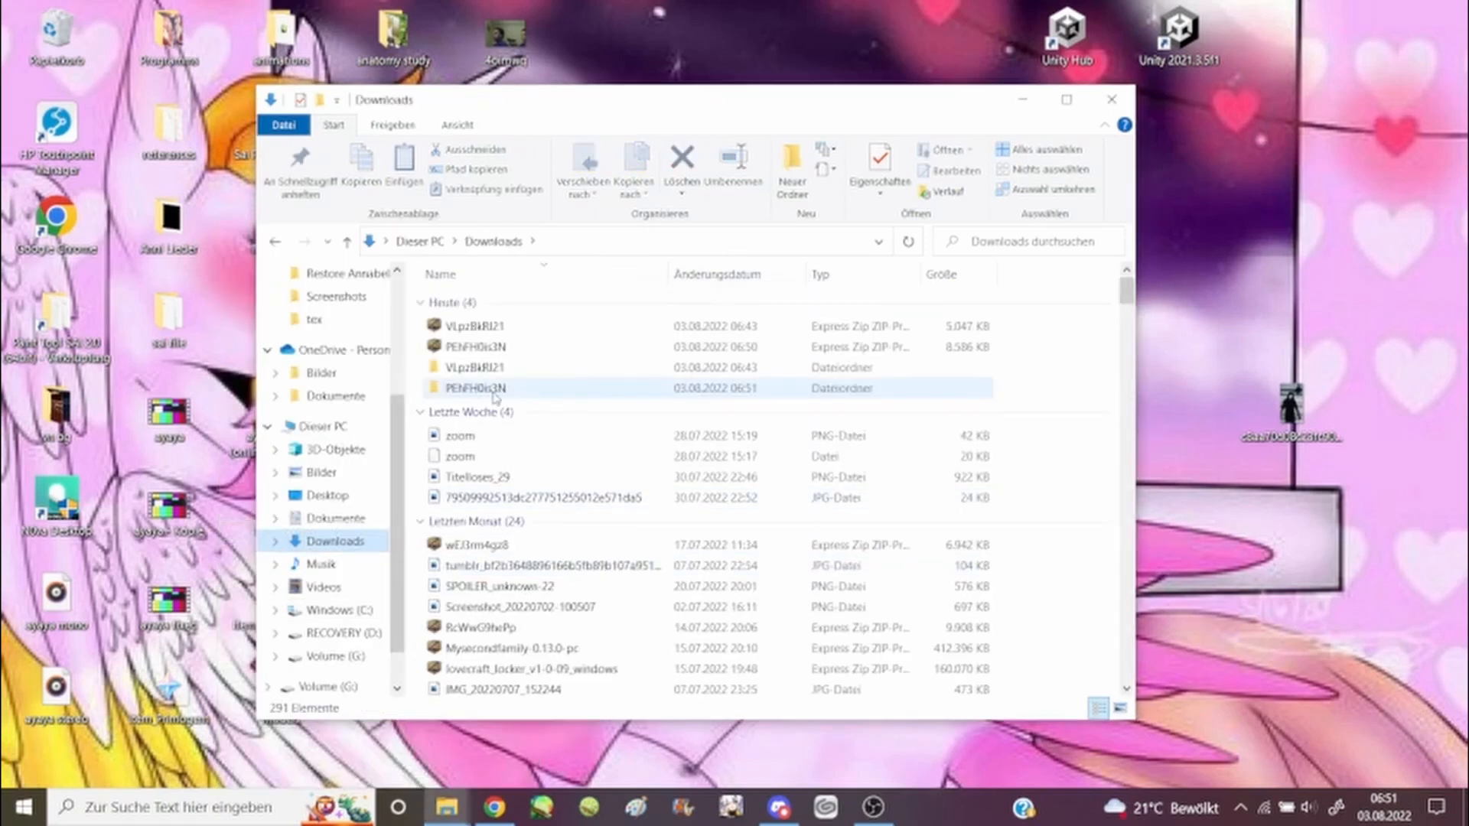
Browse into PEhFH0is3N's model folder and locate Yelan's .pmx file.
{"action": "double_click", "coordinate": [474, 388]}
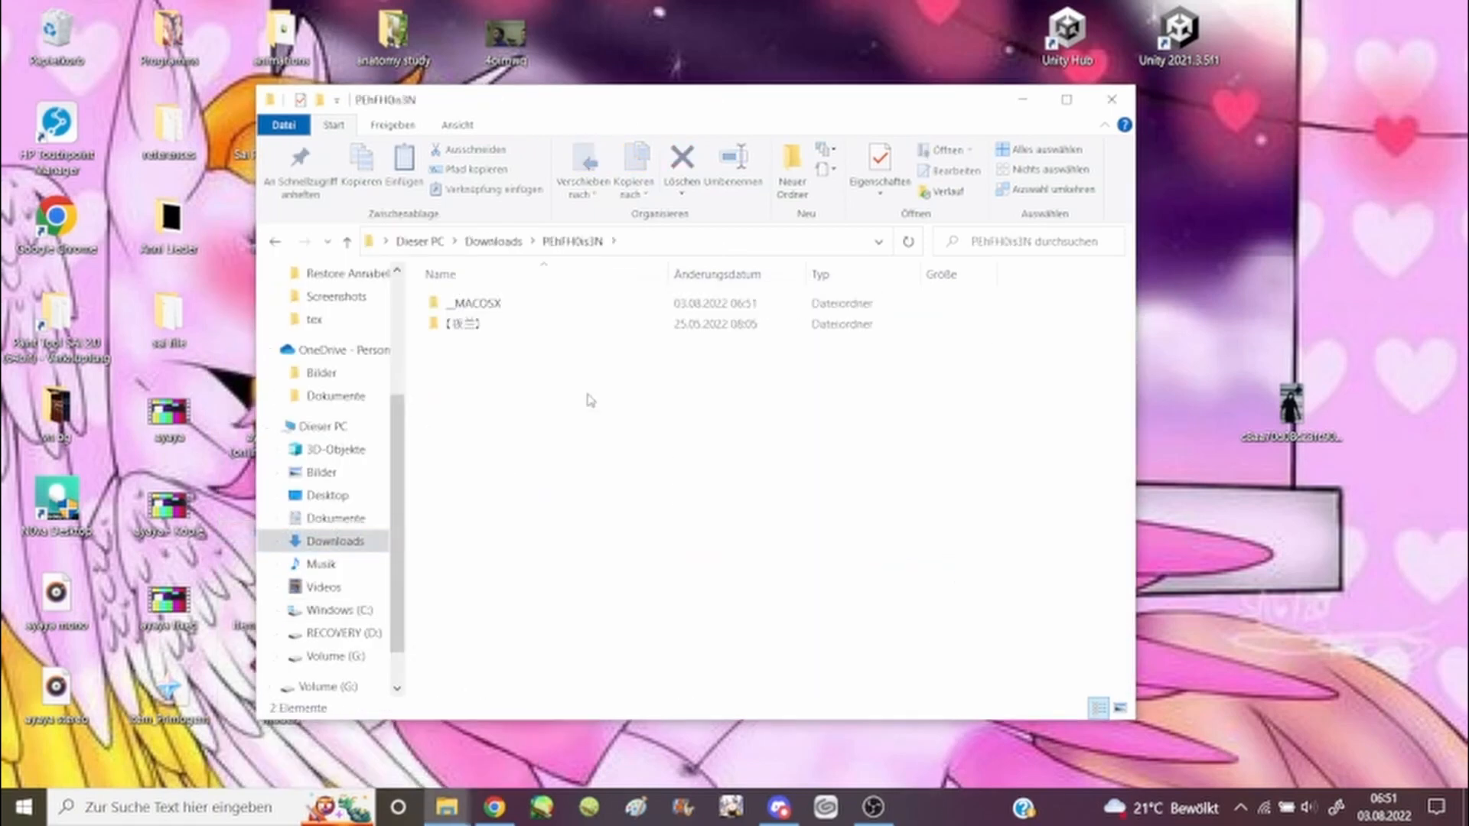
{"action": "mouse_move", "coordinate": [511, 331]}
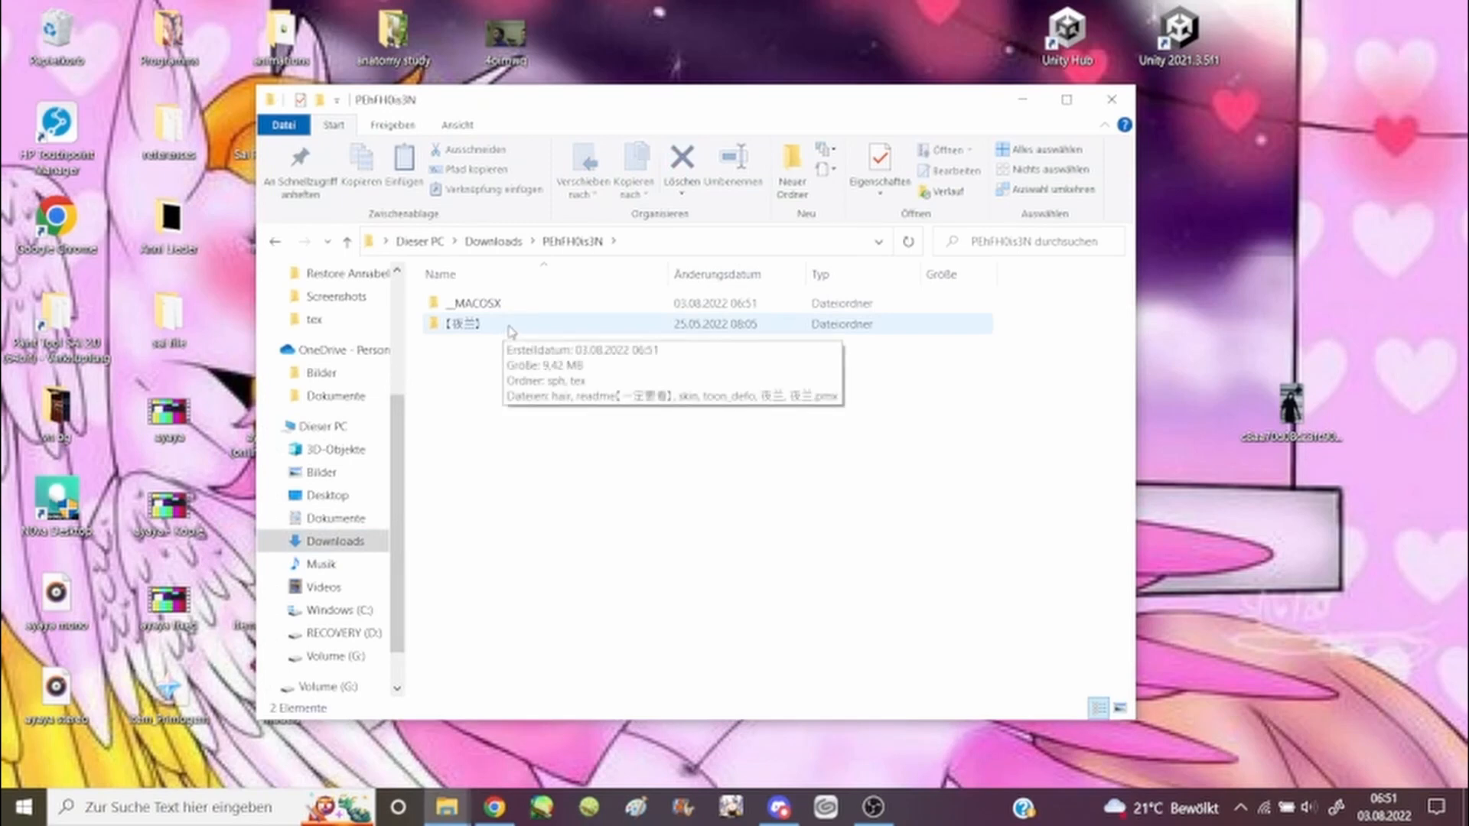
{"action": "double_click", "coordinate": [464, 323]}
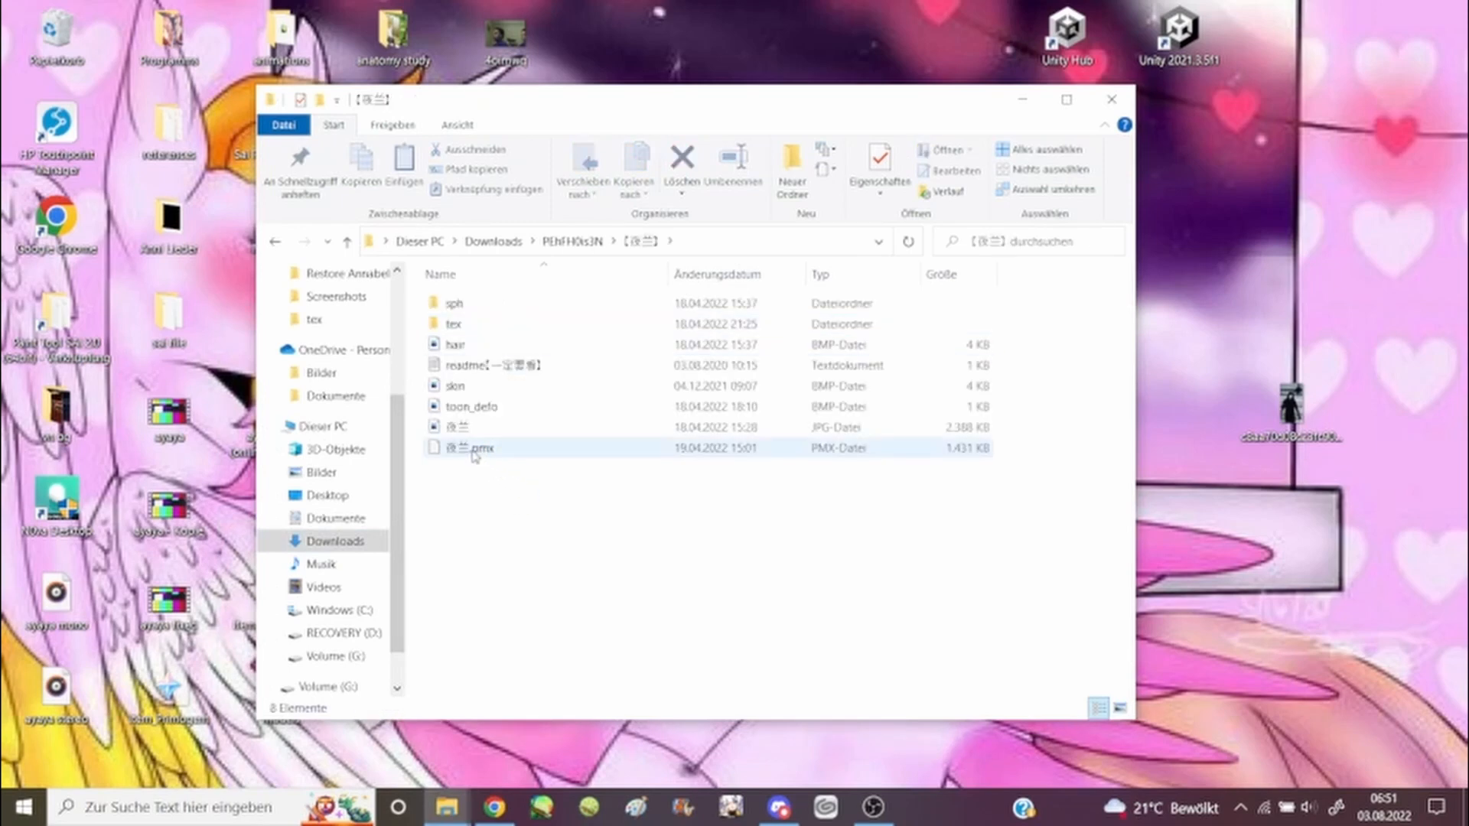
{"action": "left_click", "coordinate": [468, 449]}
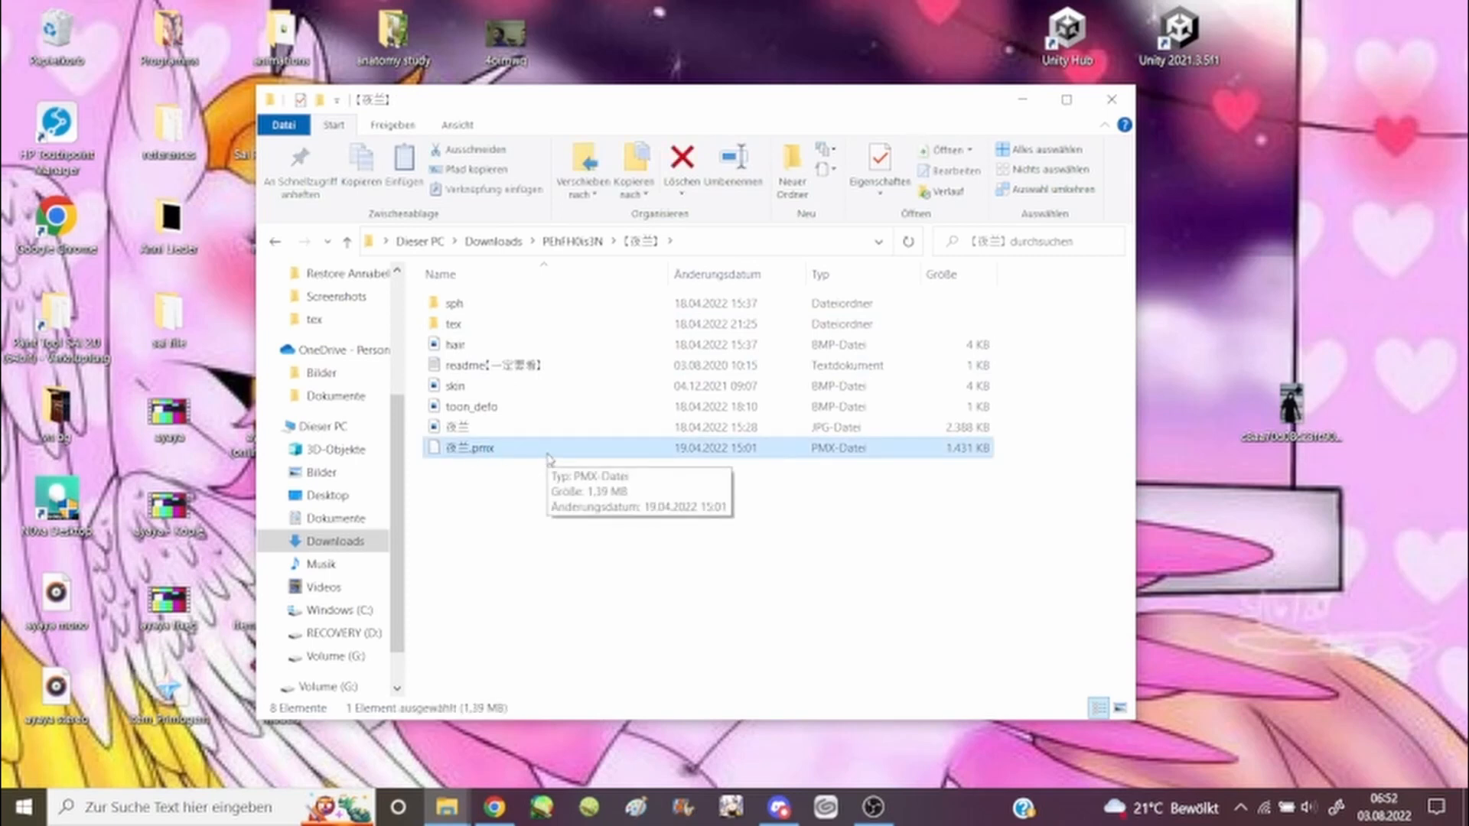
{"action": "mouse_move", "coordinate": [826, 465]}
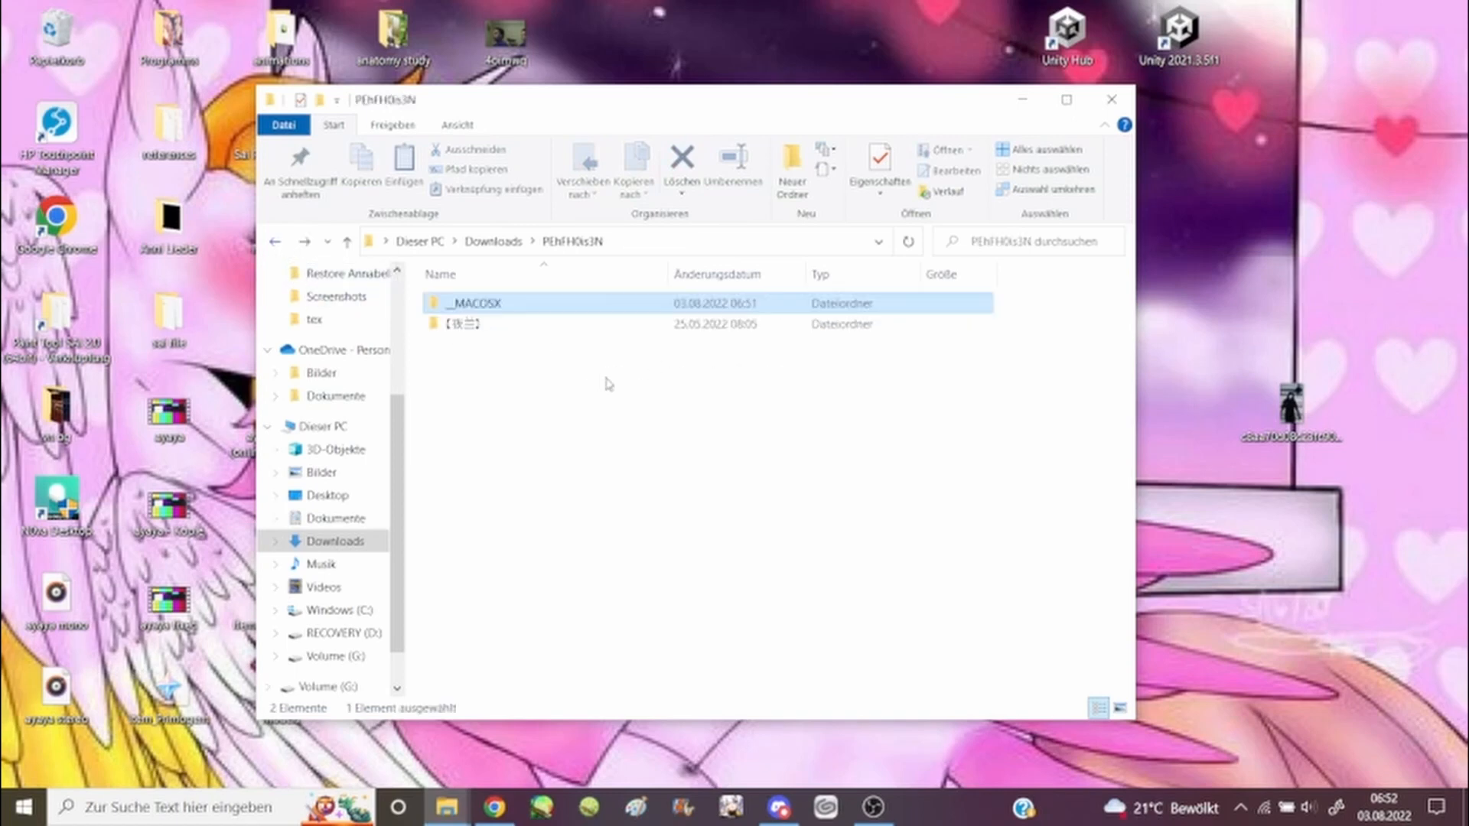
{"action": "left_click", "coordinate": [464, 323]}
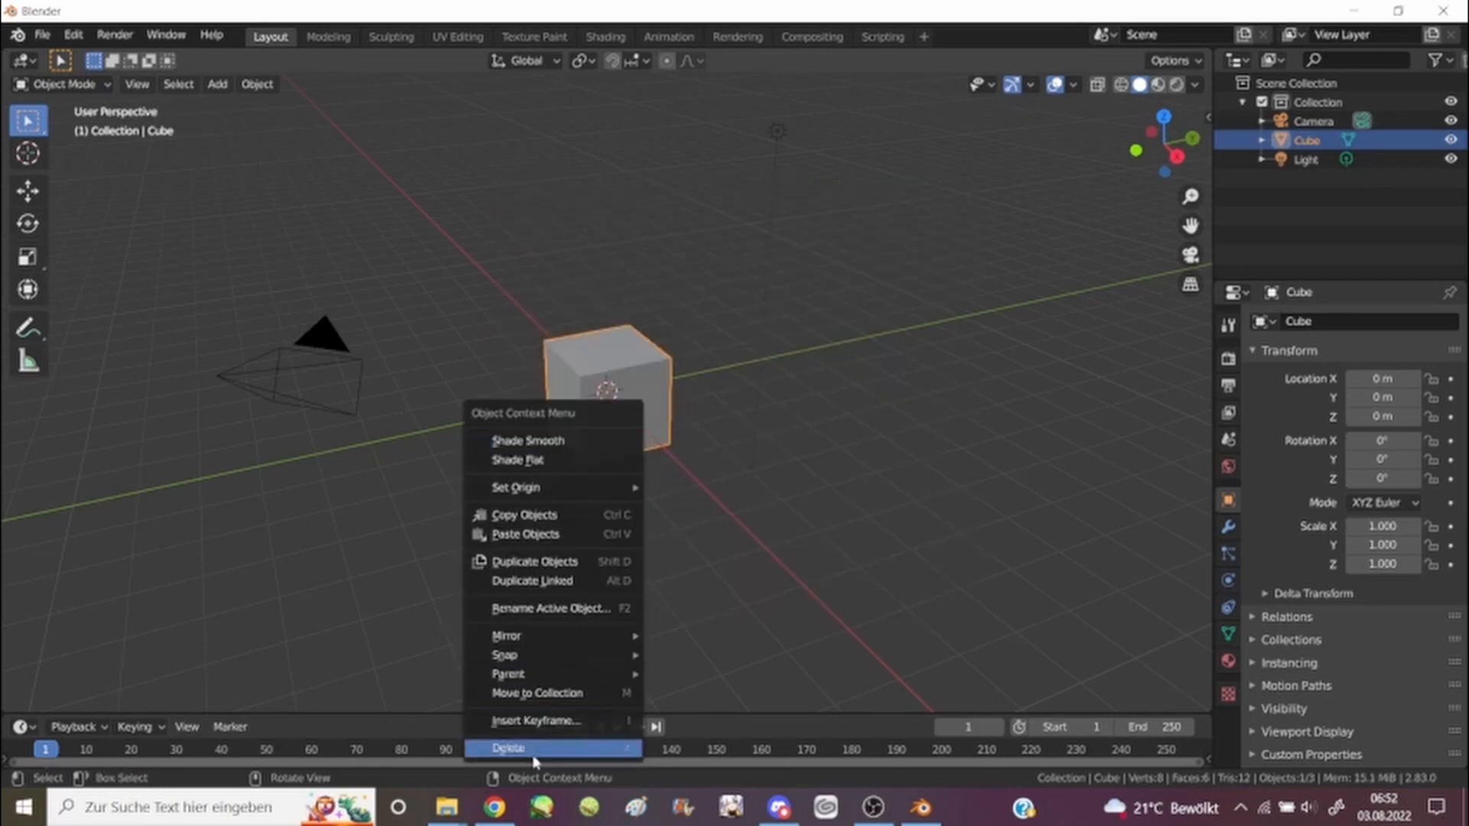
{"action": "mouse_move", "coordinate": [508, 748]}
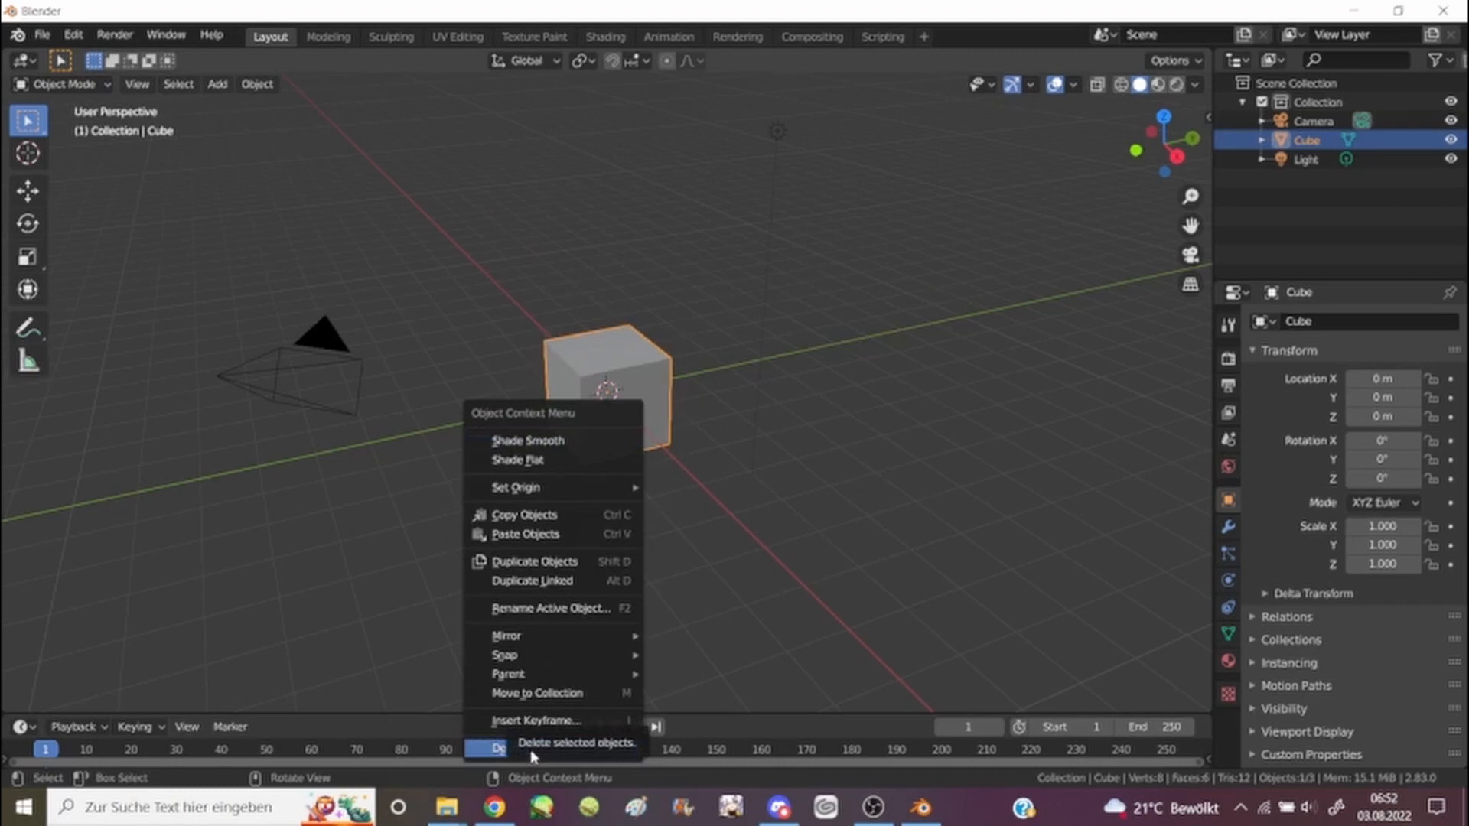
Delete the default cube, leaving only the camera and light.
{"action": "left_click", "coordinate": [496, 749]}
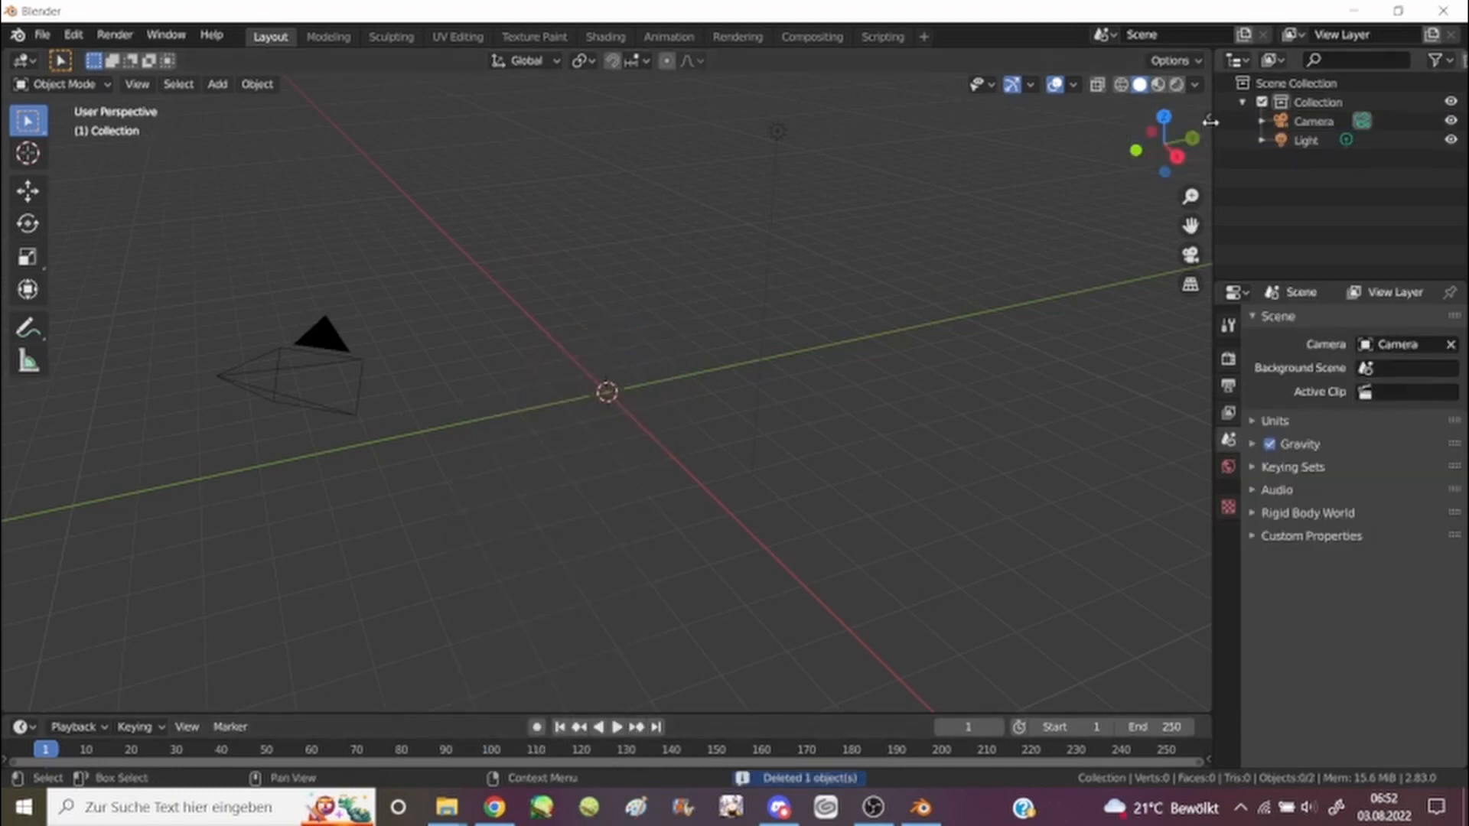
Reveal the viewport sidebar and switch to the CATS add-on tools.
{"action": "left_click", "coordinate": [1203, 117]}
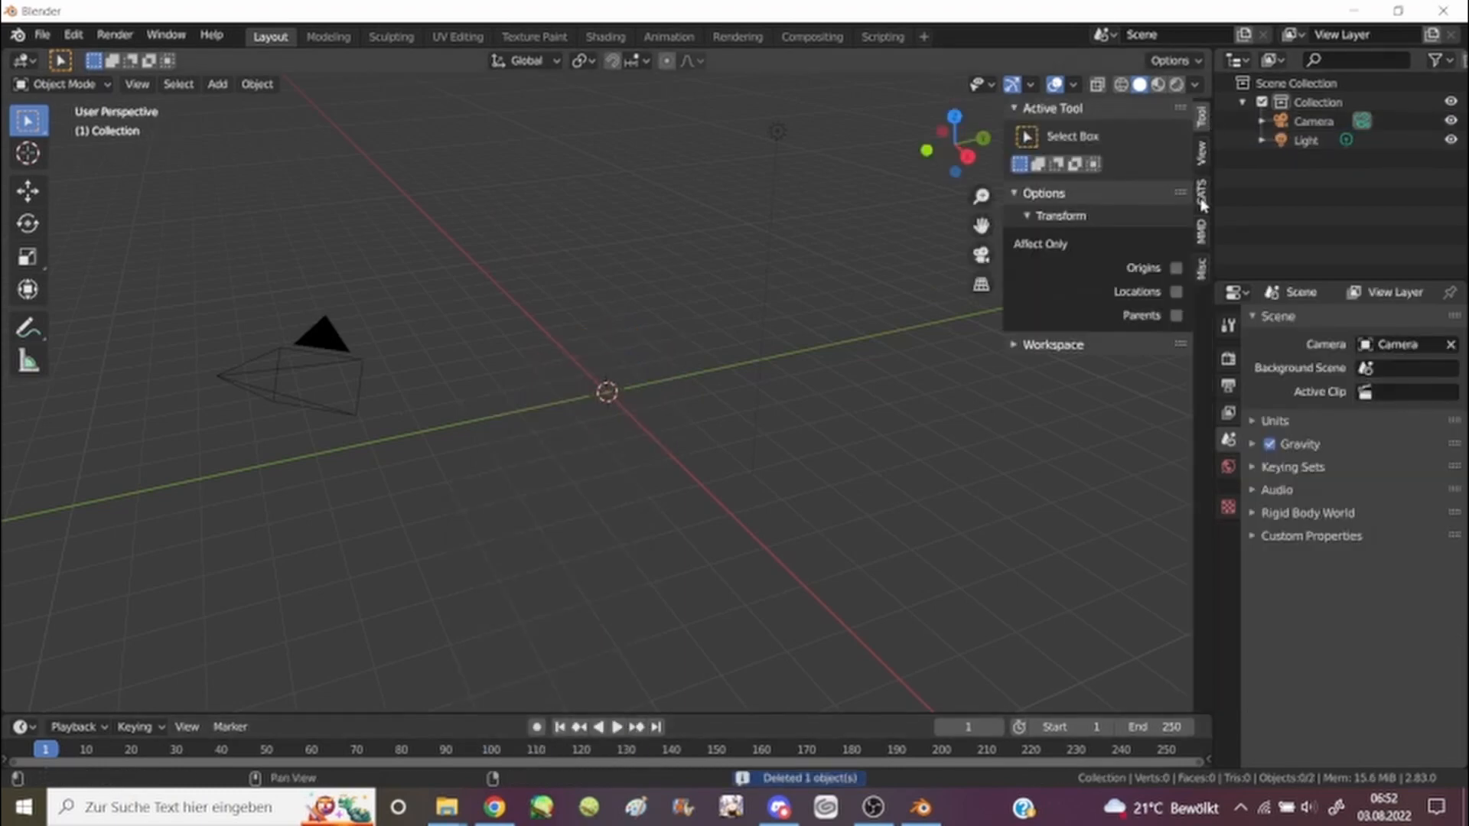
{"action": "left_click", "coordinate": [1199, 193]}
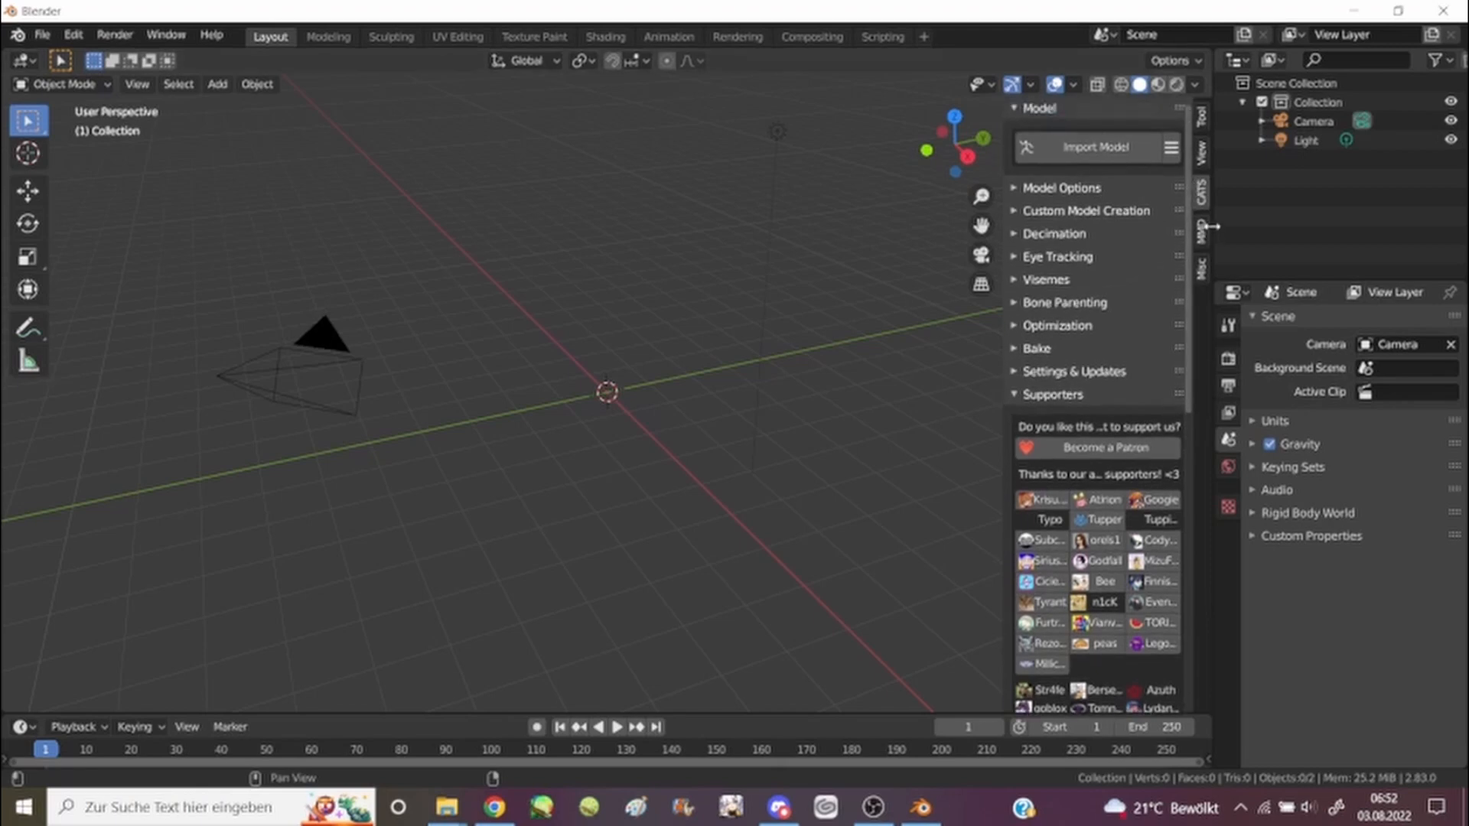
{"action": "mouse_move", "coordinate": [1245, 223]}
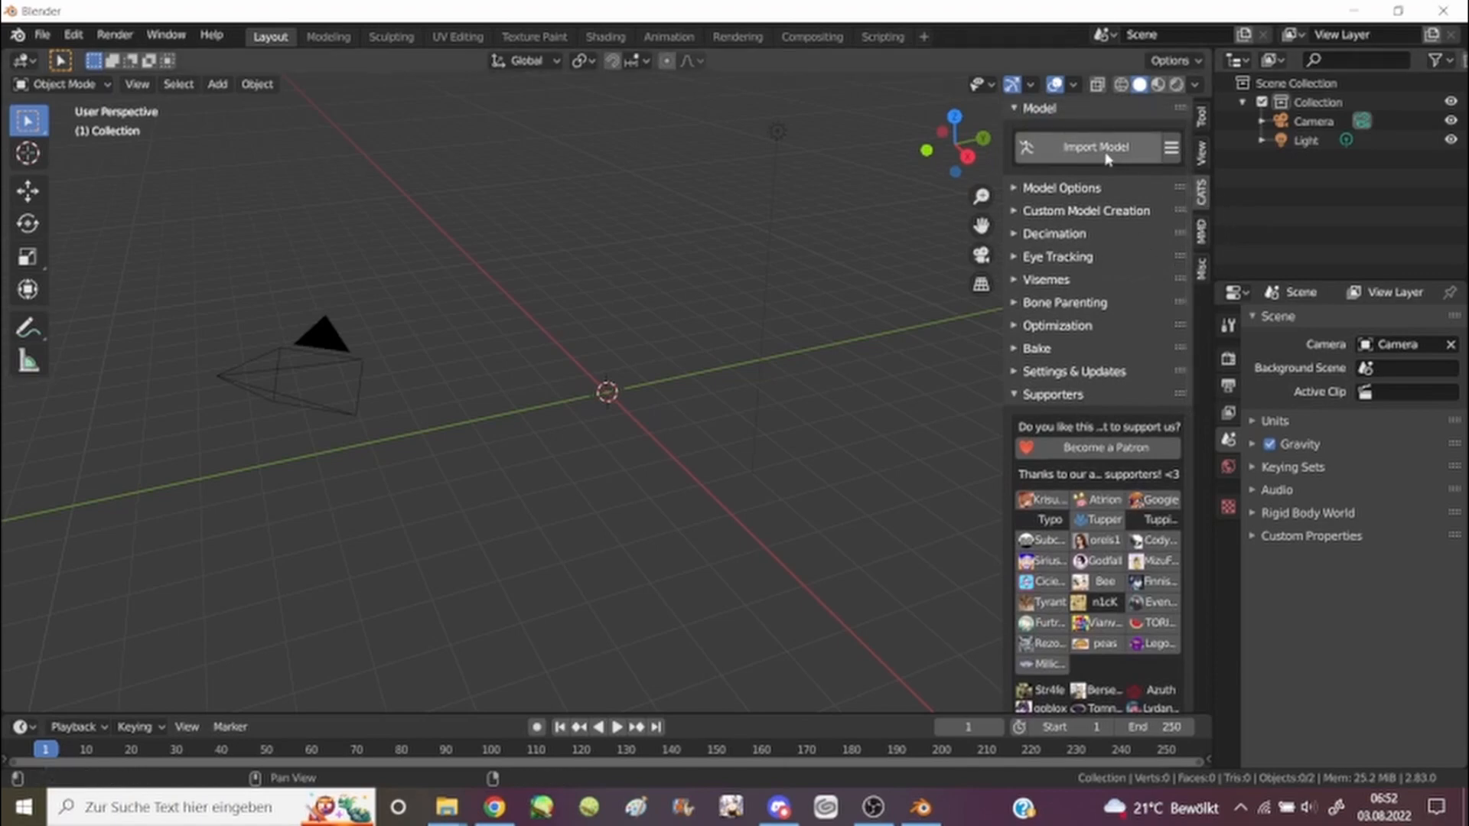
Start a CATS import and browse Downloads > PEhFH0is3N > model folder to reach Yelan's .pmx.
{"action": "left_click", "coordinate": [1094, 147]}
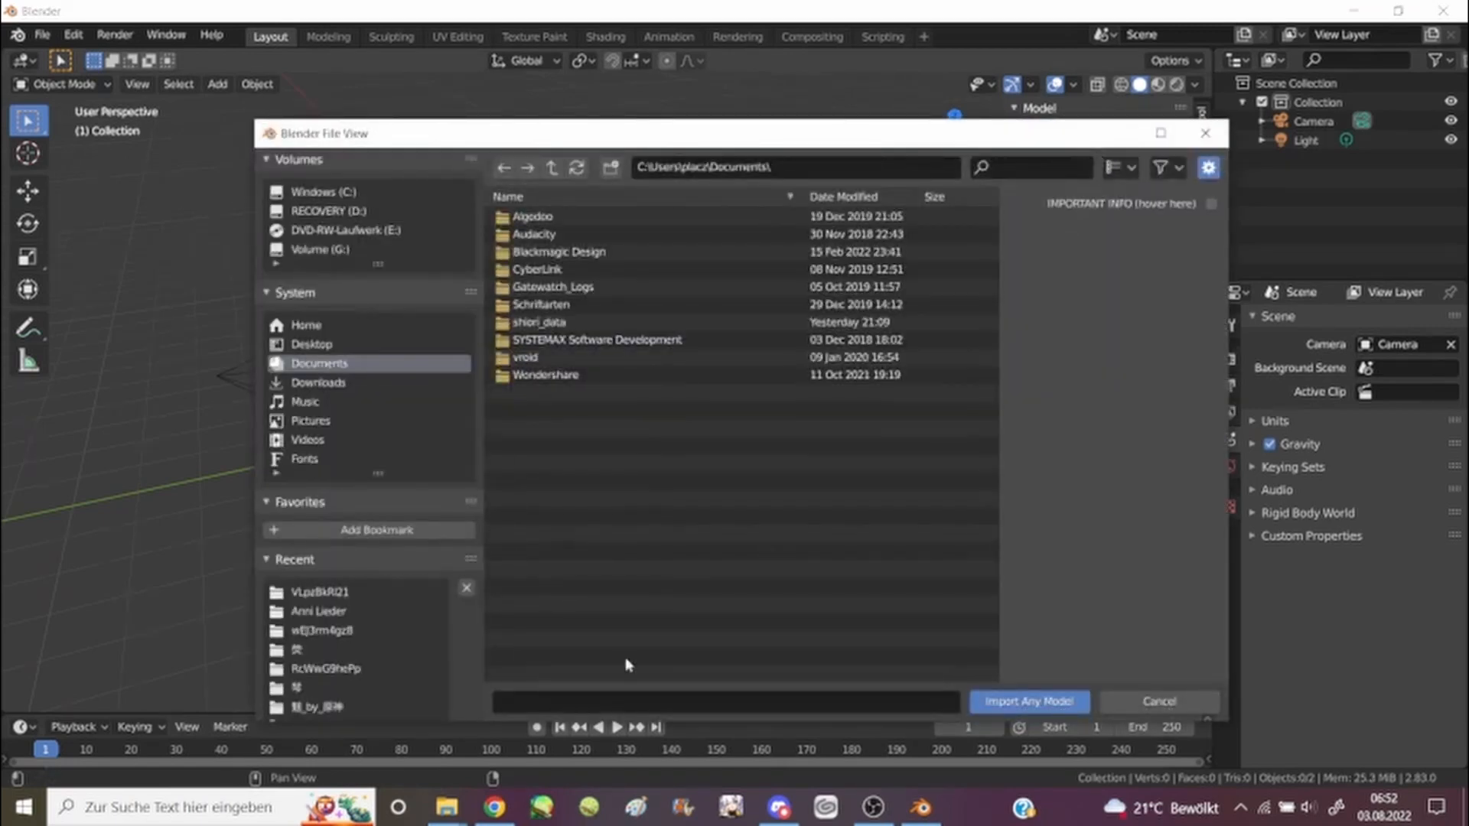
{"action": "left_click", "coordinate": [318, 383]}
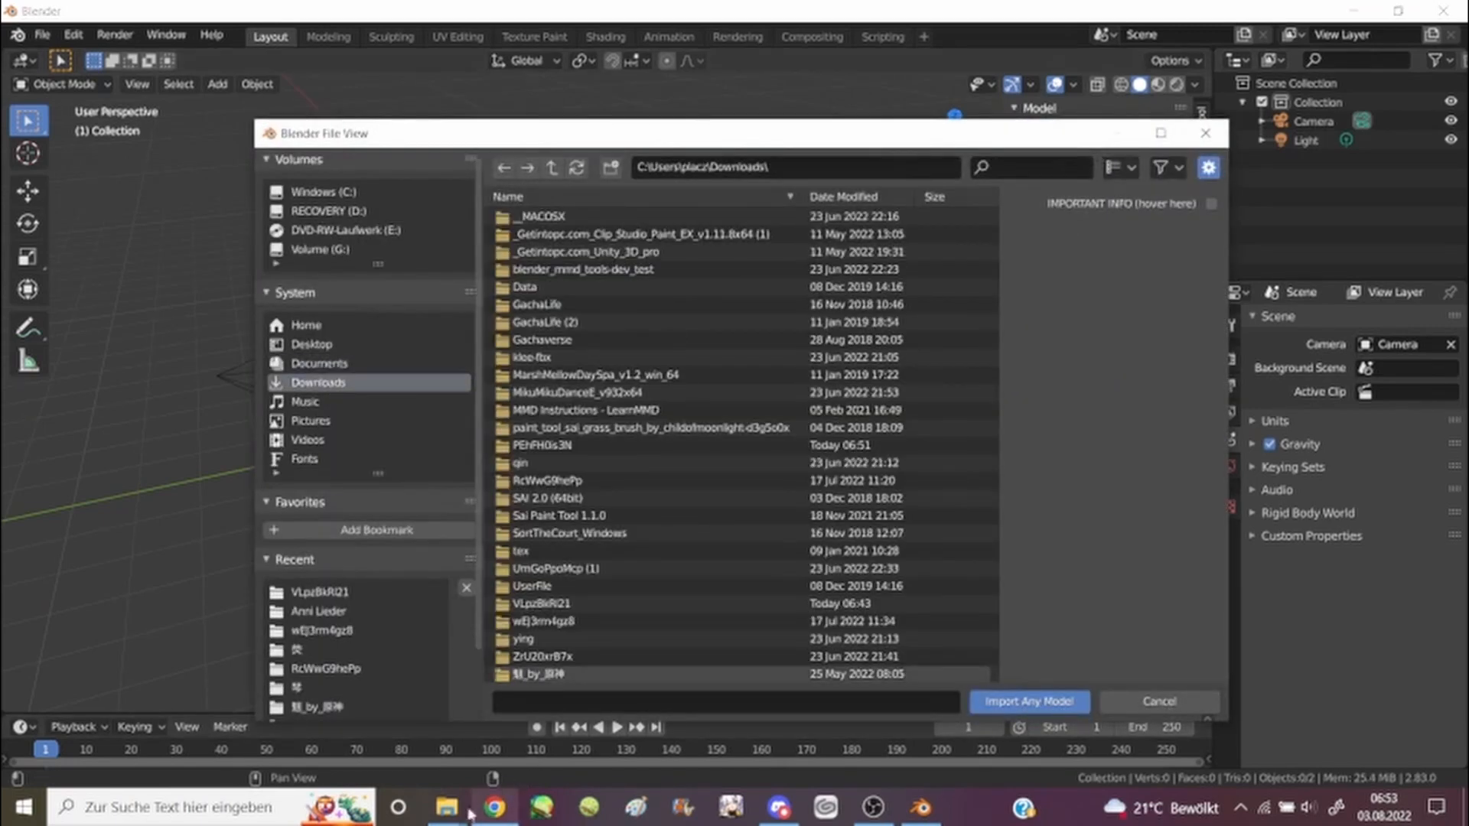
{"action": "left_click", "coordinate": [445, 806]}
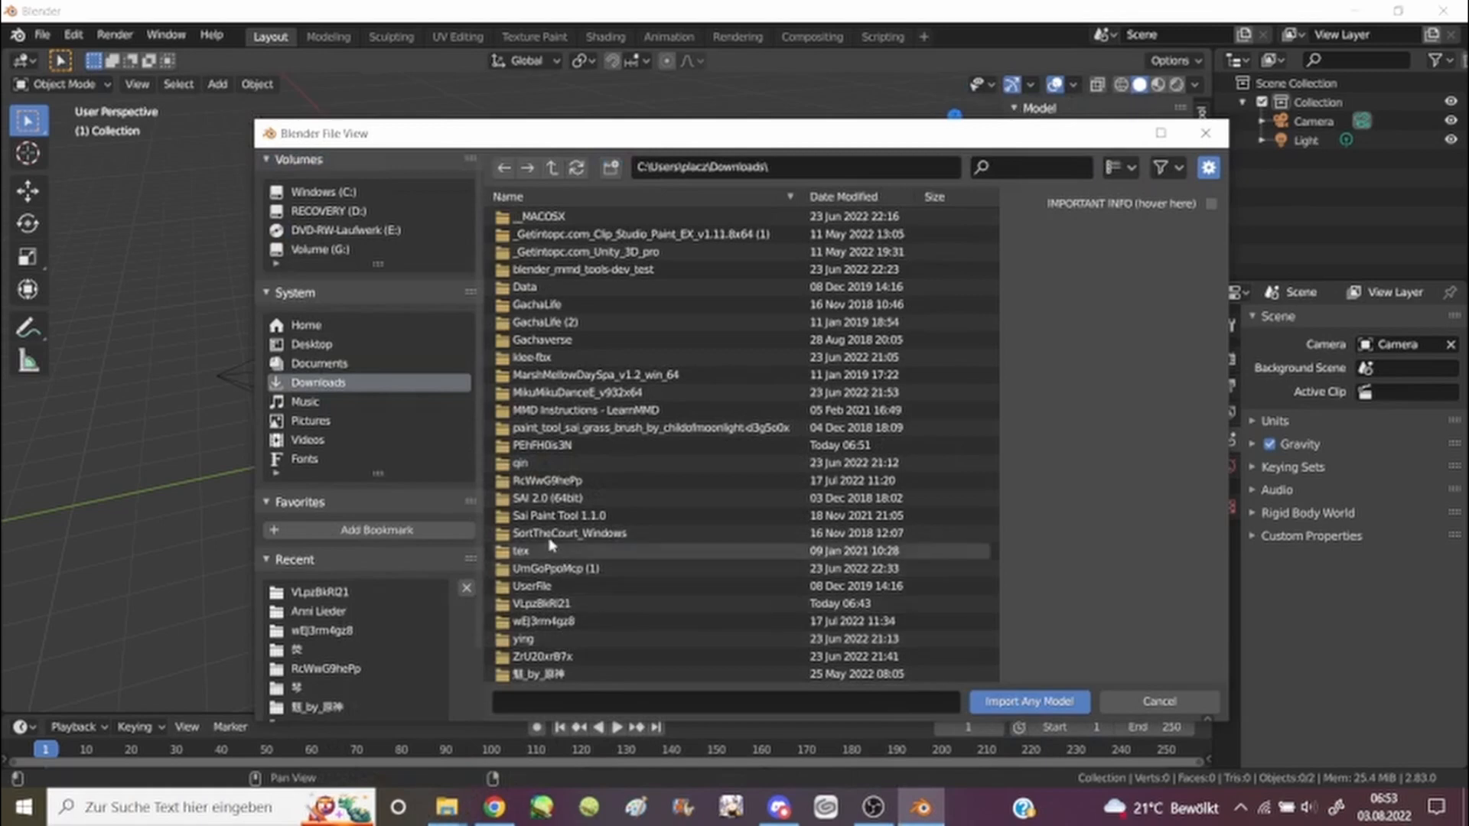
{"action": "double_click", "coordinate": [548, 445]}
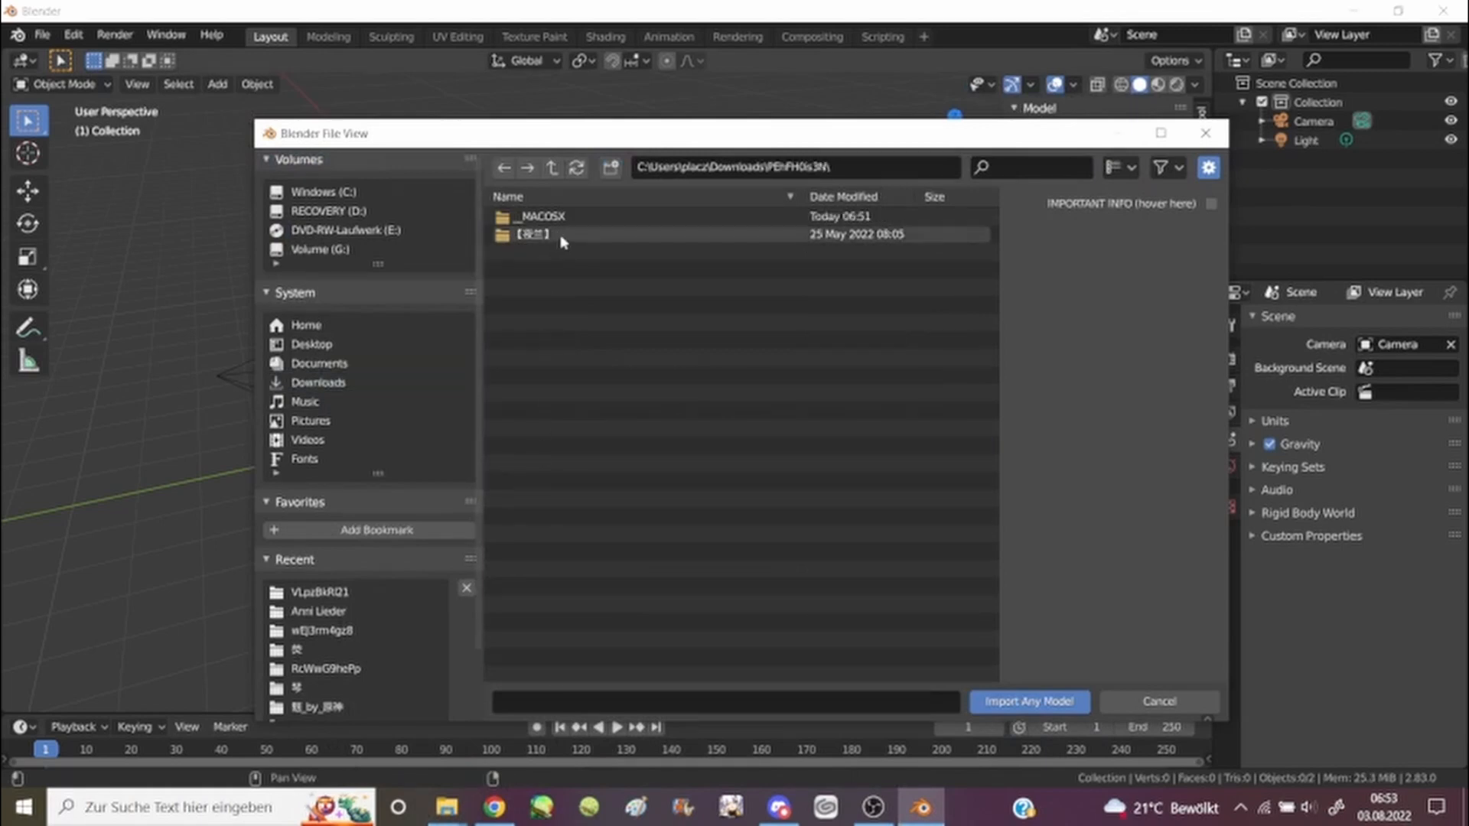
{"action": "double_click", "coordinate": [532, 233]}
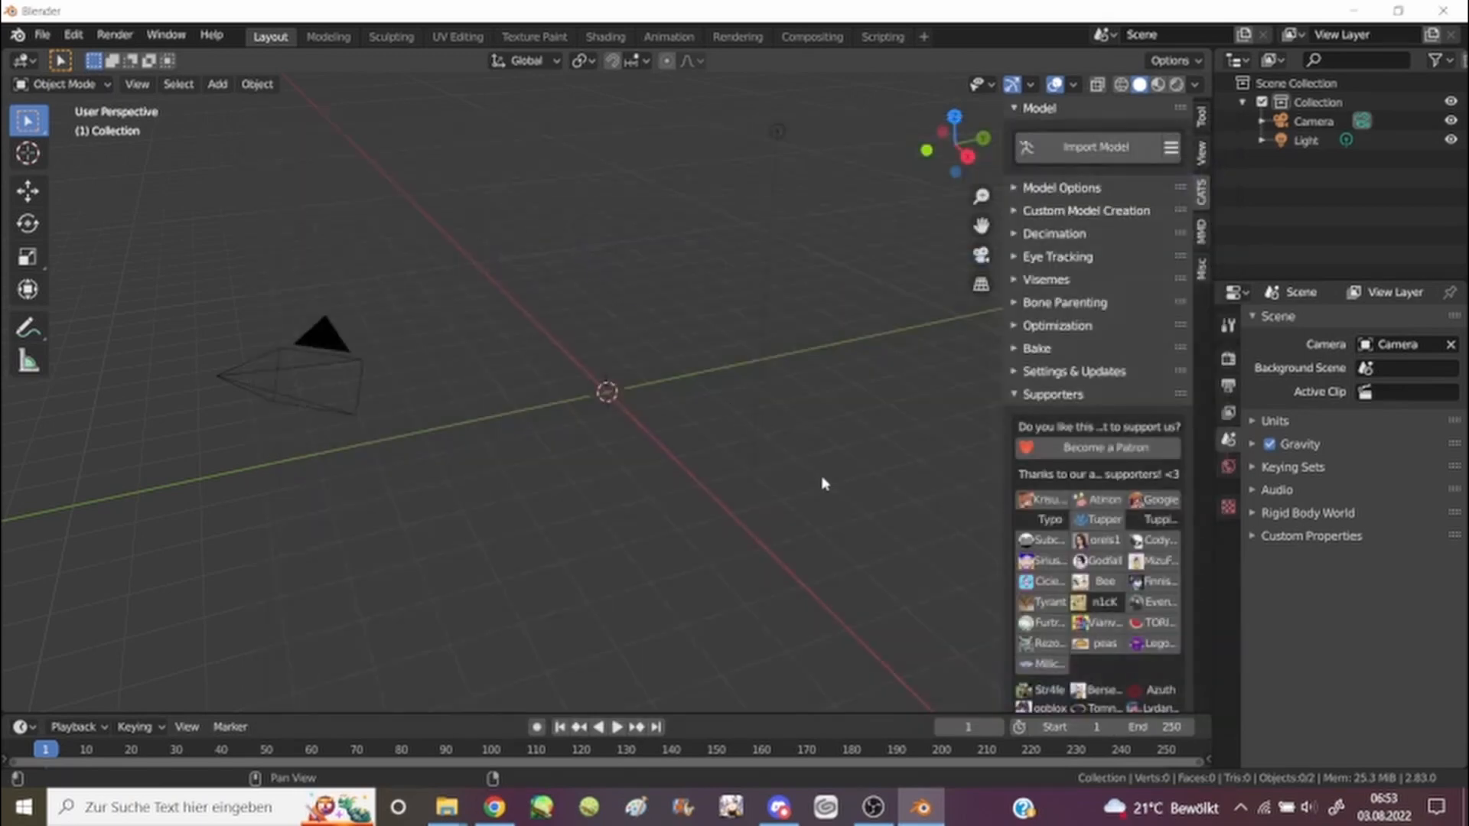
Import Yelan's model and run CATS Fix Model to simplify its armature.
{"action": "left_click", "coordinate": [1094, 147]}
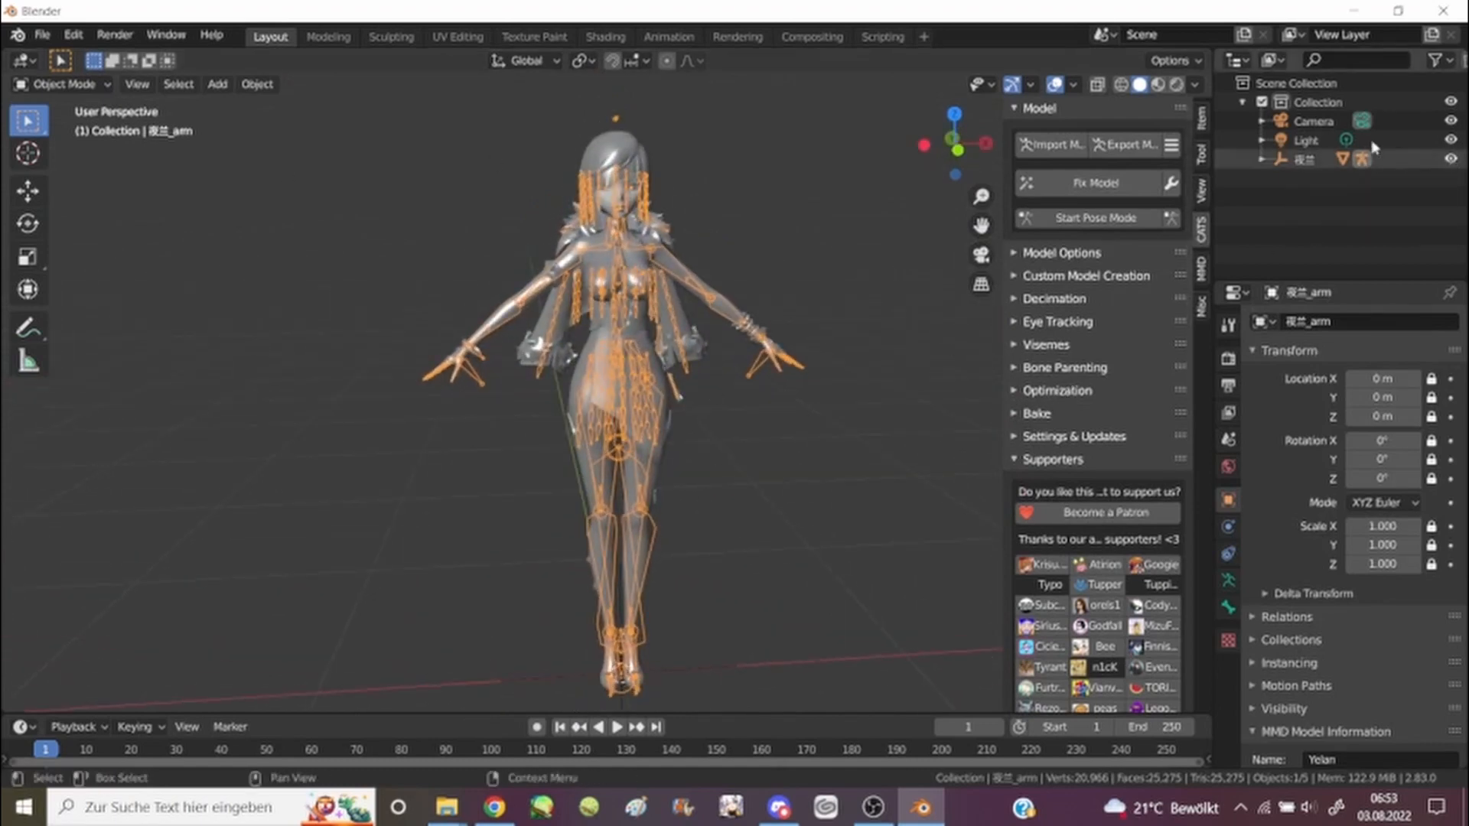
{"action": "left_click", "coordinate": [1089, 183]}
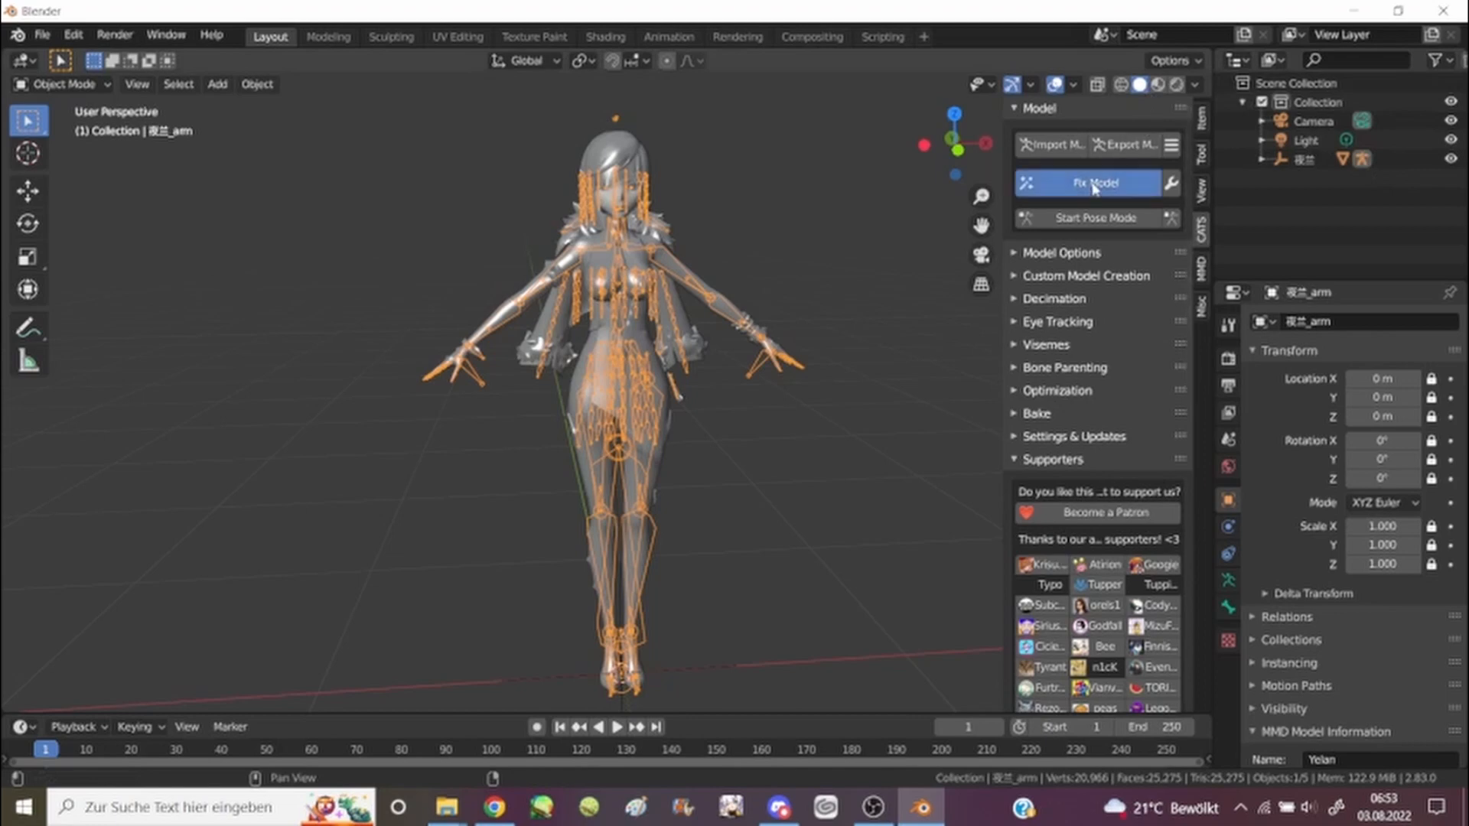
{"action": "mouse_move", "coordinate": [932, 226]}
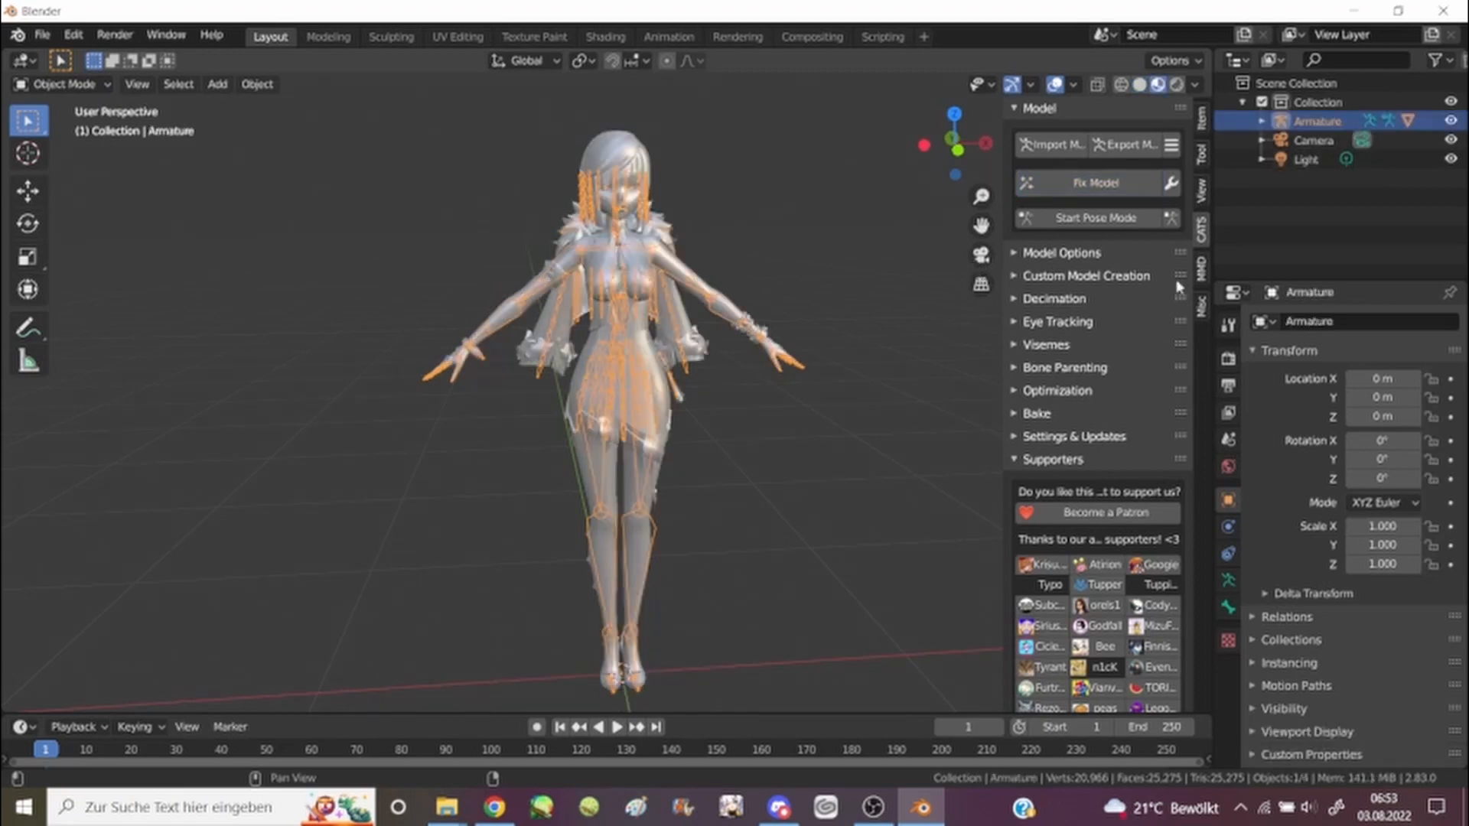
Show the model with its textures in the viewport, then leave Blender for File Explorer.
{"action": "left_click", "coordinate": [1096, 182]}
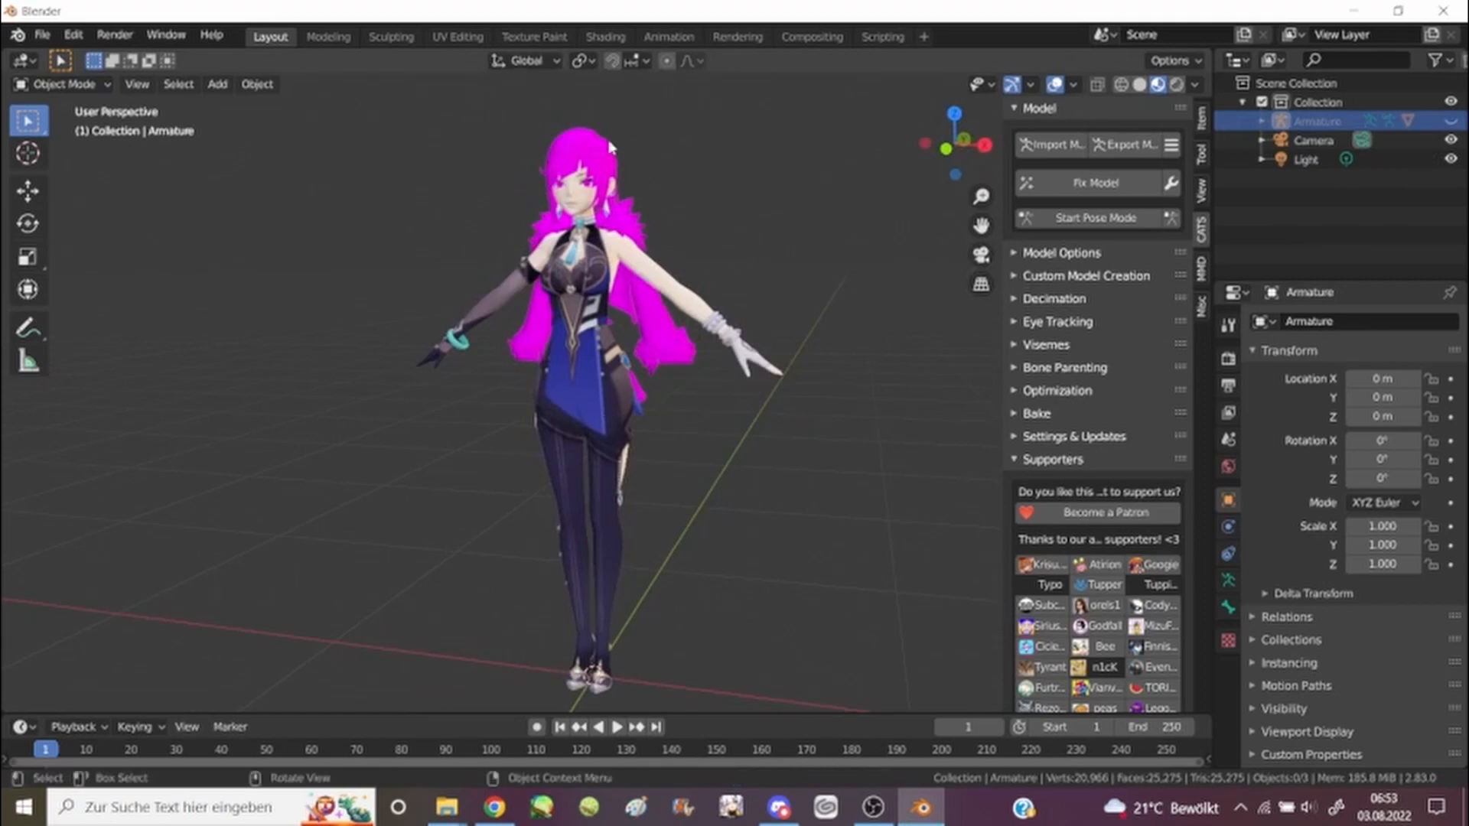
{"action": "mouse_move", "coordinate": [541, 89]}
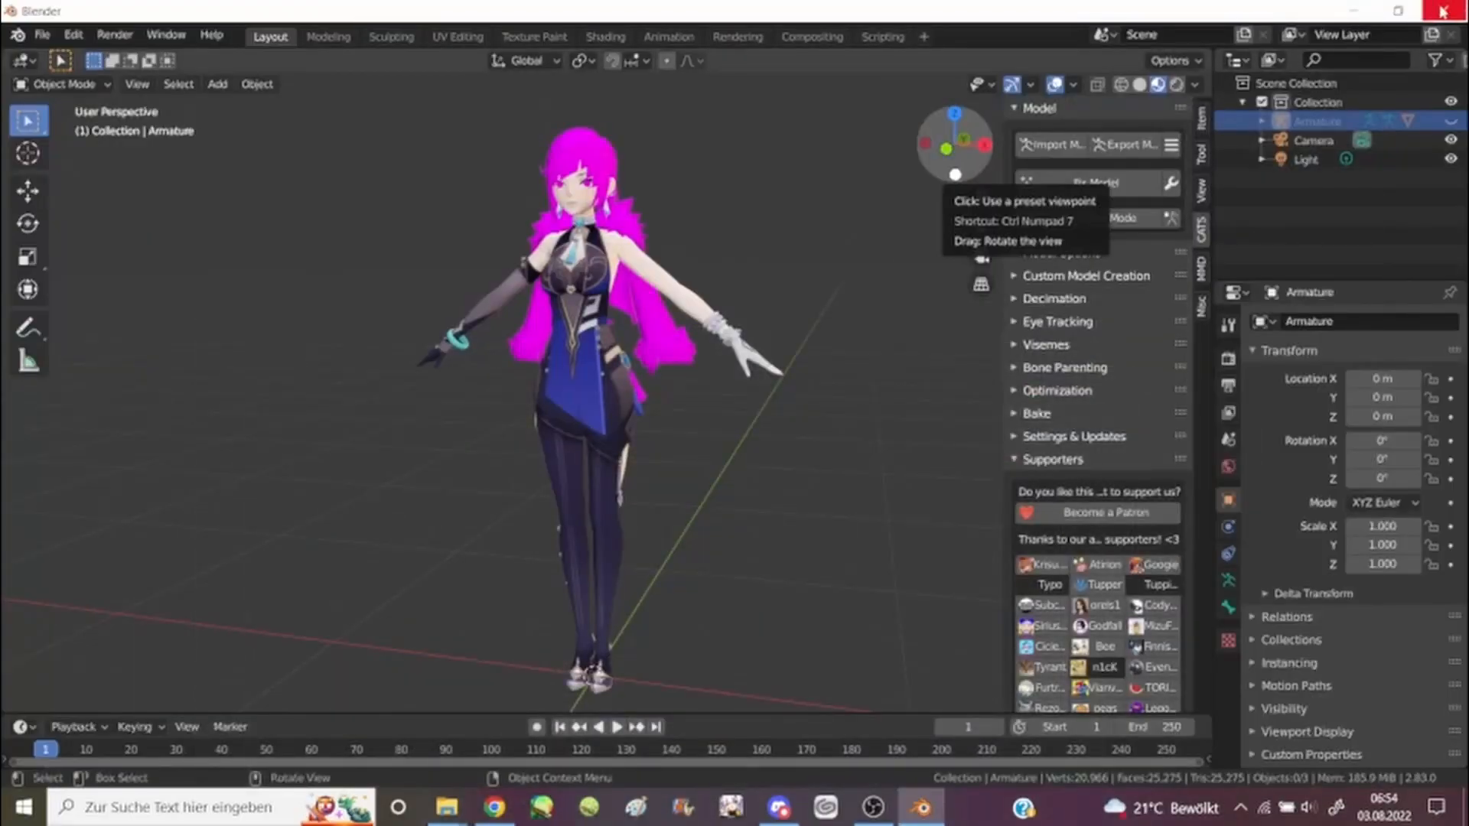
{"action": "left_click", "coordinate": [1450, 11]}
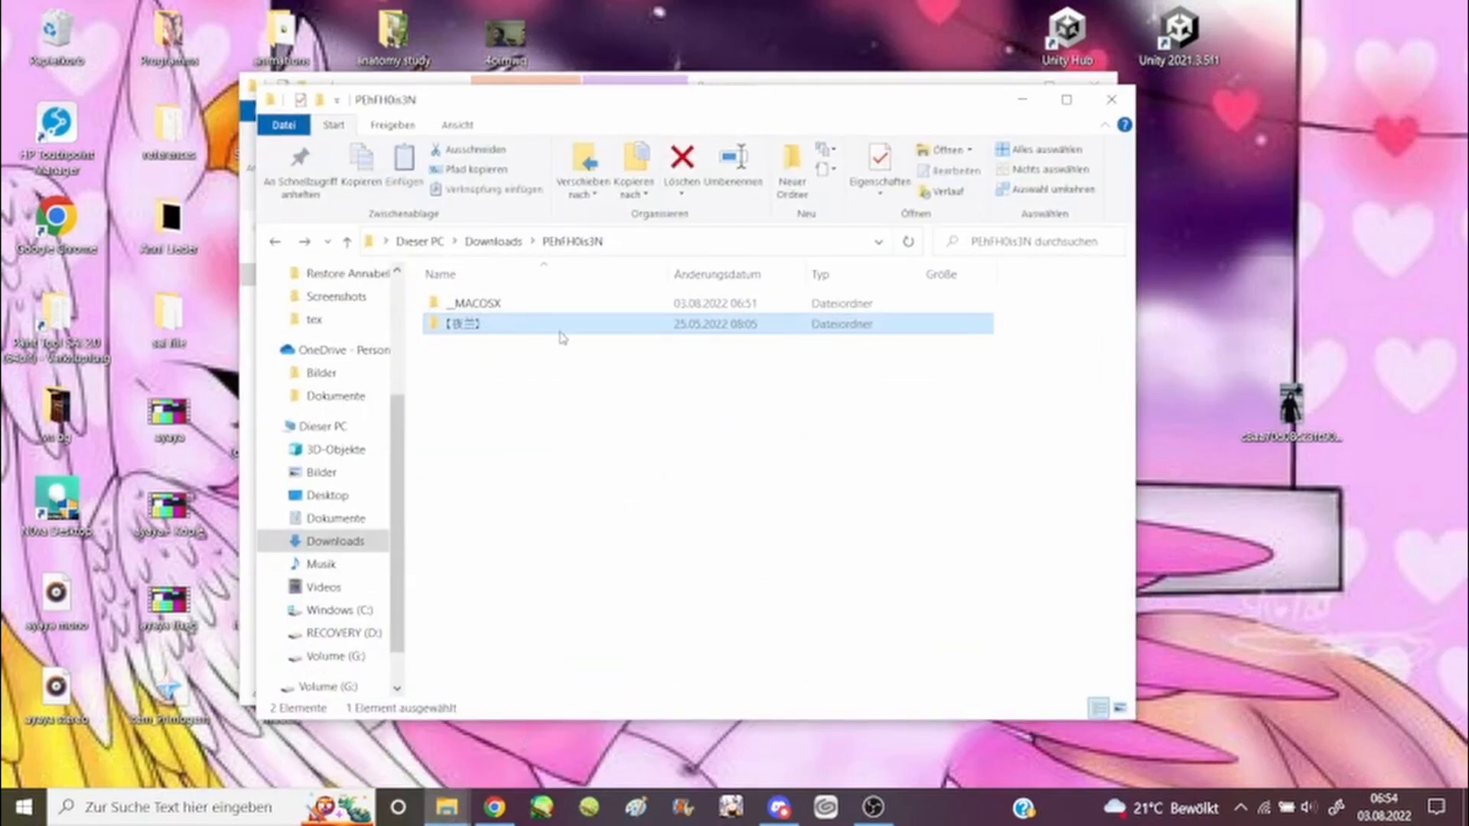
Navigate into the Yelan model folder and its tex folder holding the five texture images.
{"action": "double_click", "coordinate": [473, 323]}
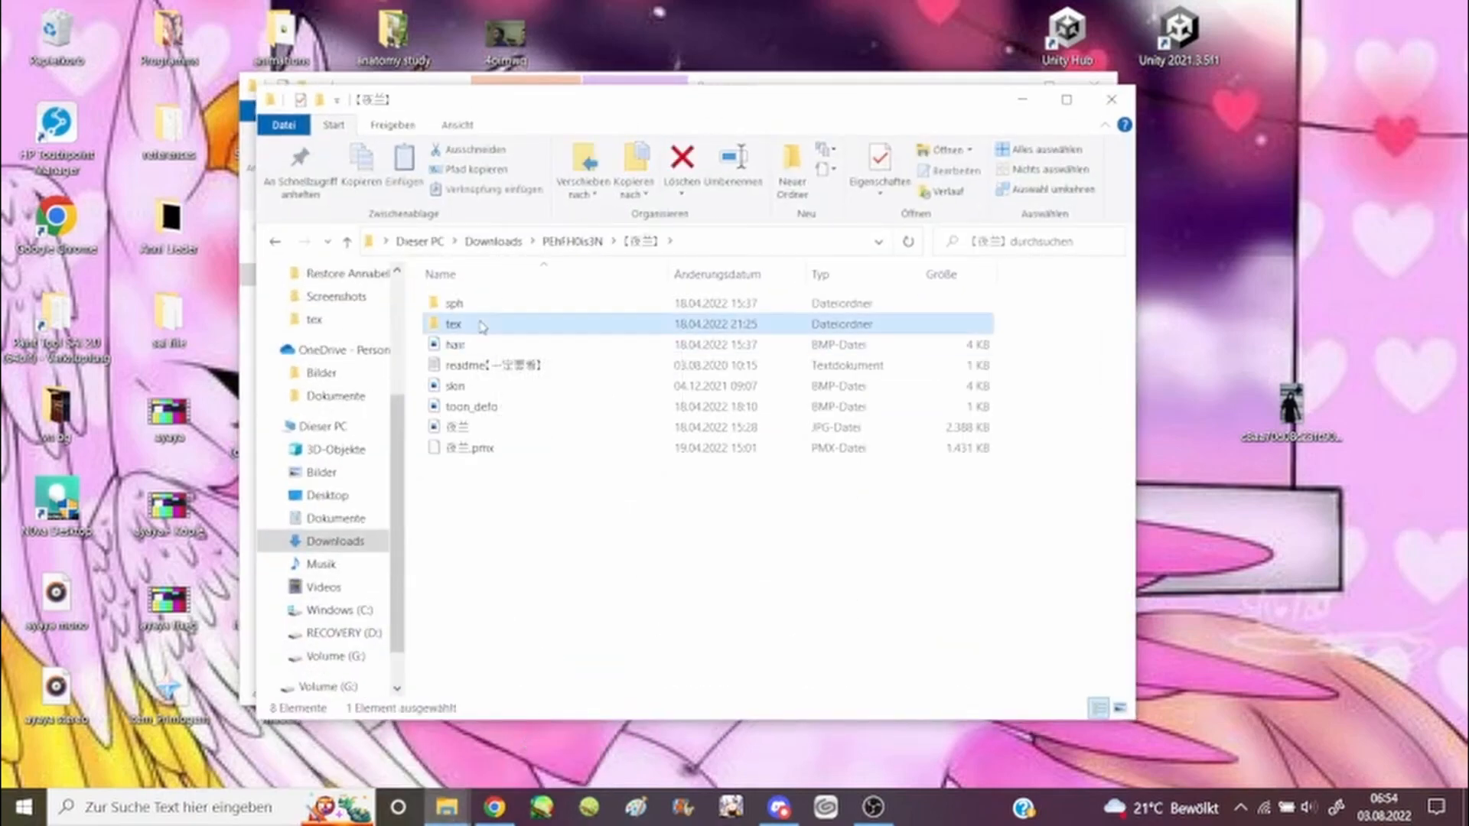
{"action": "double_click", "coordinate": [453, 324]}
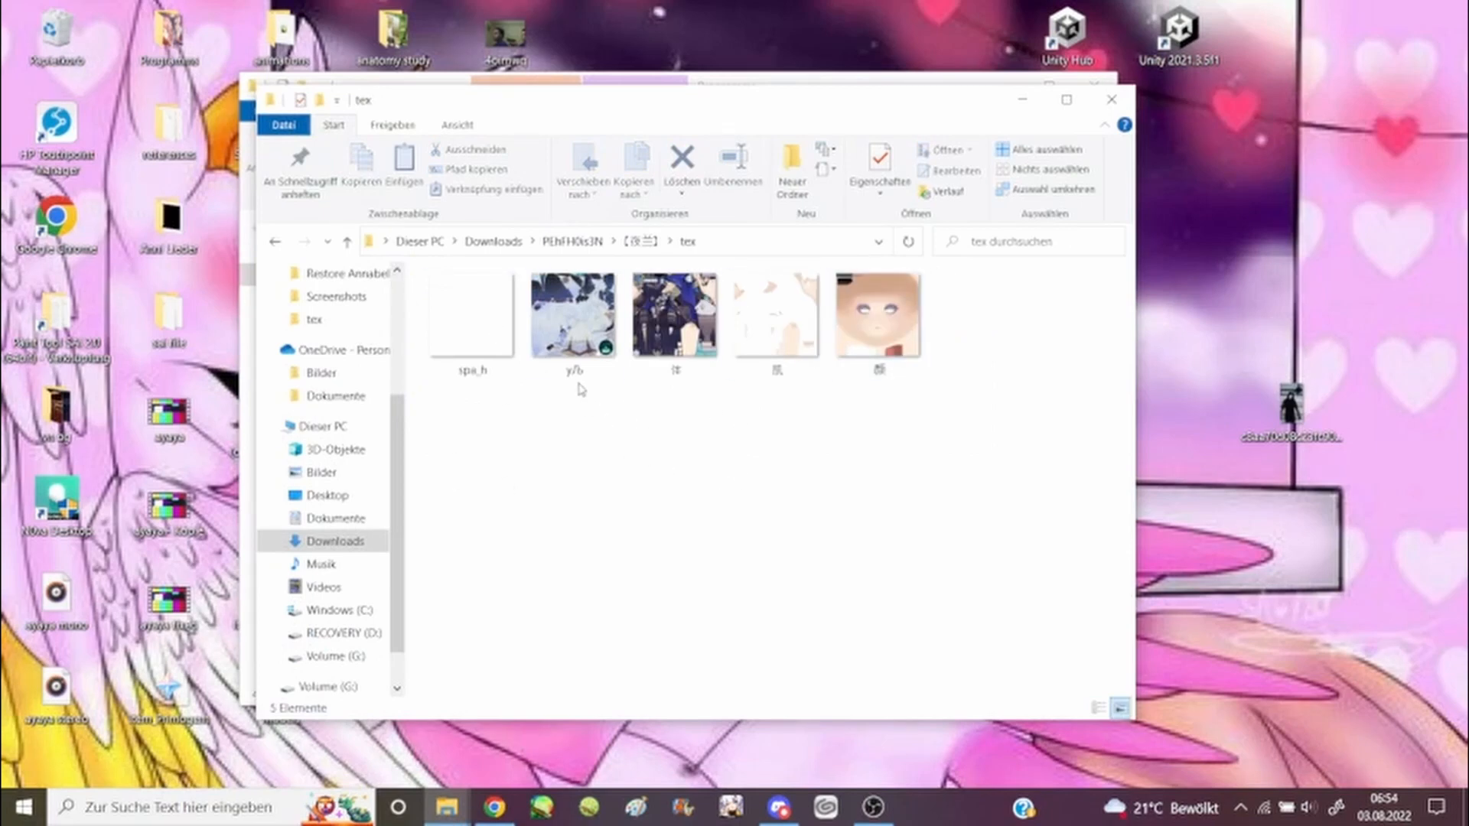
{"action": "double_click", "coordinate": [571, 314]}
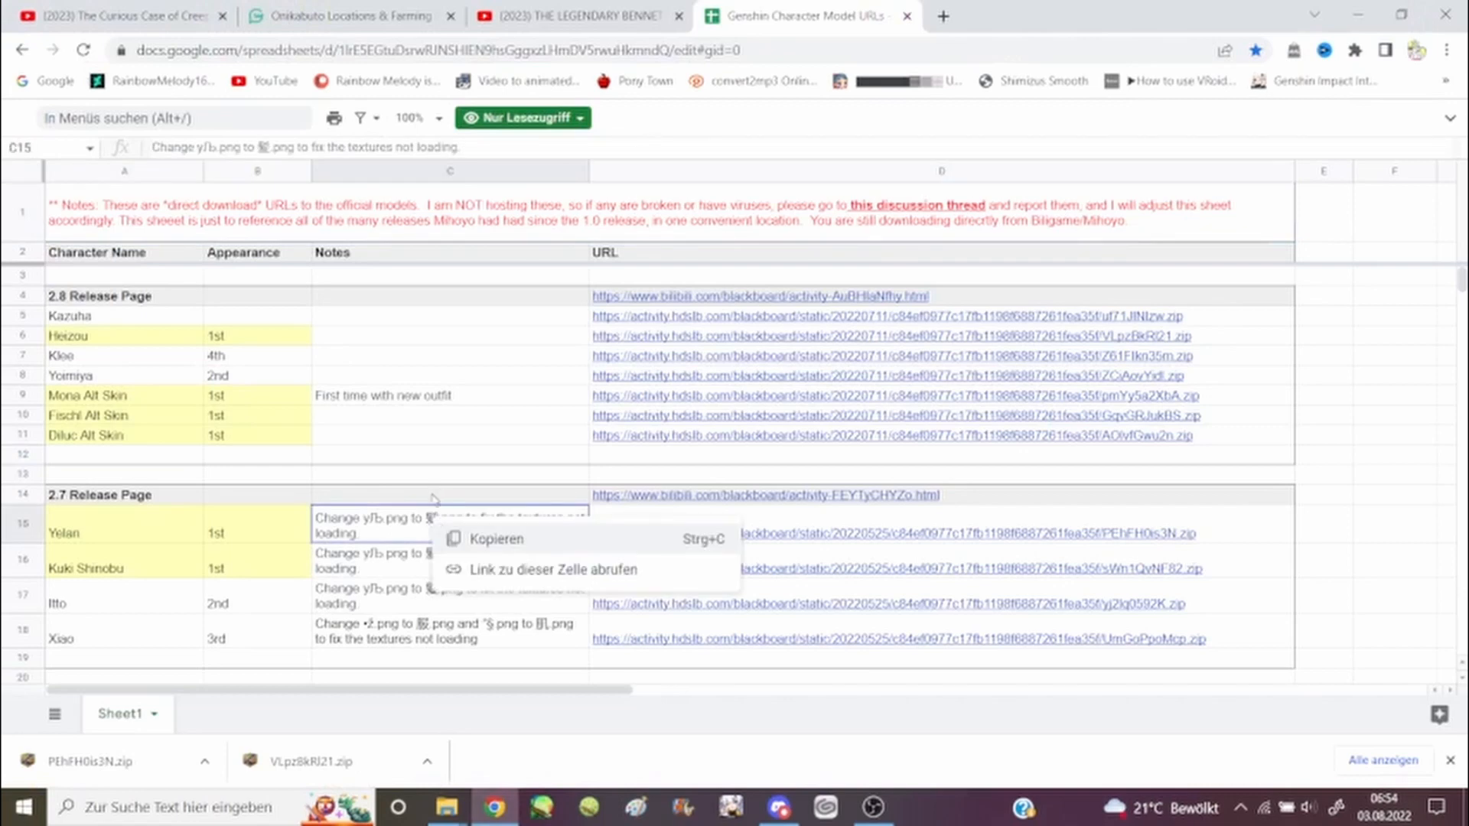
Copy Yelan's texture-fix note from cell C15 of the model URL sheet.
{"action": "left_click", "coordinate": [450, 524]}
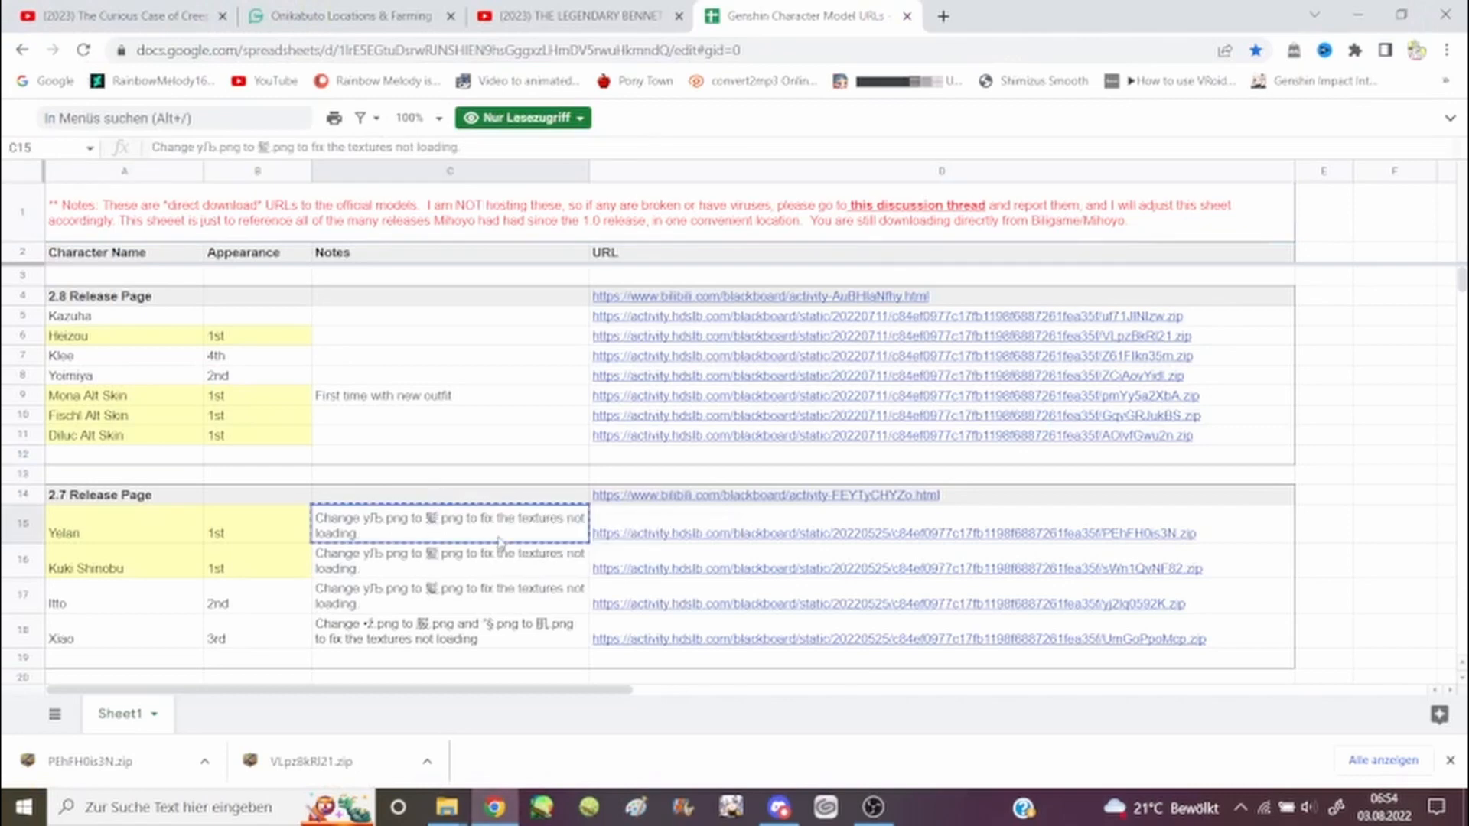
{"action": "mouse_move", "coordinate": [1221, 416]}
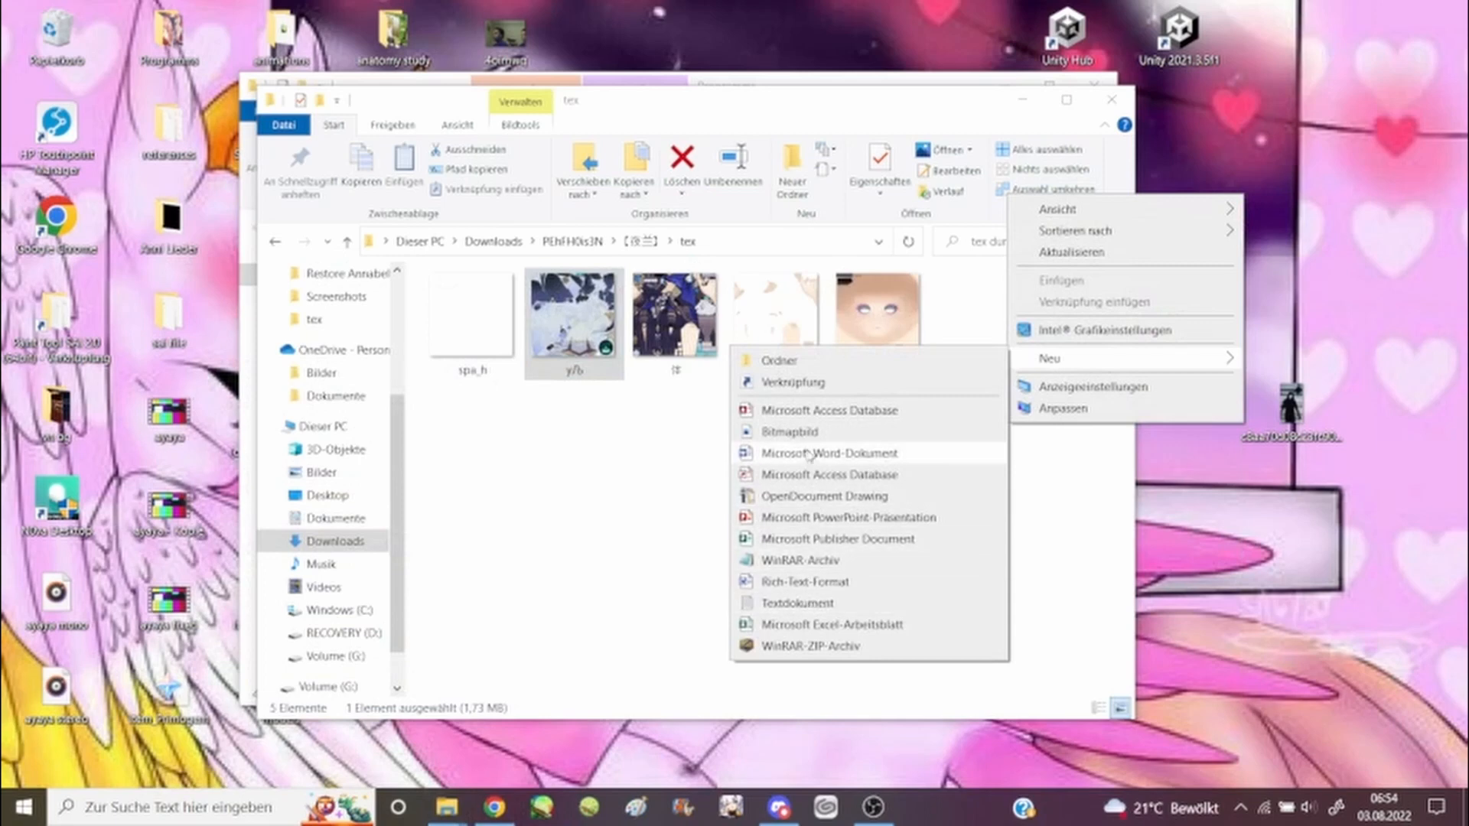
{"action": "mouse_move", "coordinate": [796, 603]}
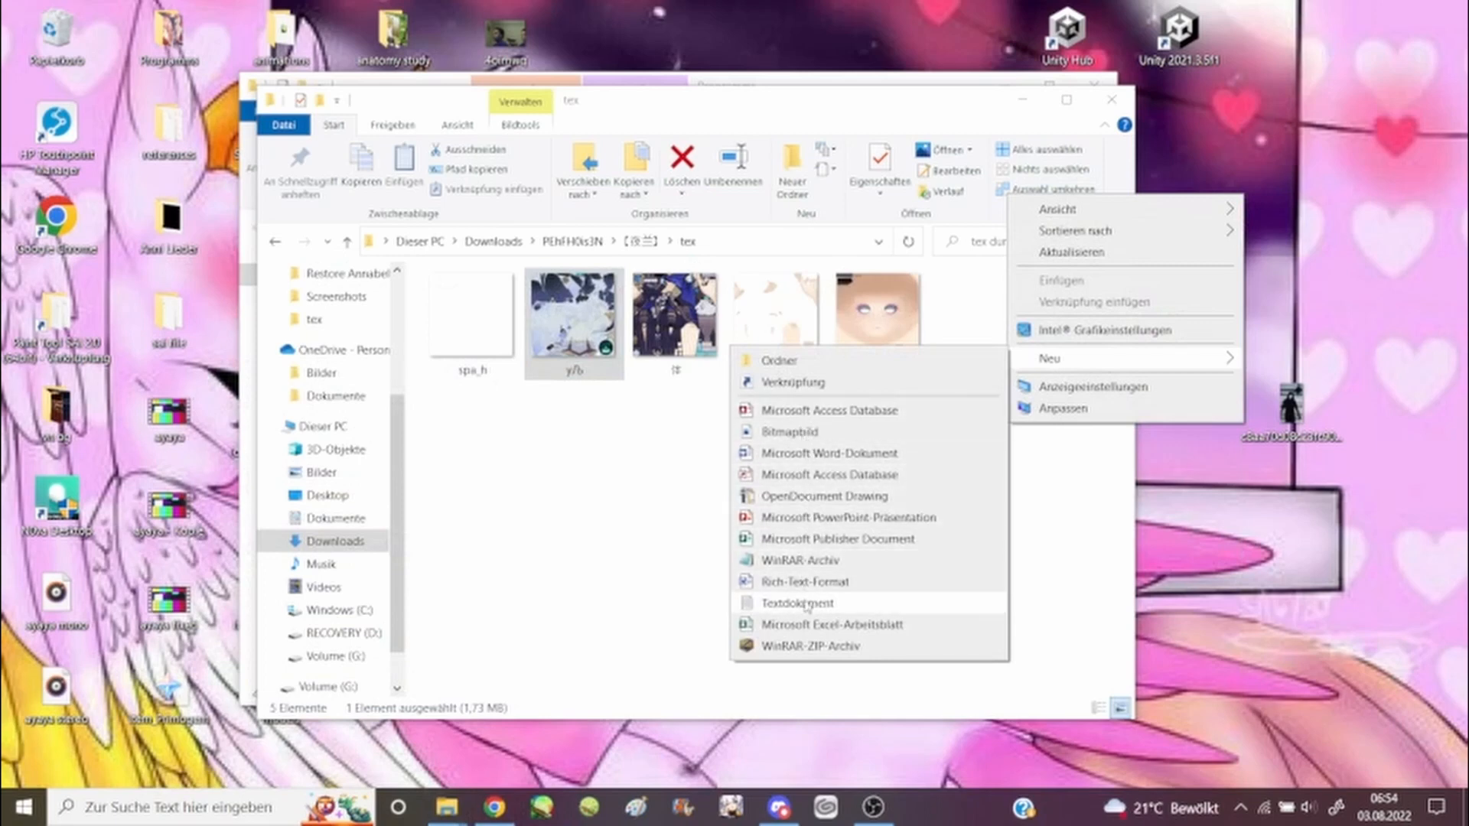
Create a Notepad note, then rename the second texture image by pasting the copied name 脸.png.
{"action": "left_click", "coordinate": [797, 603]}
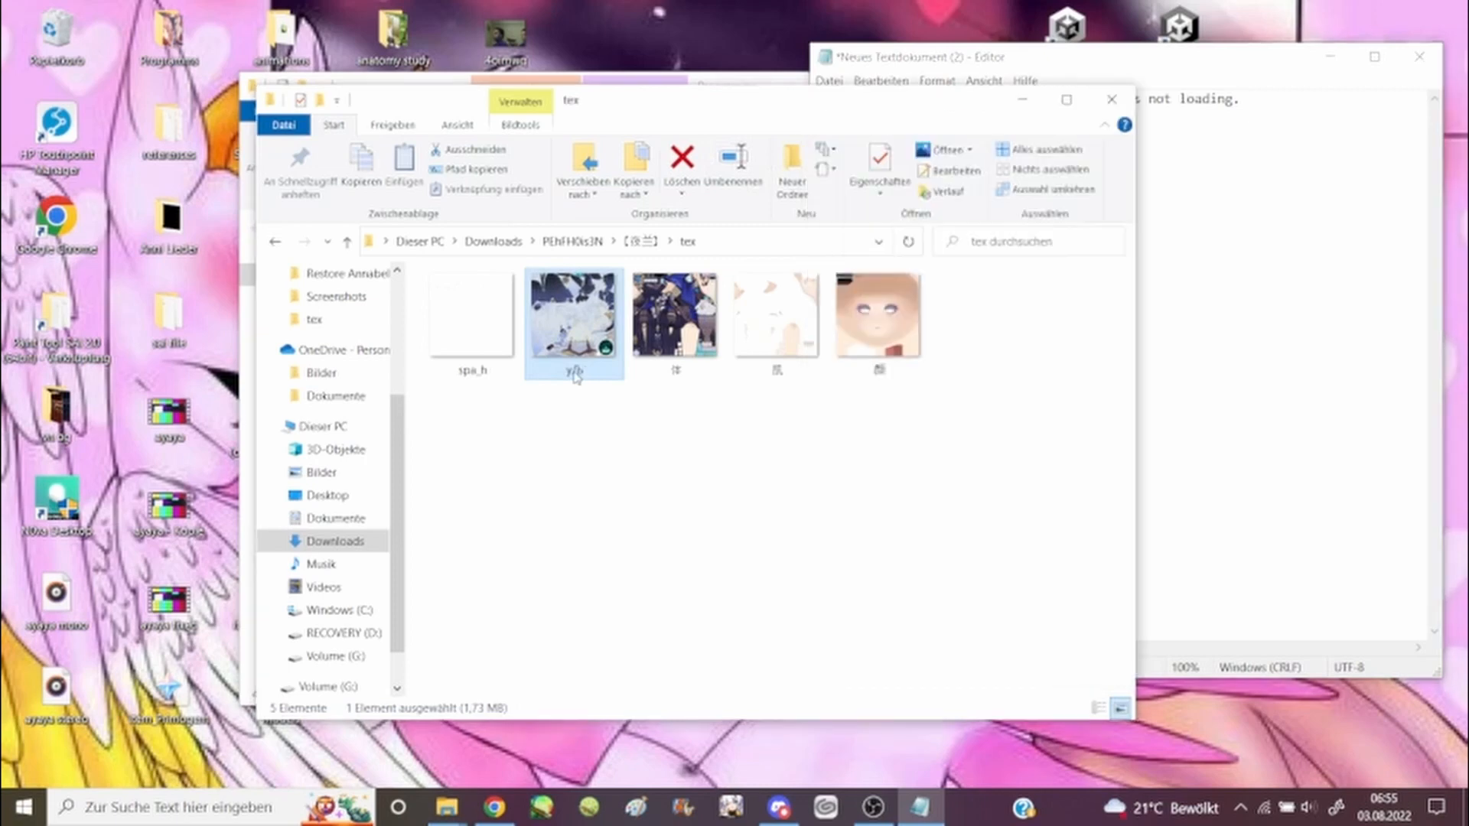
{"action": "left_click", "coordinate": [573, 370]}
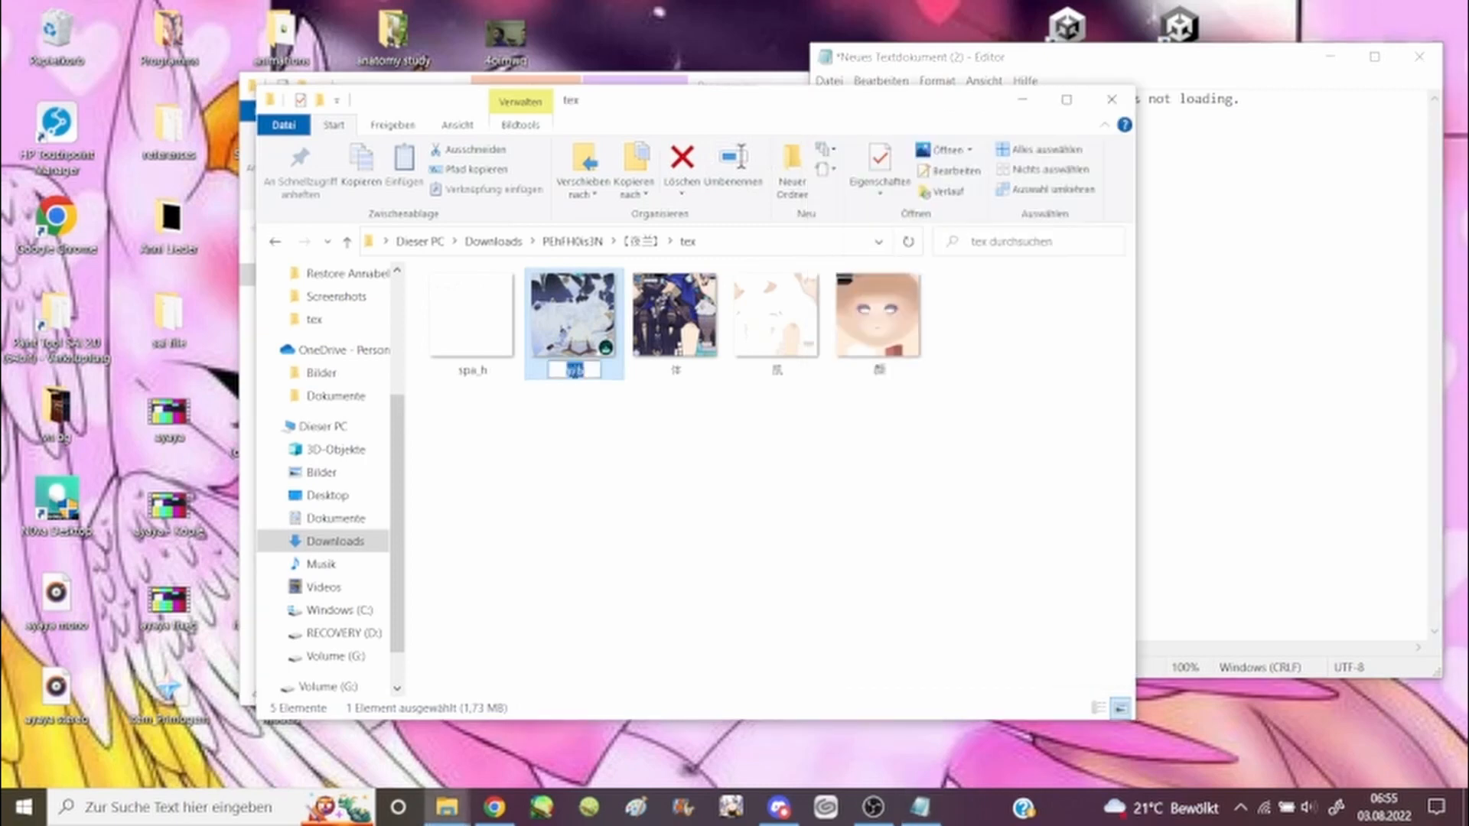
{"action": "right_click", "coordinate": [570, 372]}
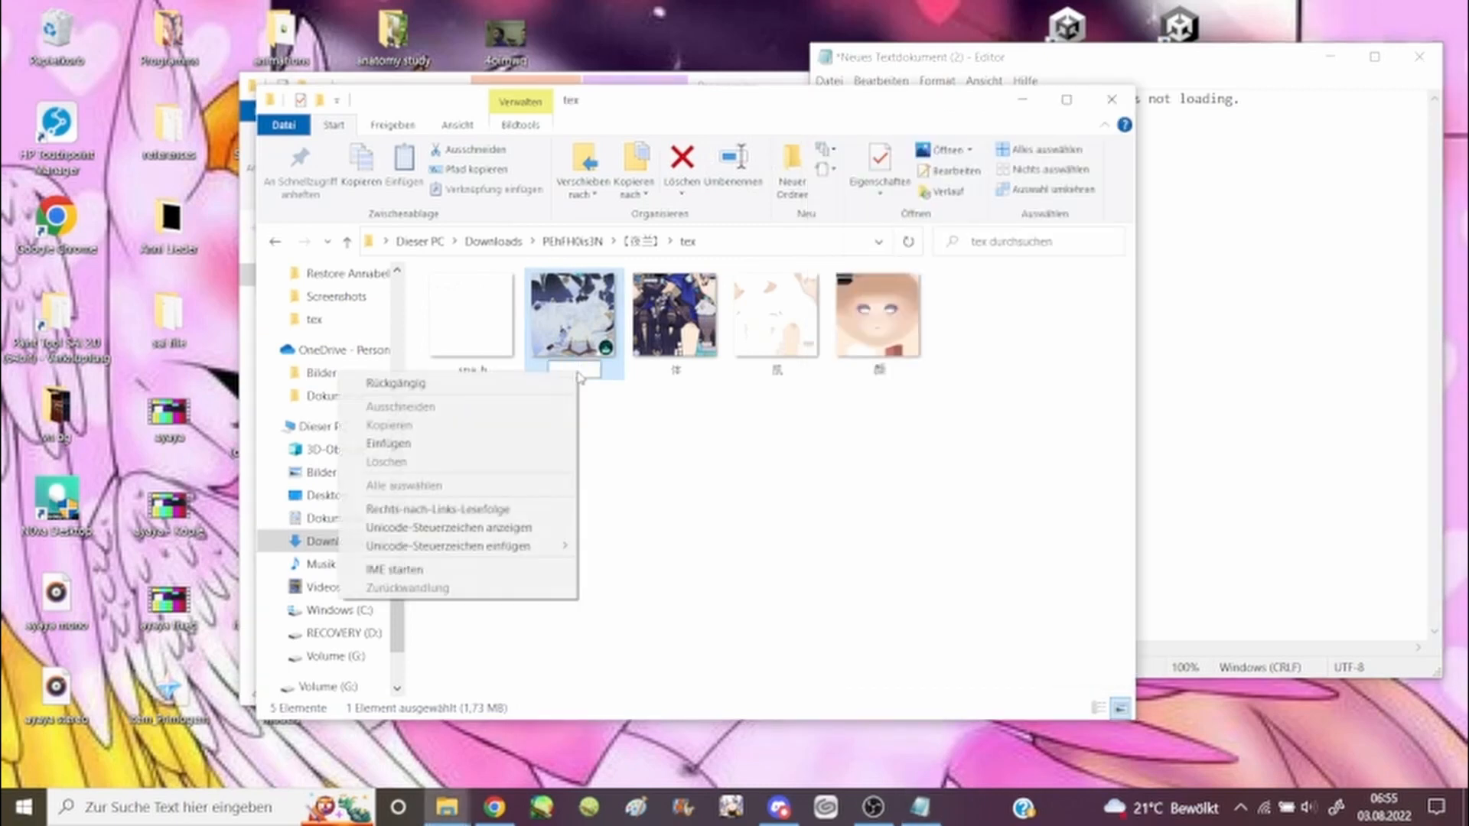
{"action": "left_click", "coordinate": [627, 456]}
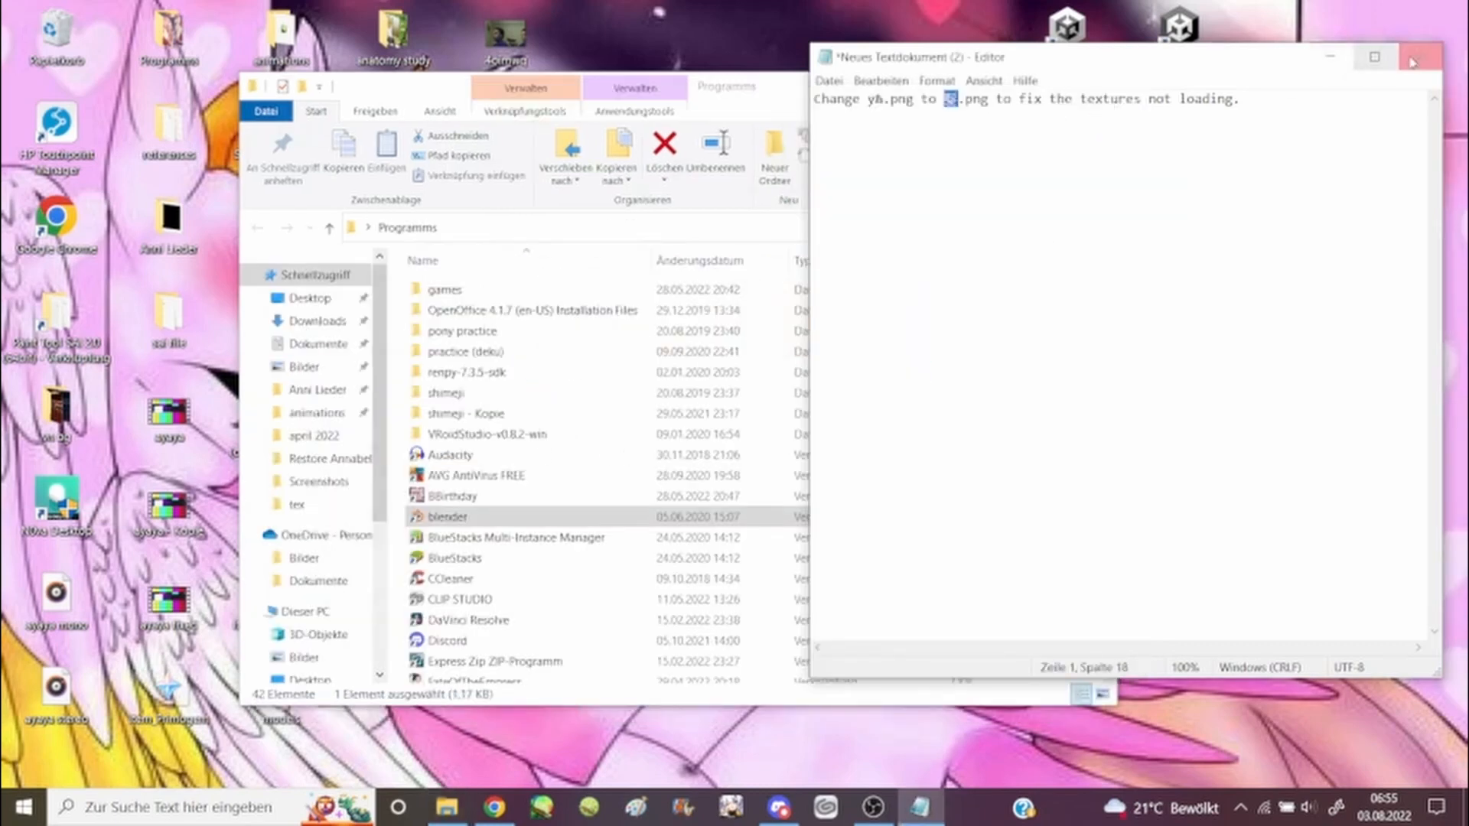
Launch Blender from the Programs folder.
{"action": "left_click", "coordinate": [1415, 57]}
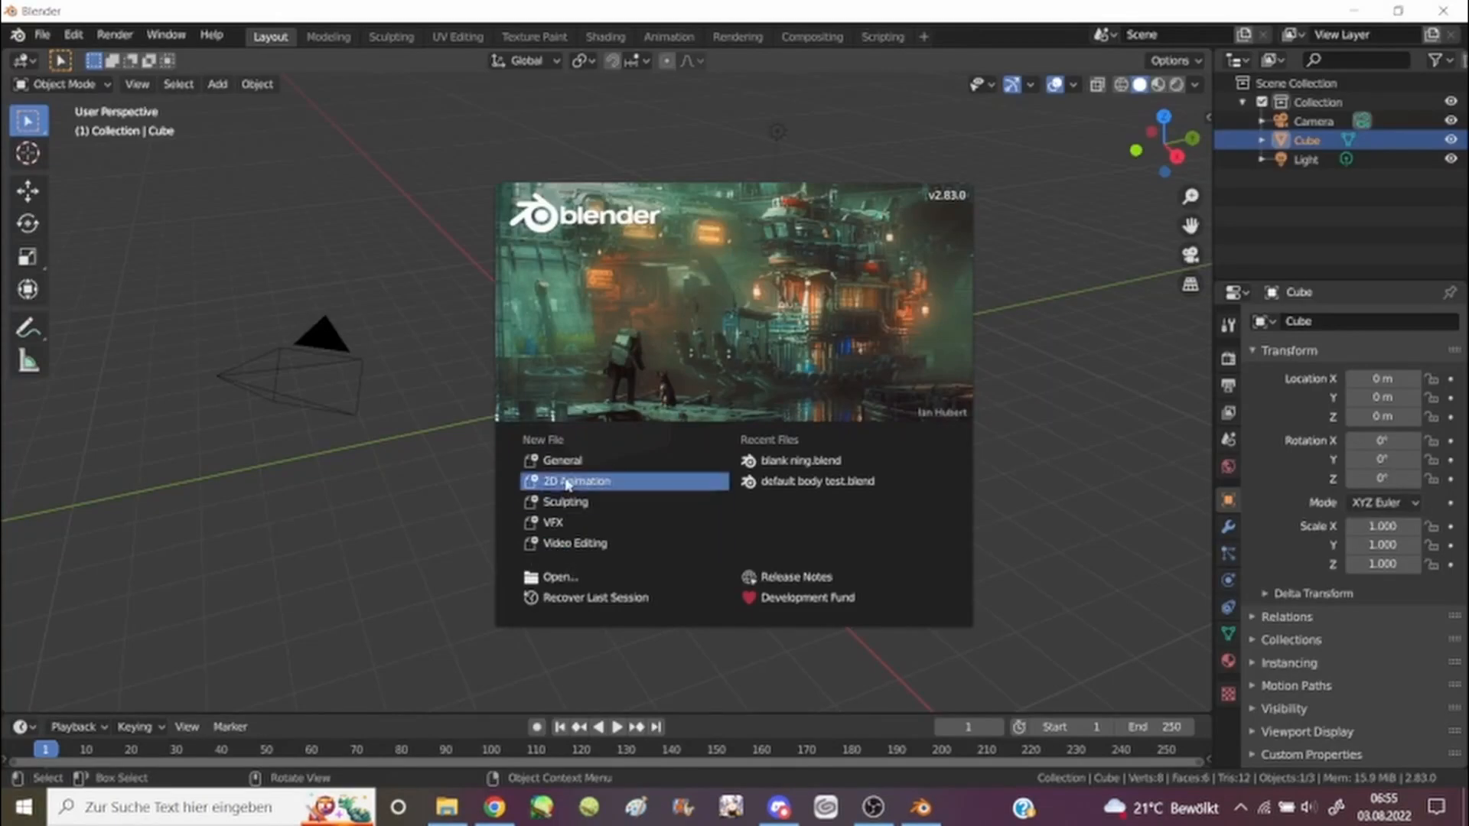
Delete the default cube and start a CATS Import Model.
{"action": "right_click", "coordinate": [608, 387]}
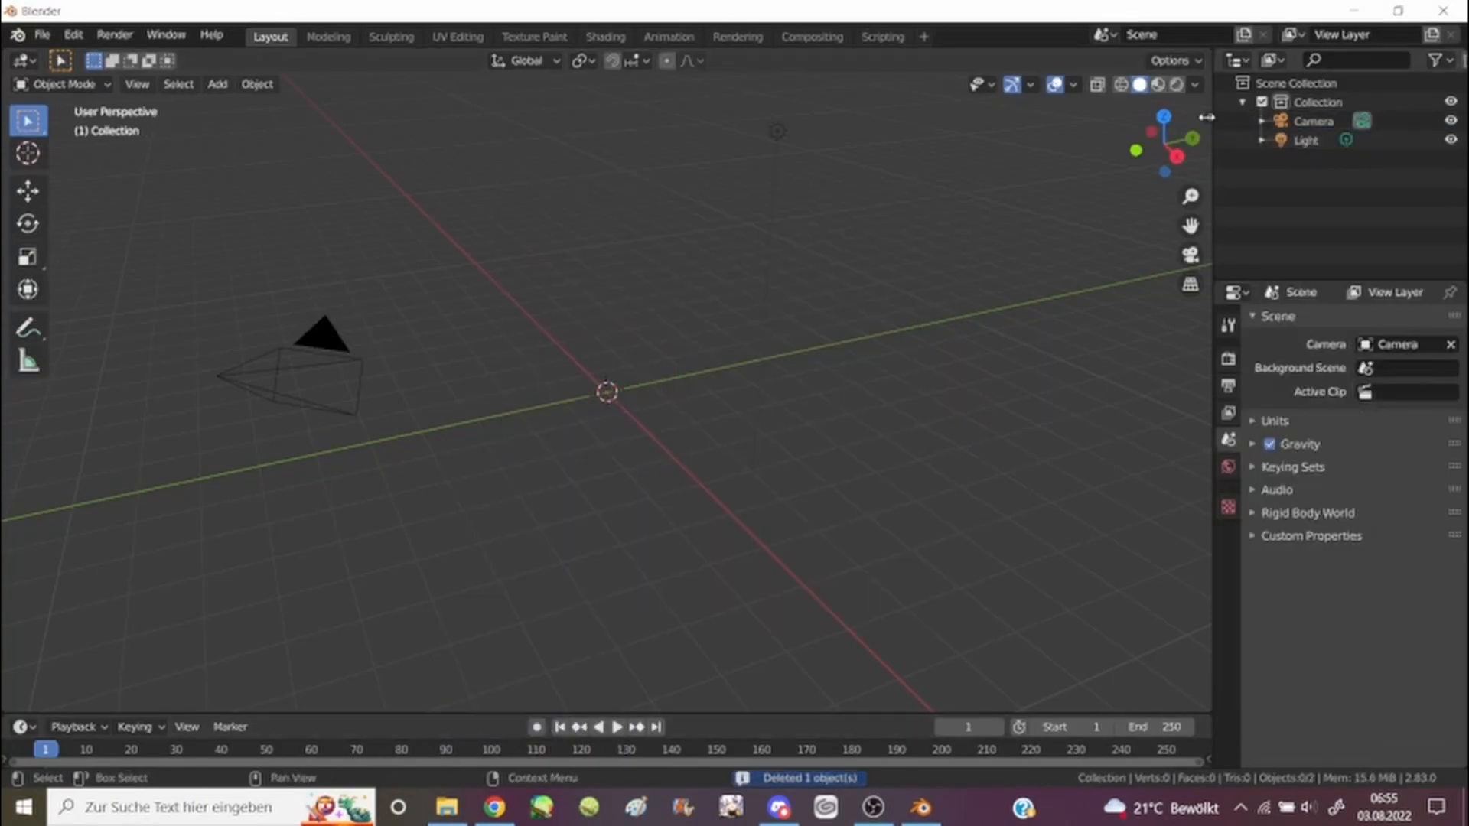
{"action": "left_click", "coordinate": [1200, 185]}
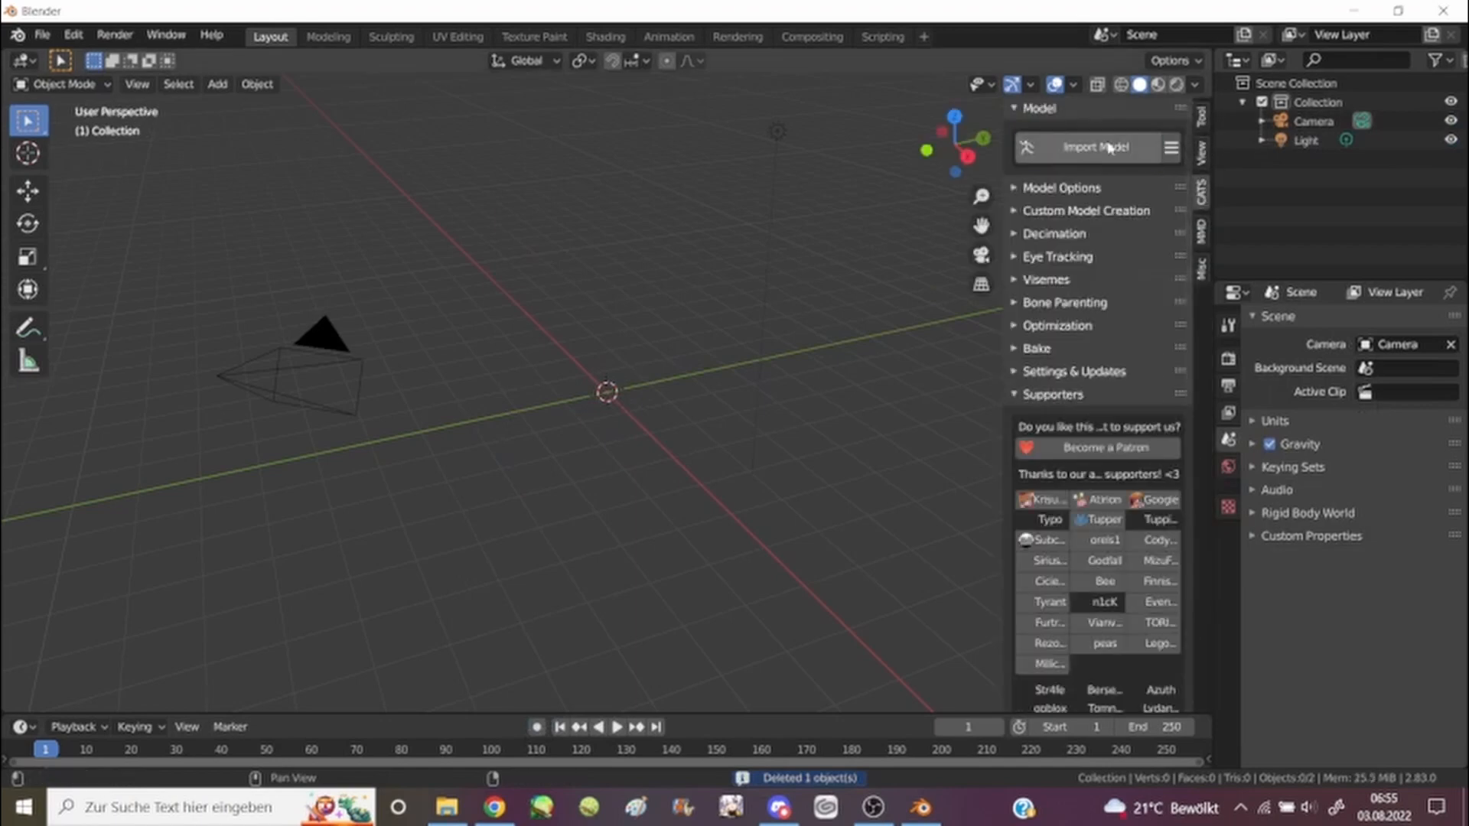
{"action": "left_click", "coordinate": [1096, 147]}
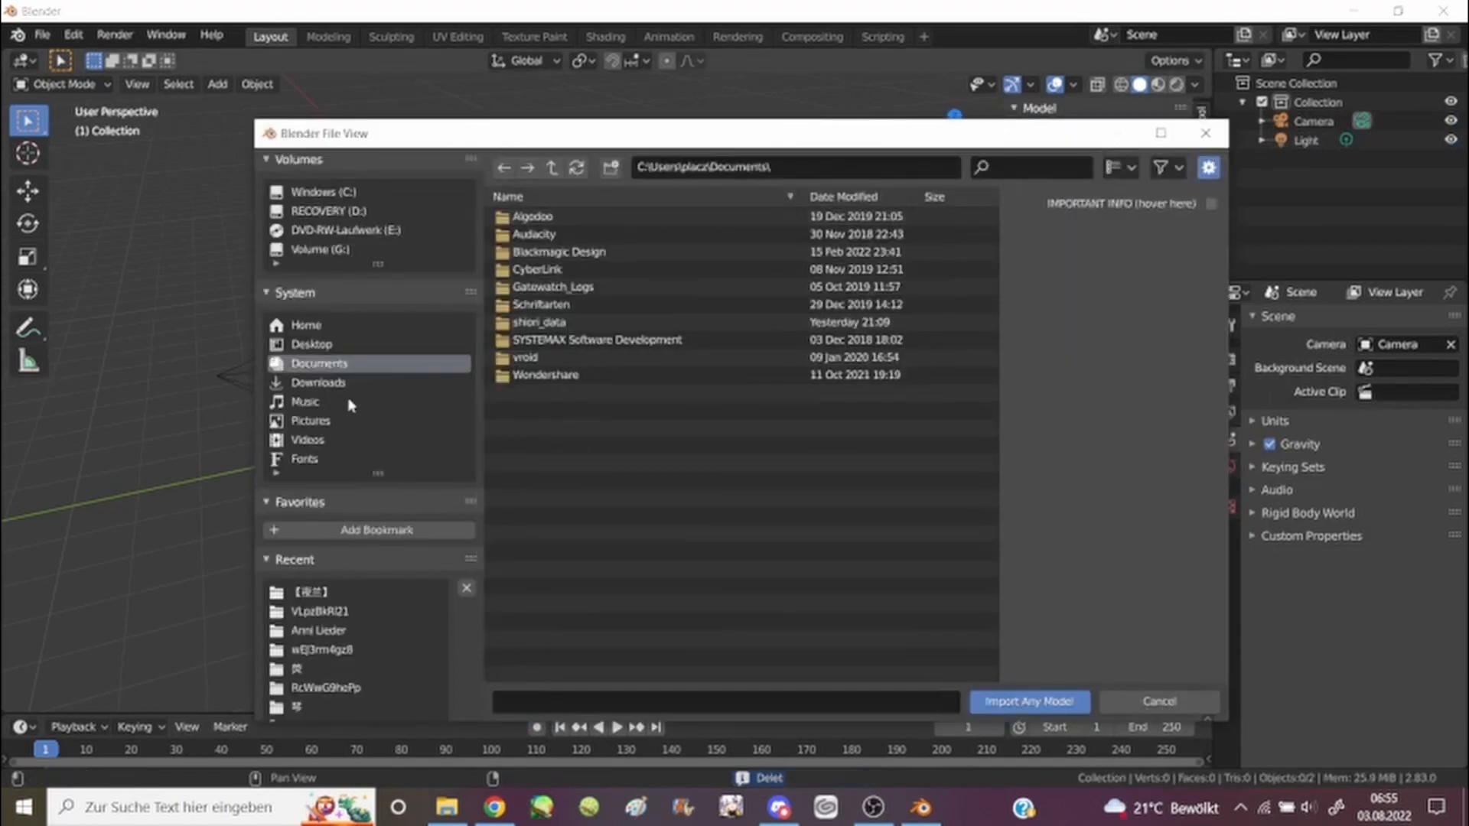
Browse Downloads > PEhFH0s3N into the 夜兰 model folder.
{"action": "left_click", "coordinate": [318, 383]}
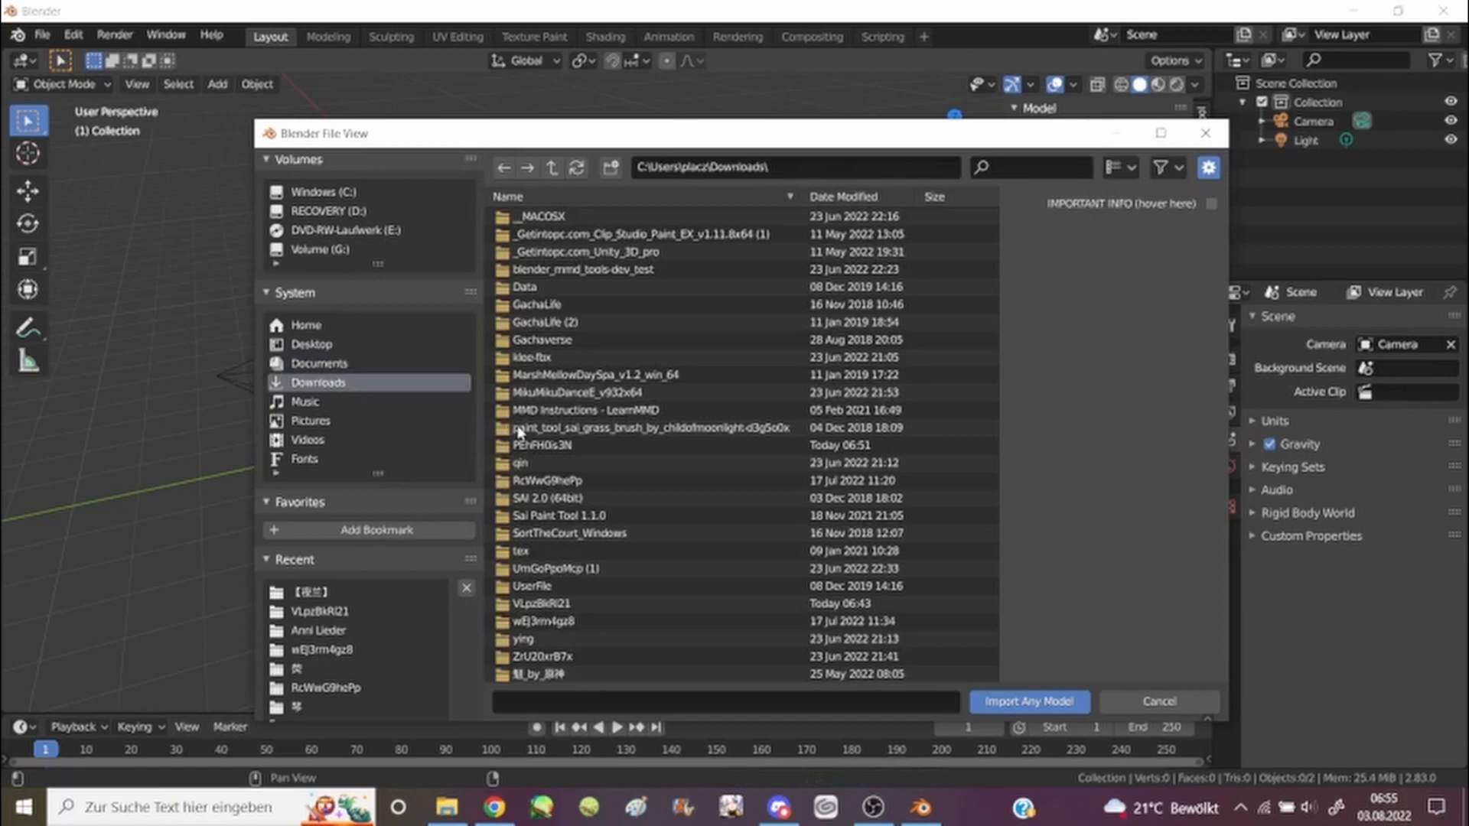
{"action": "double_click", "coordinate": [546, 443]}
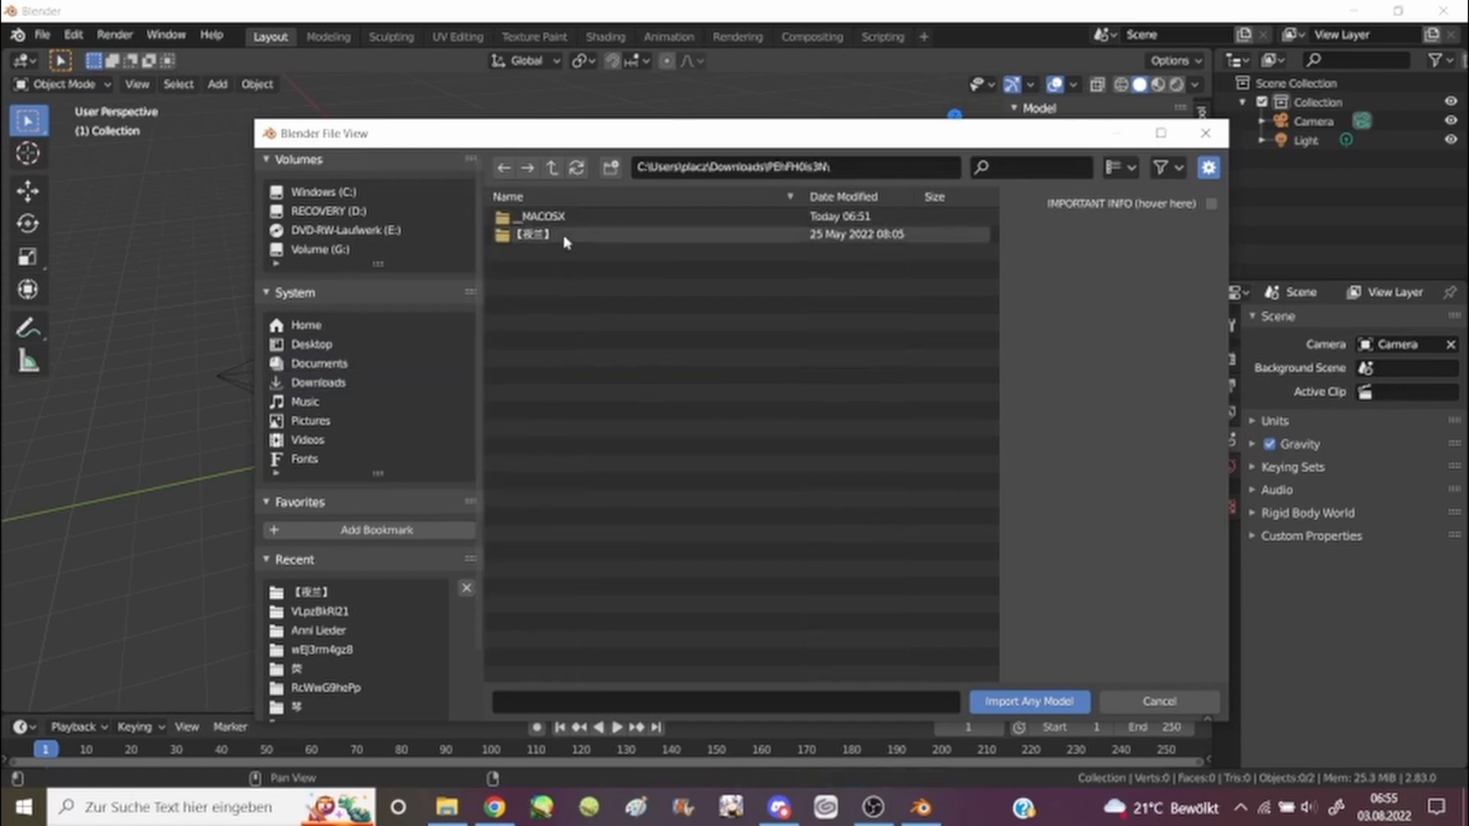
{"action": "left_click", "coordinate": [1027, 700]}
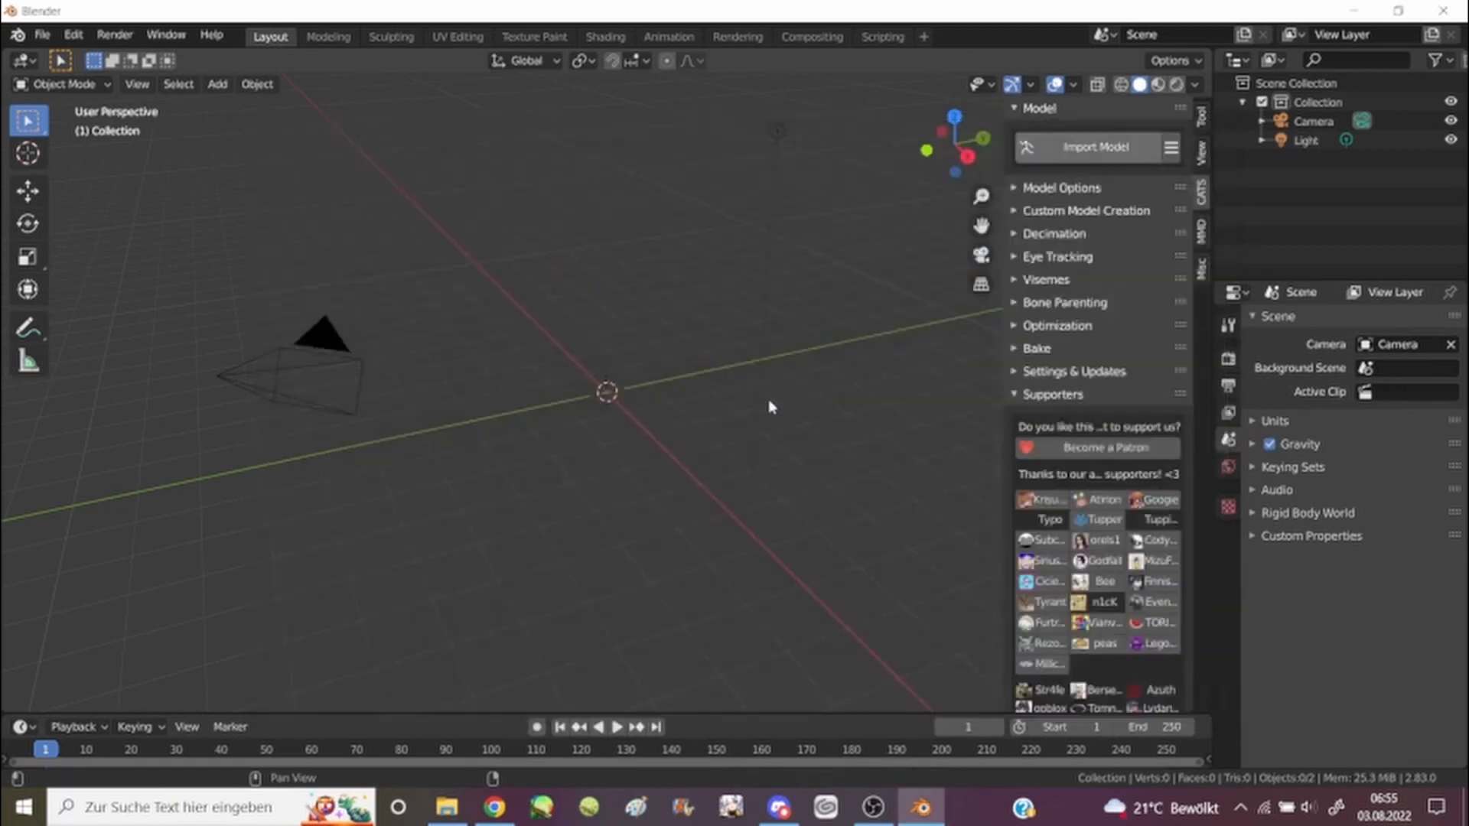
Import Yelan's model with its armature and apply the CATS Fix Model.
{"action": "left_click", "coordinate": [1096, 147]}
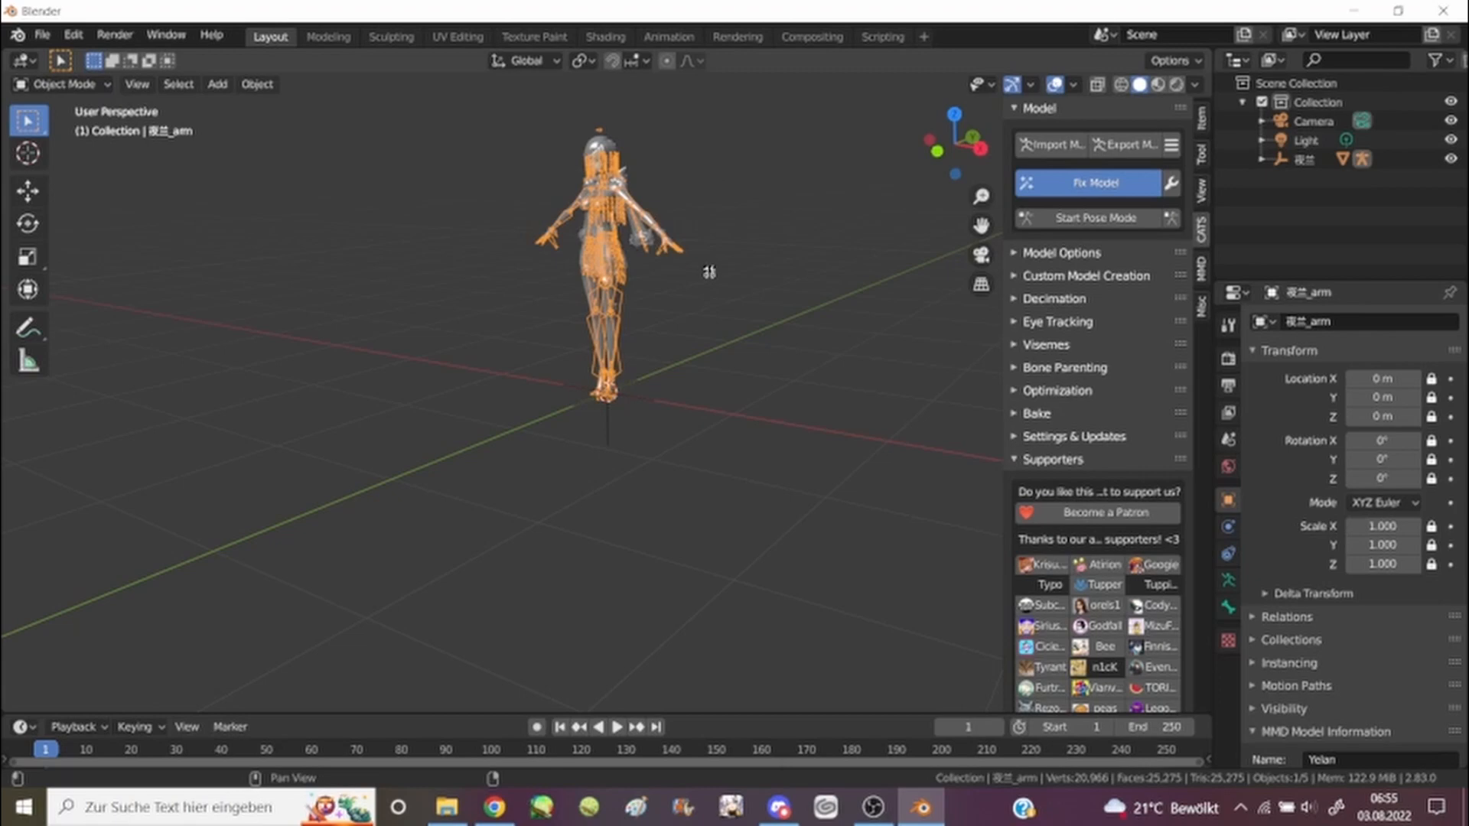
{"action": "mouse_move", "coordinate": [709, 277]}
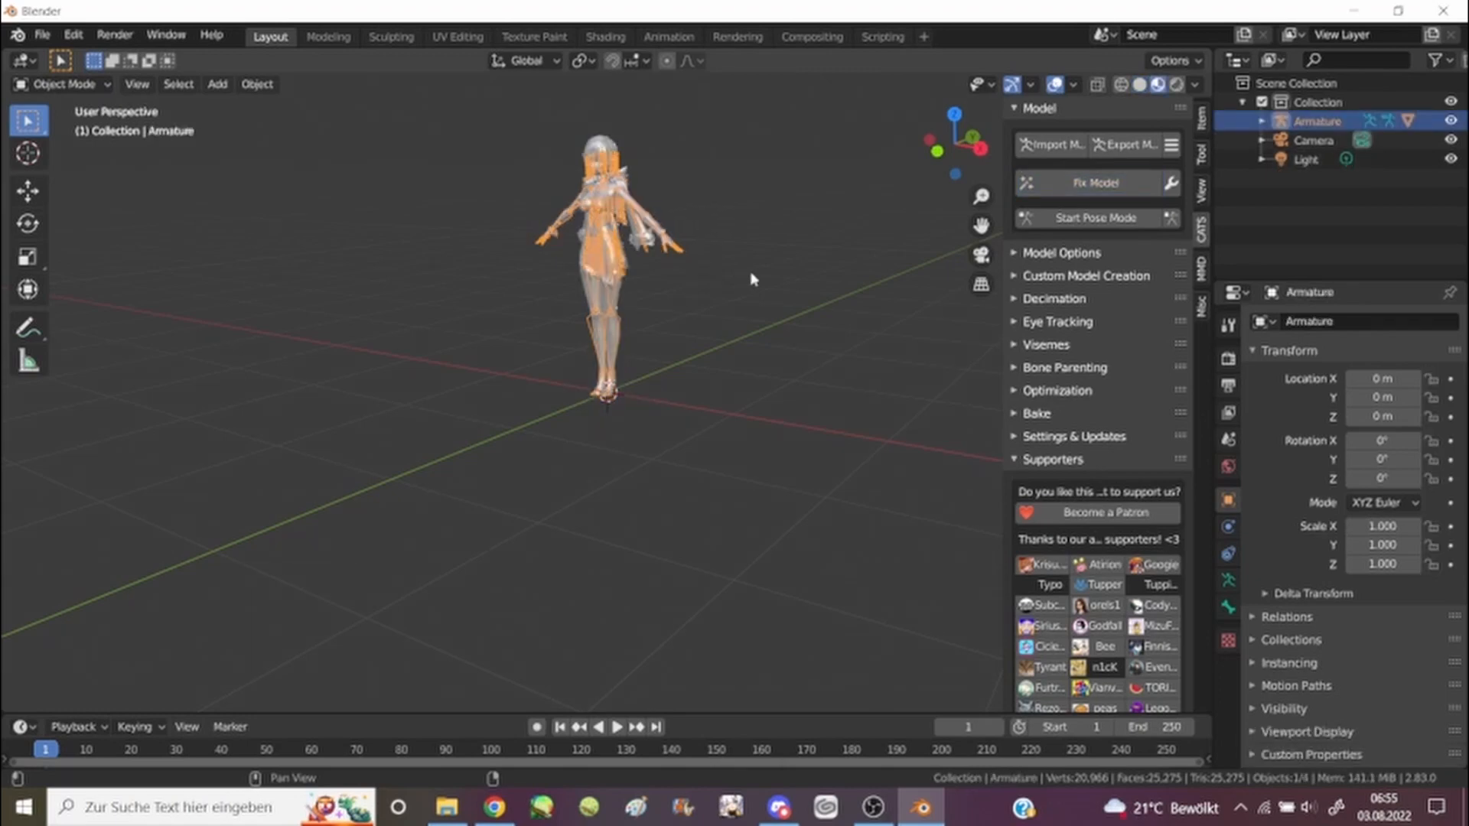
{"action": "mouse_move", "coordinate": [739, 261]}
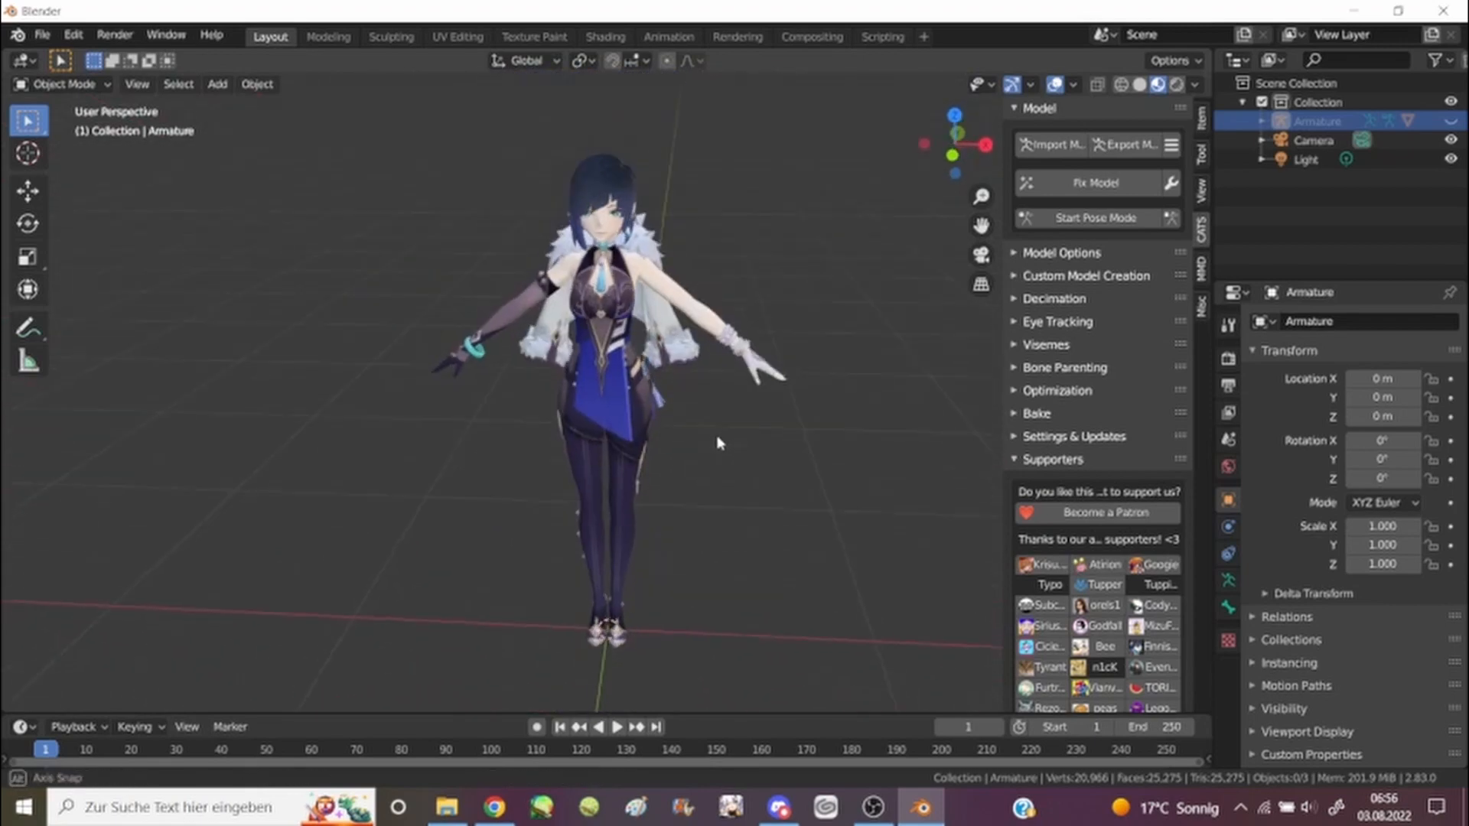
Orbit the viewport to inspect the fully textured Yelan model.
{"action": "left_click_drag", "start_coordinate": [719, 443], "coordinate": [665, 433]}
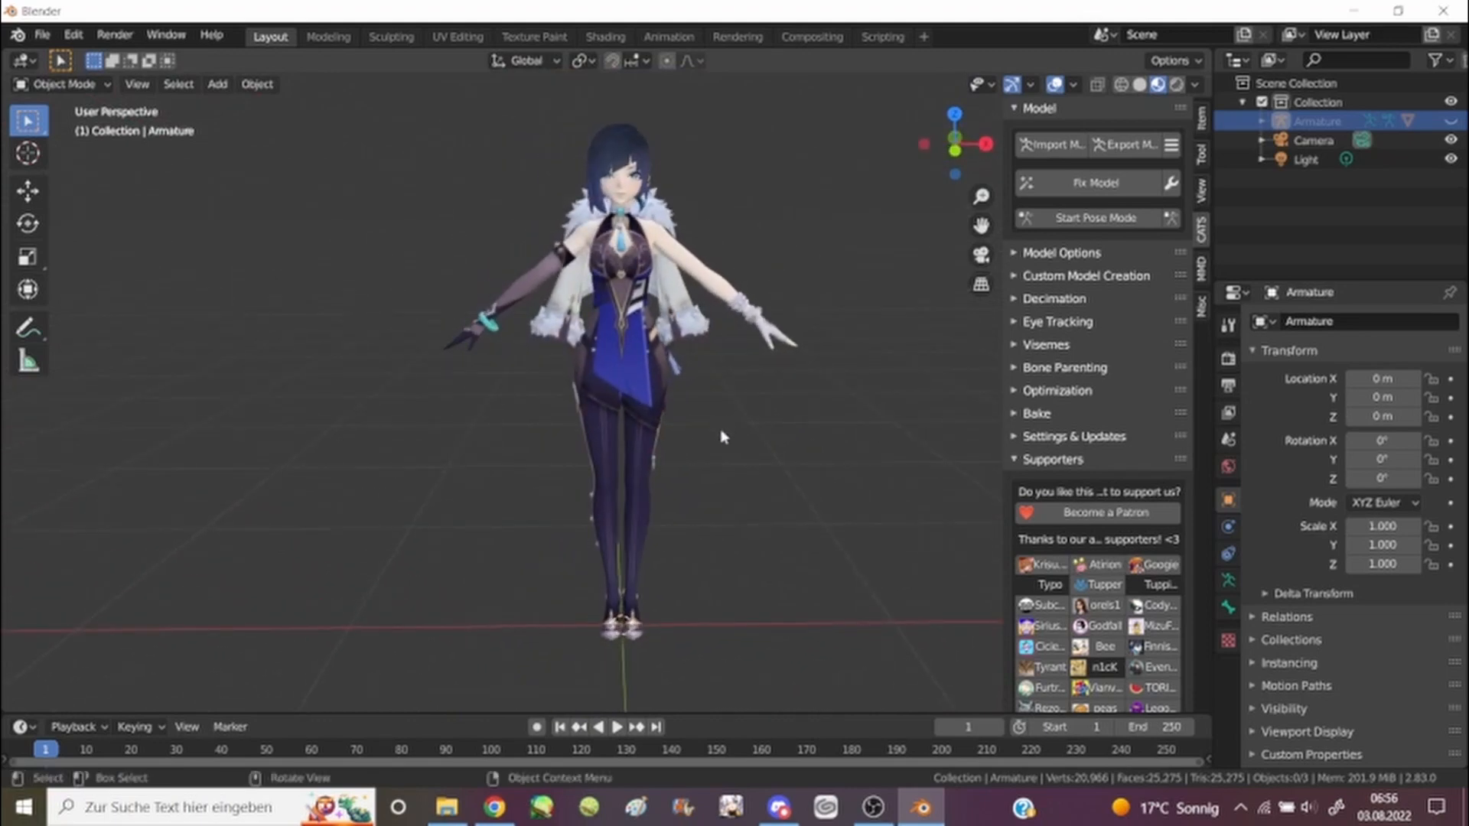
{"action": "left_click_drag", "start_coordinate": [720, 436], "coordinate": [808, 423]}
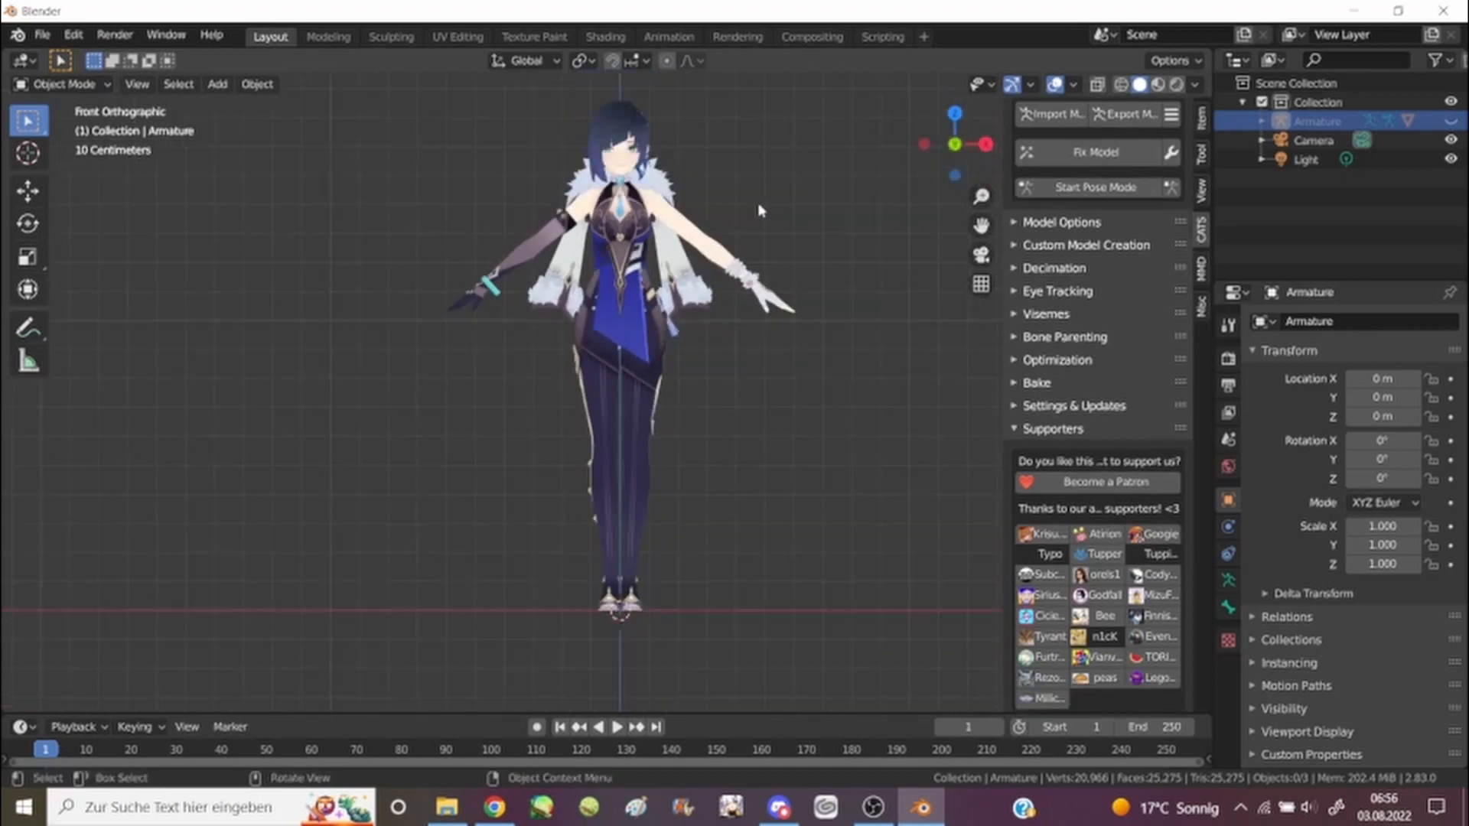
{"action": "left_click", "coordinate": [1098, 84]}
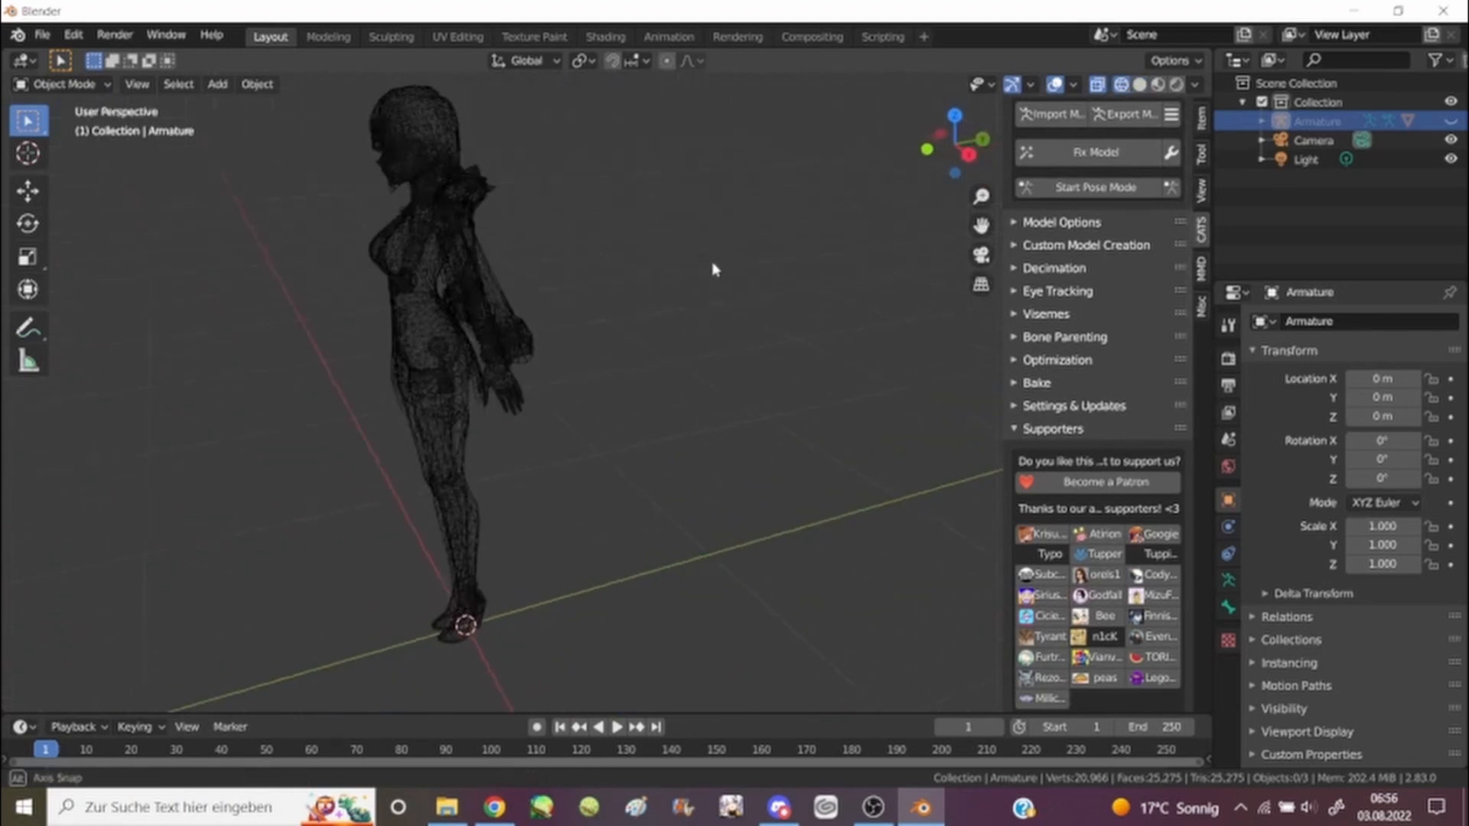
{"action": "left_click_drag", "start_coordinate": [712, 272], "coordinate": [843, 257]}
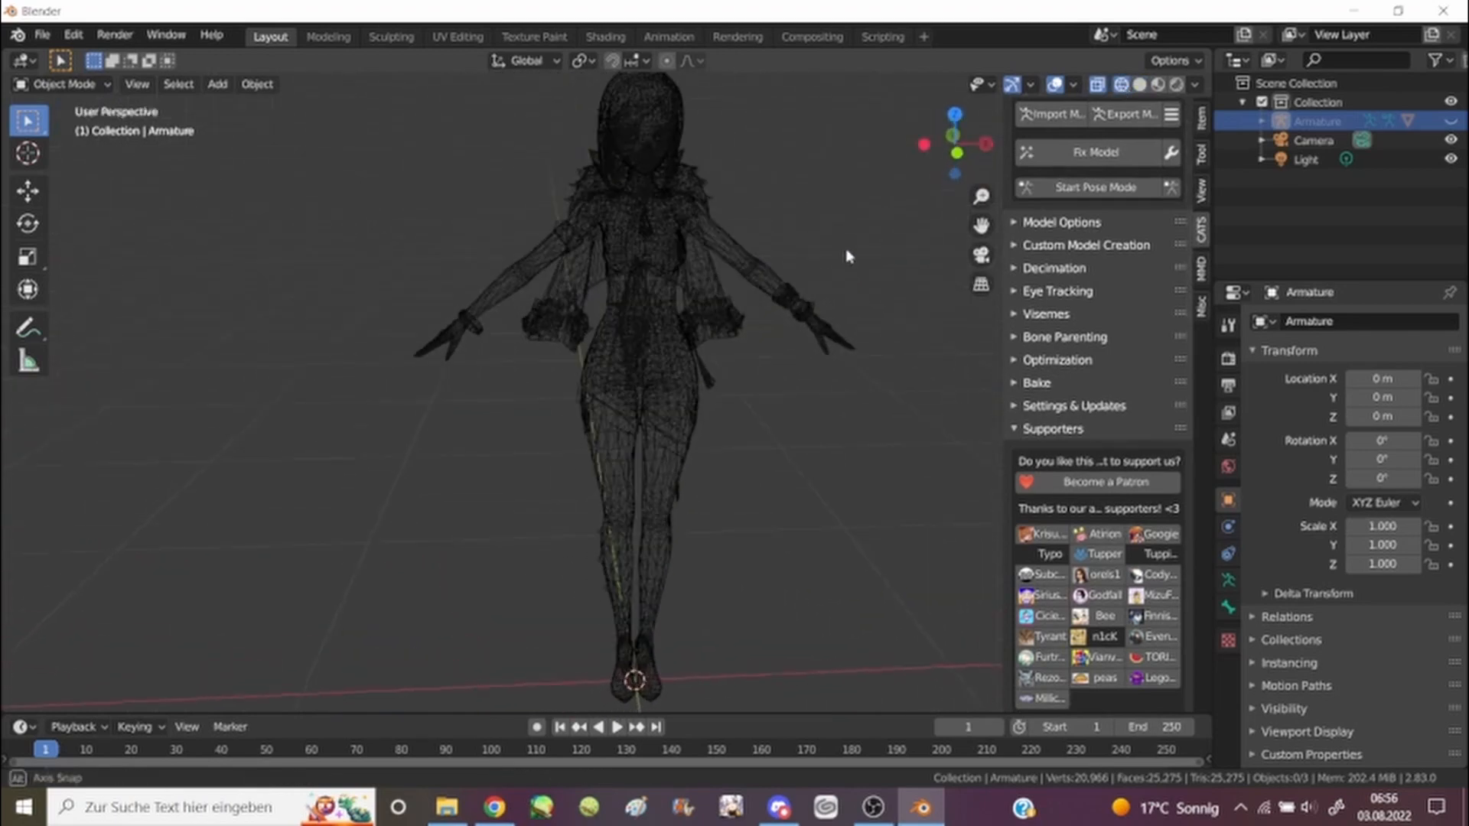
{"action": "left_click", "coordinate": [1157, 84]}
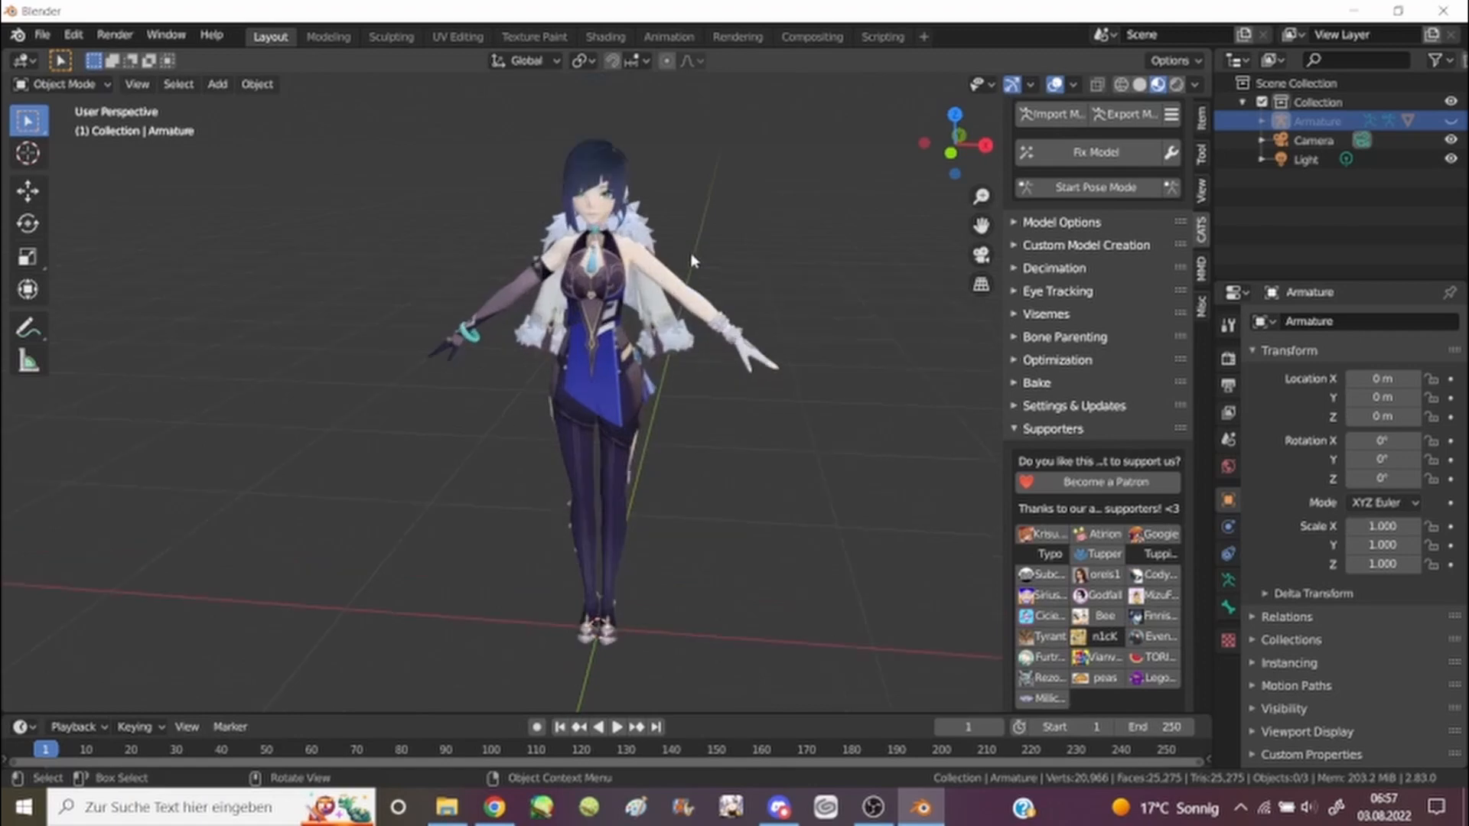
{"action": "mouse_move", "coordinate": [678, 263]}
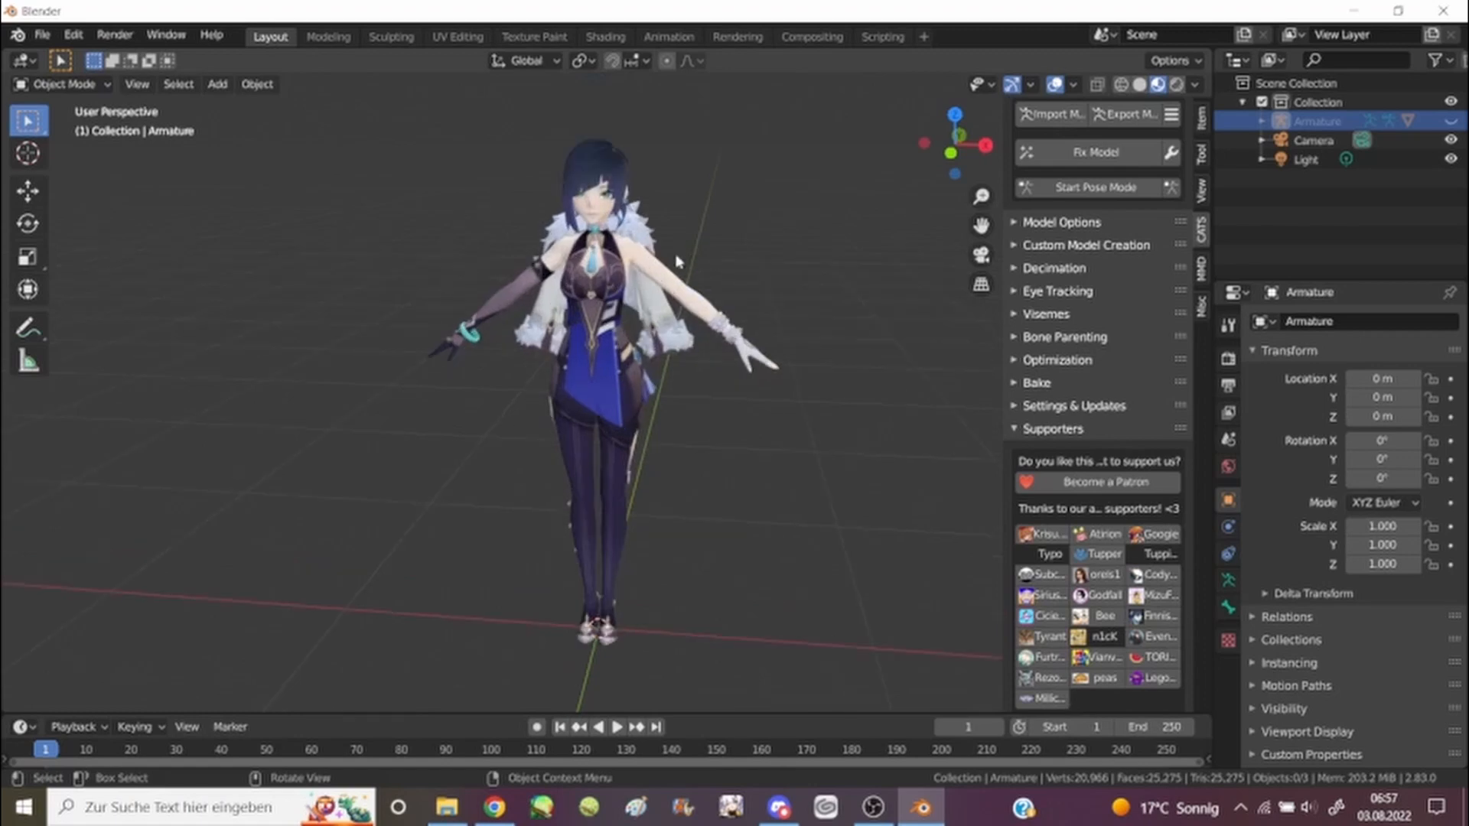
Return to the Genshin model URL sheet in Chrome and deselect the Yelan note cell.
{"action": "left_click", "coordinate": [43, 35]}
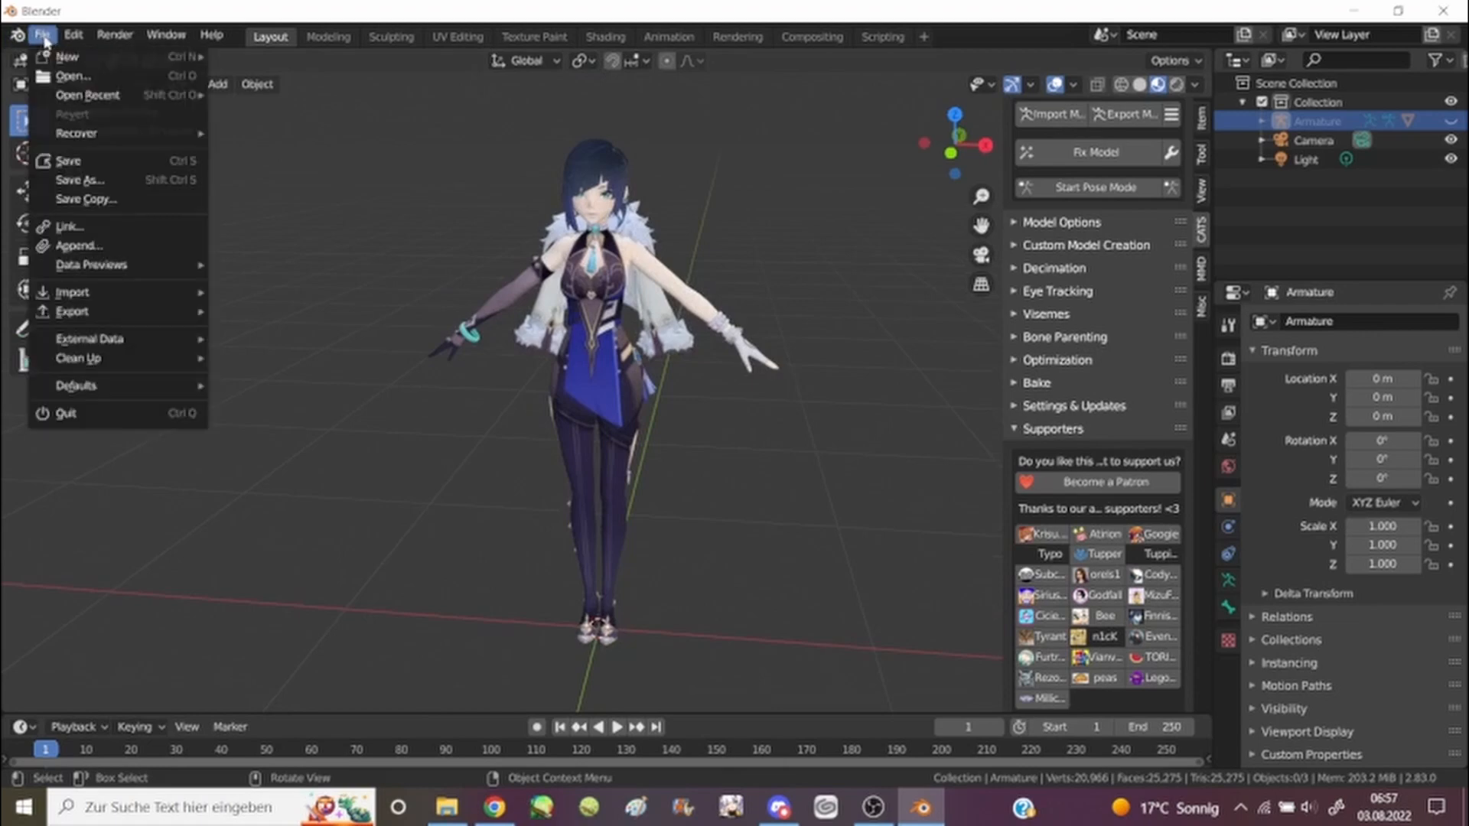
{"action": "mouse_move", "coordinate": [75, 77]}
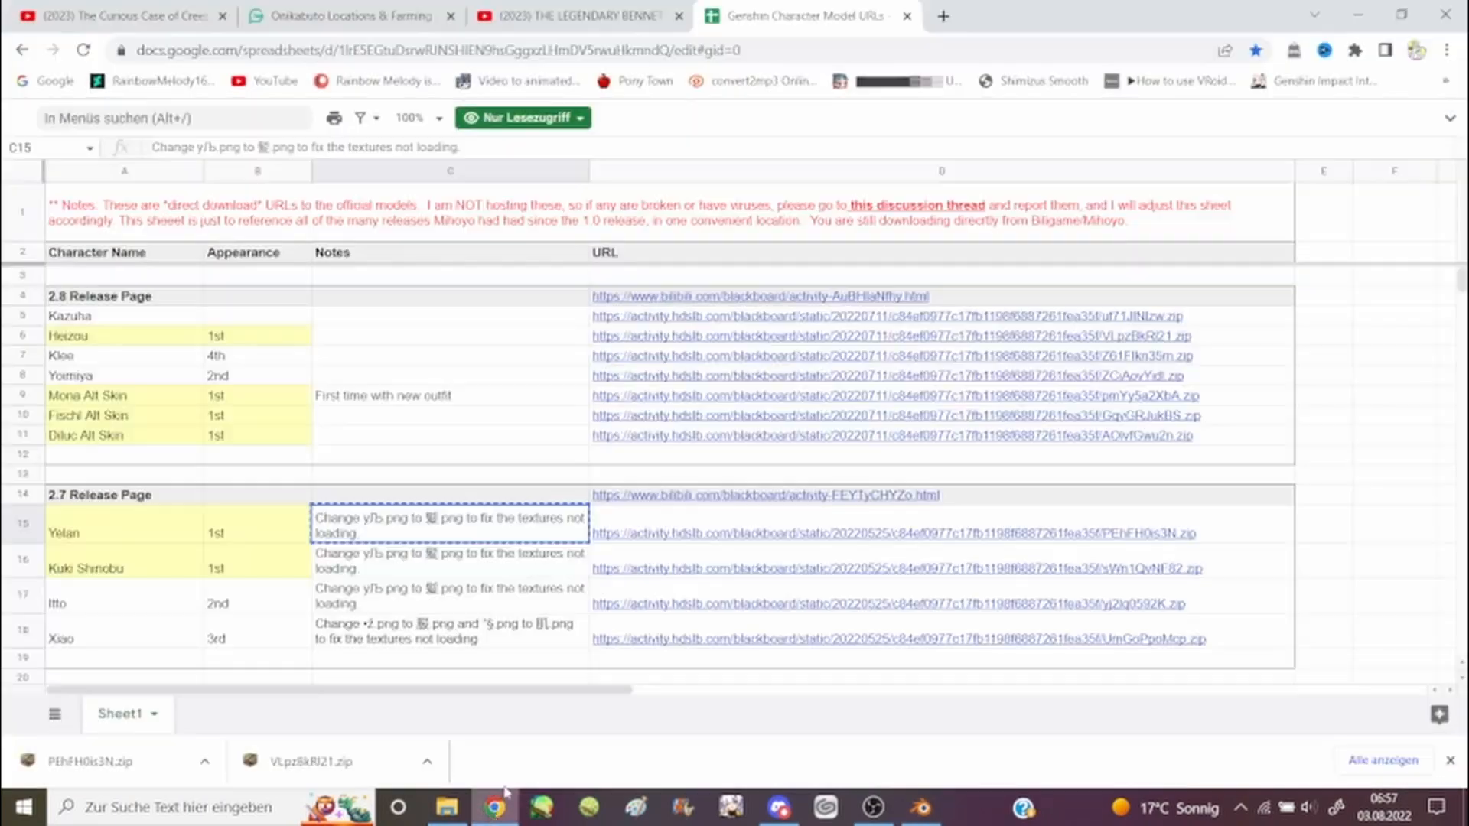
{"action": "left_click", "coordinate": [1322, 454]}
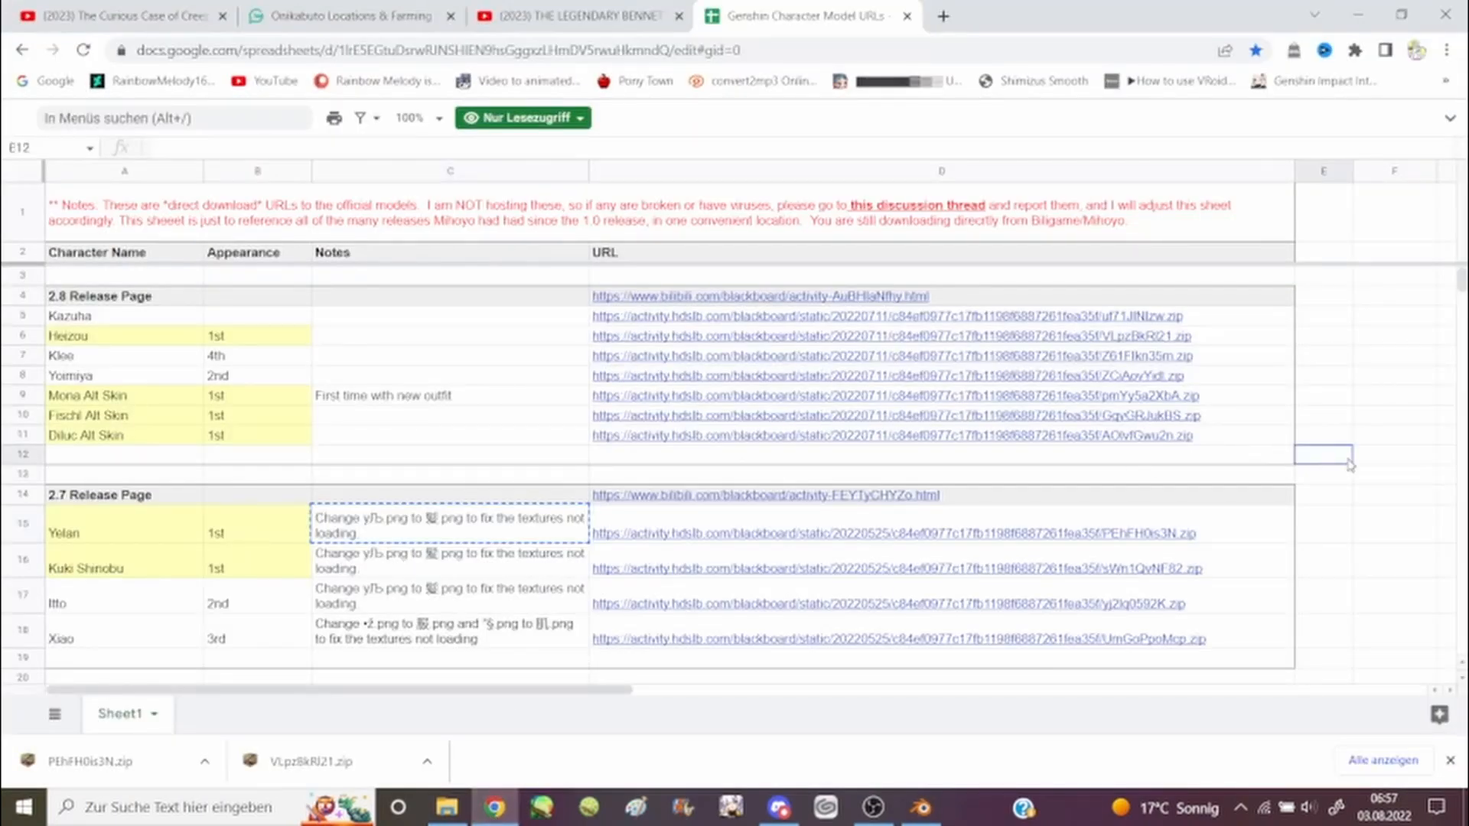